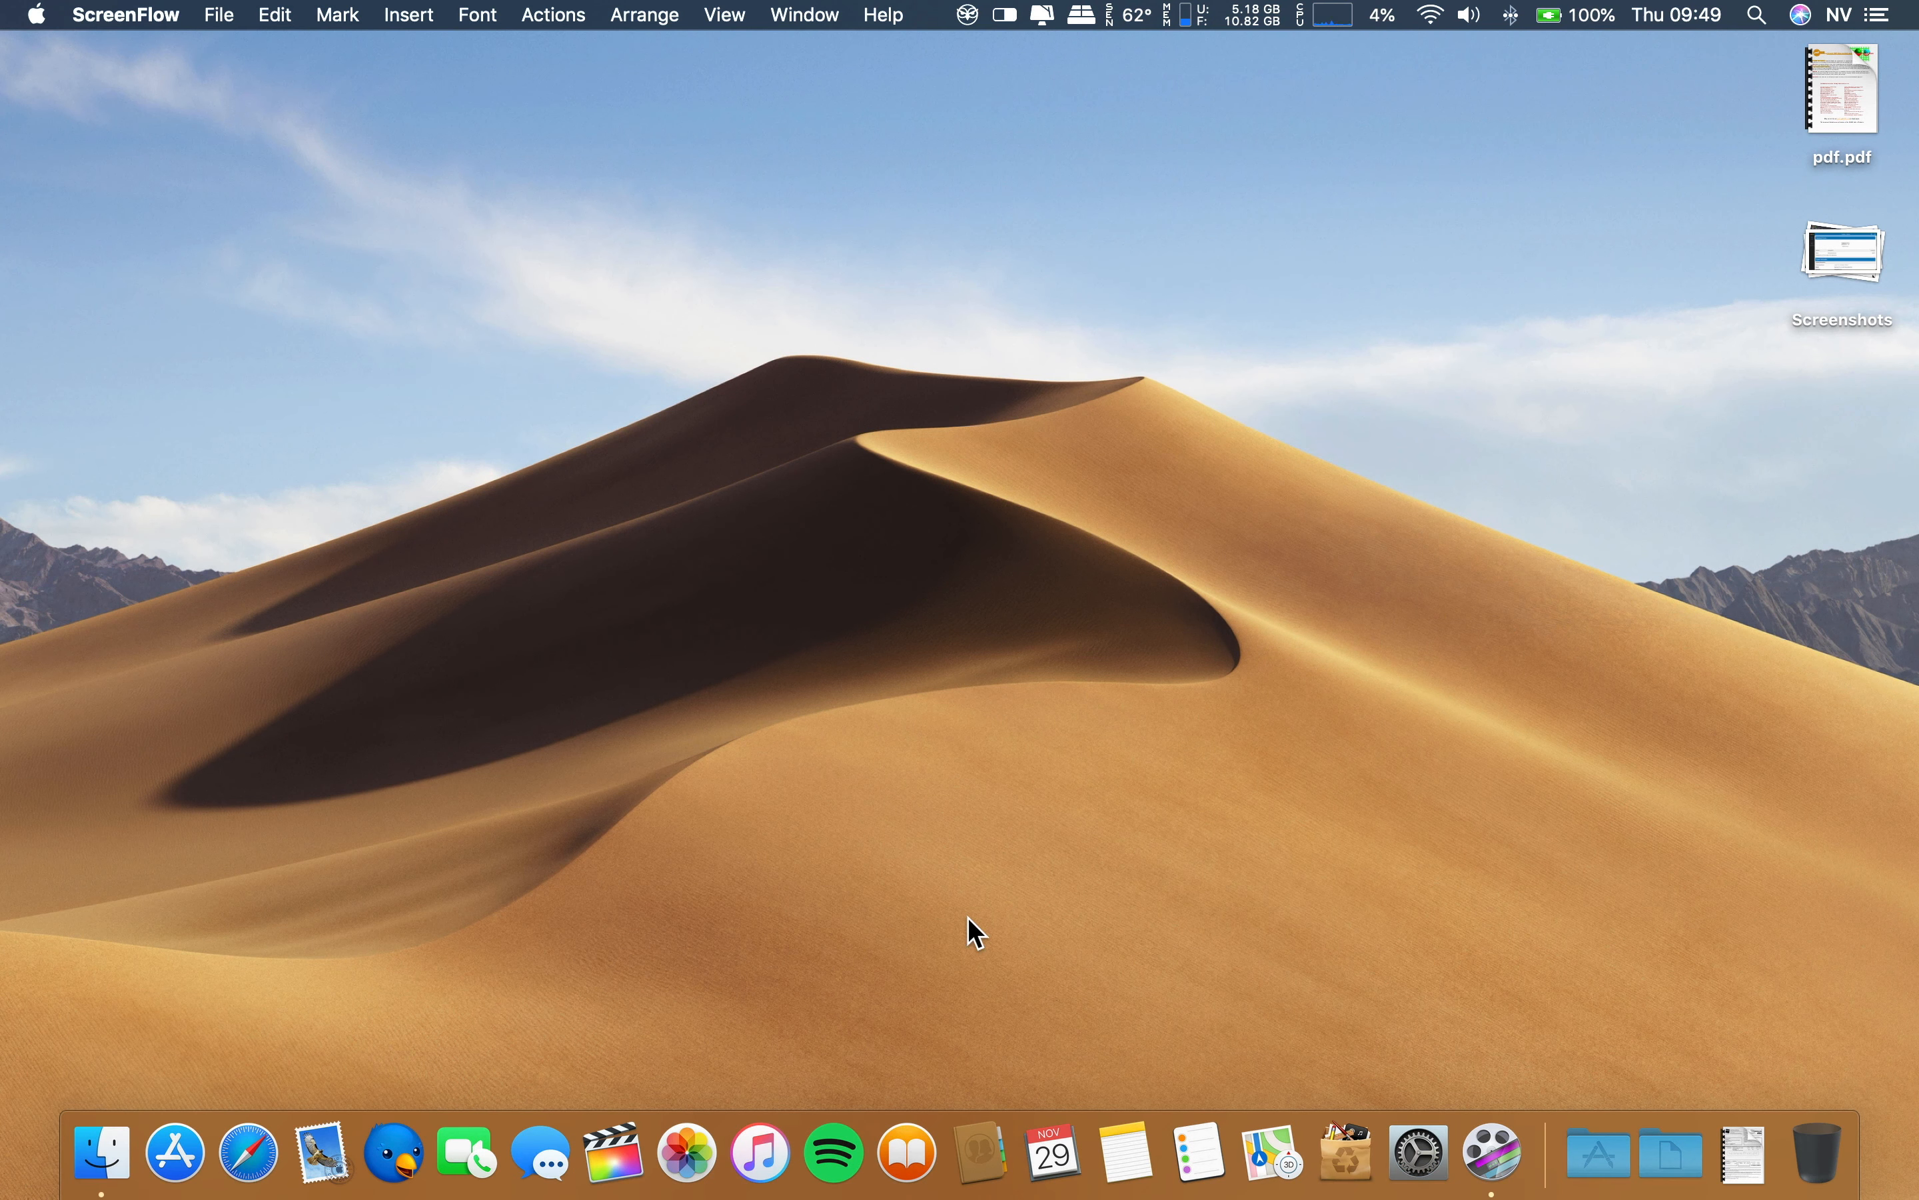
{"action": "mouse_move", "coordinate": [1210, 916]}
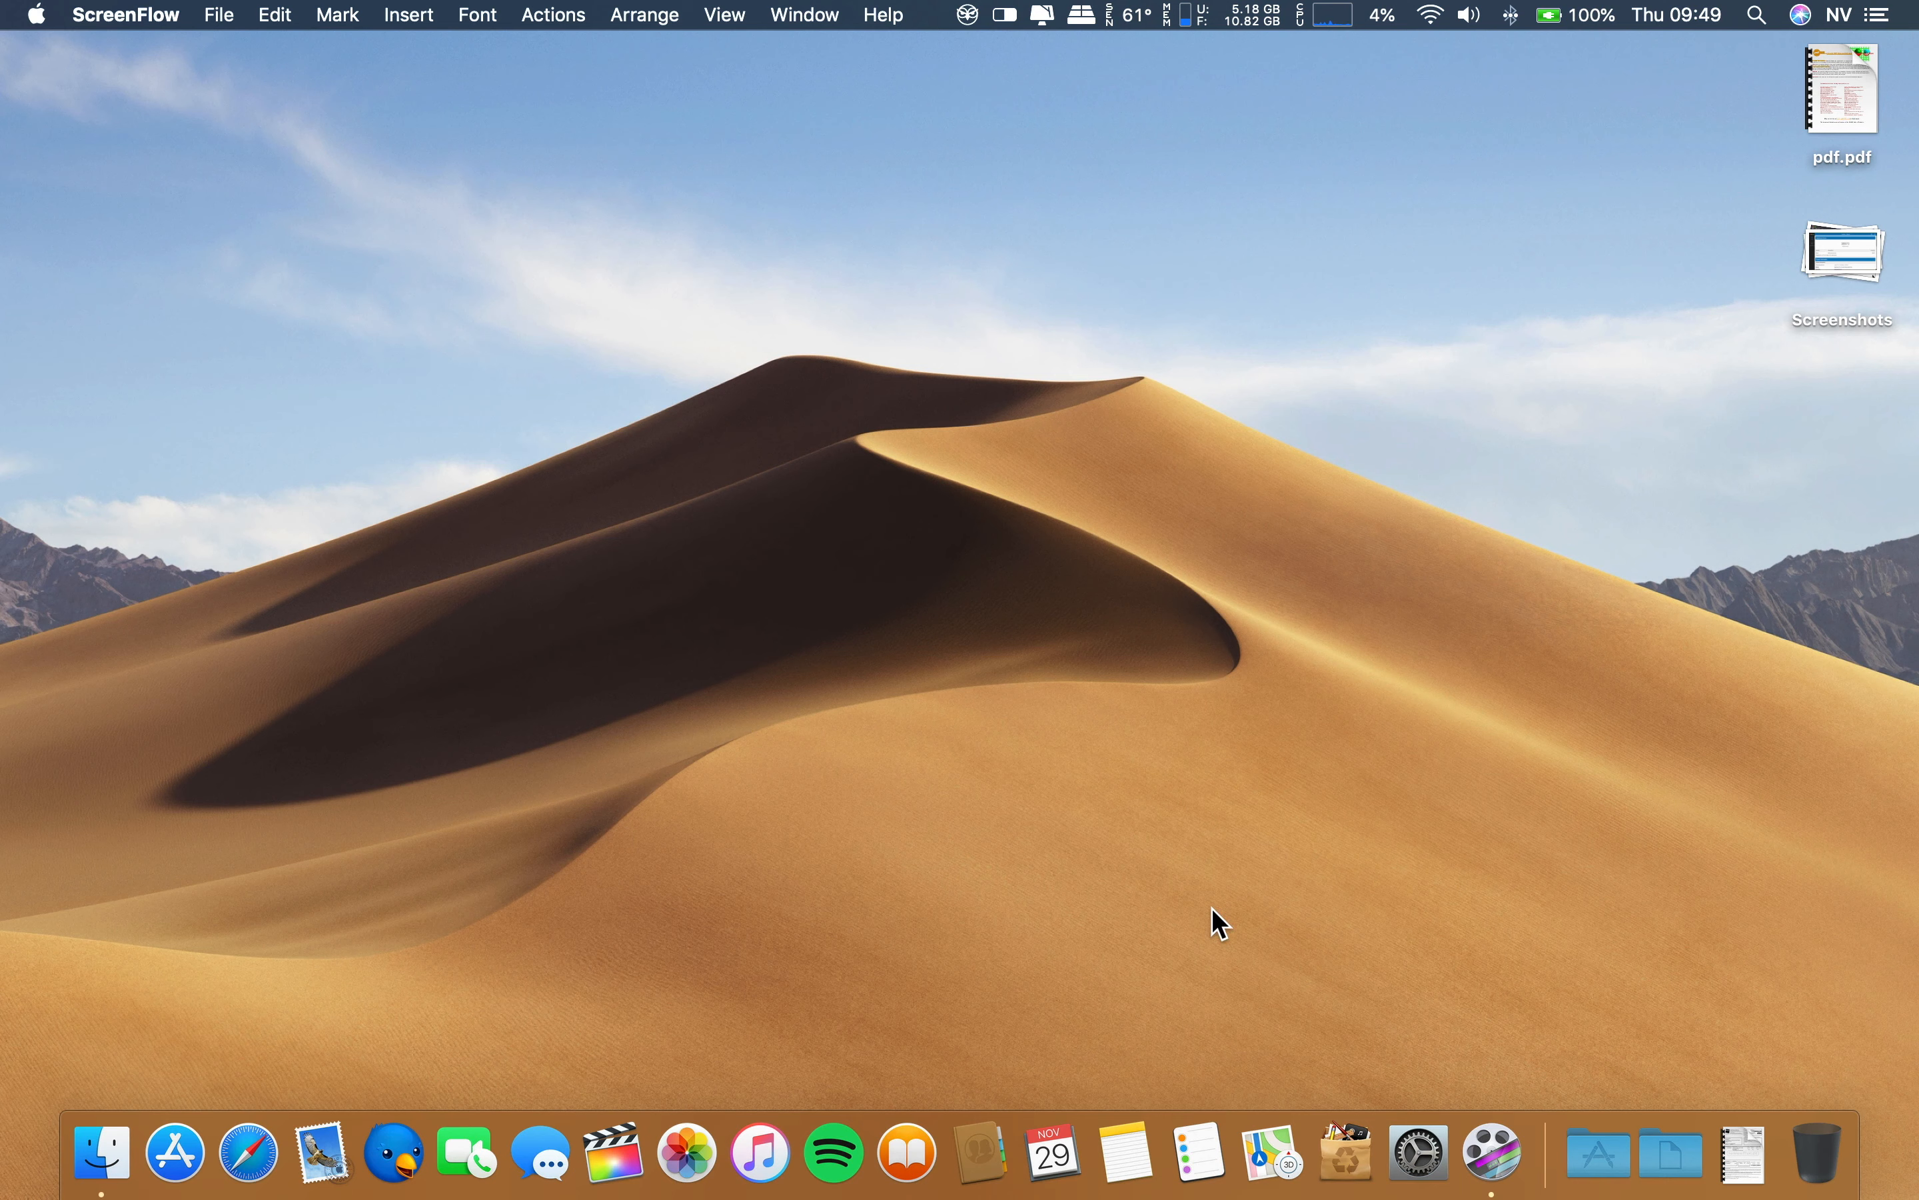
{"action": "mouse_move", "coordinate": [1303, 885]}
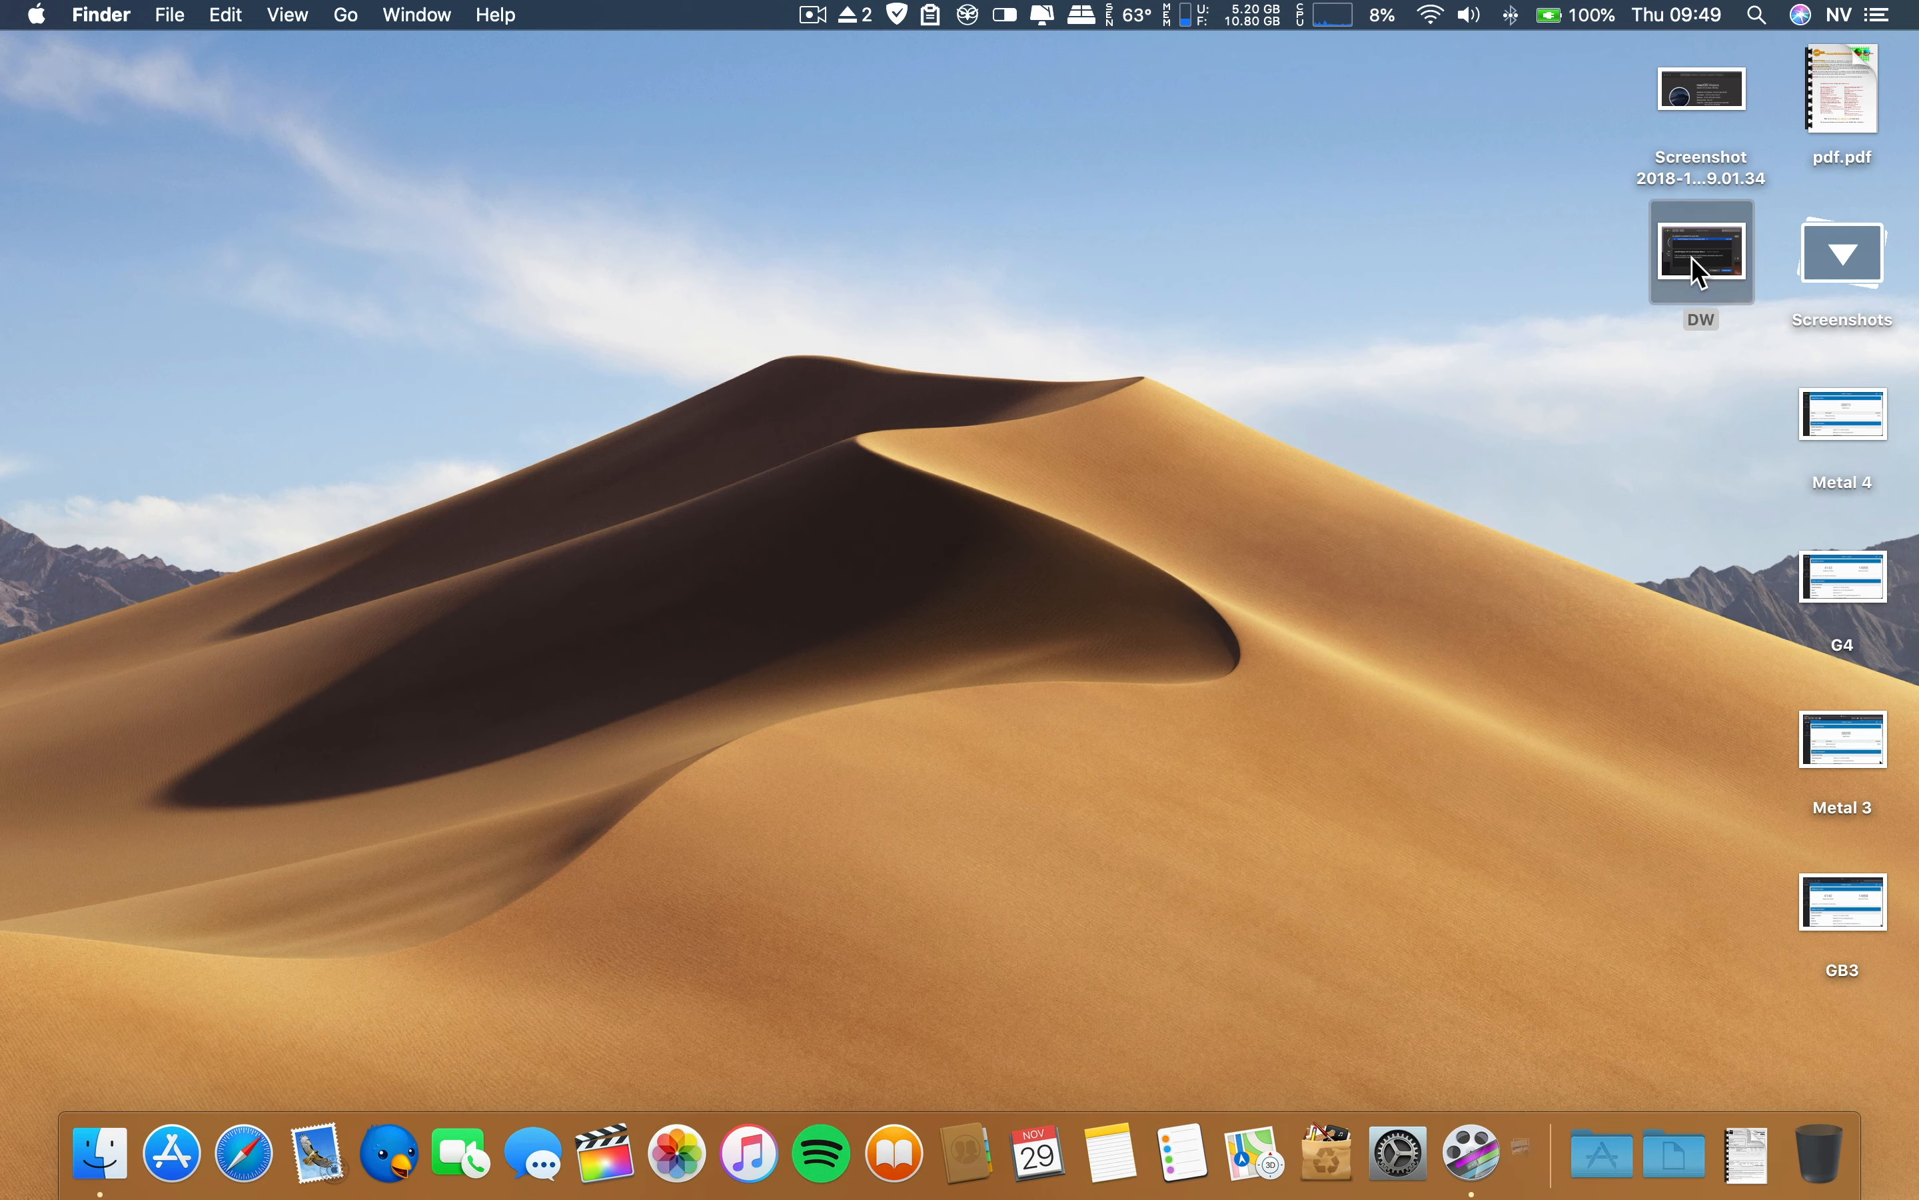
{"action": "double_click", "coordinate": [1701, 251]}
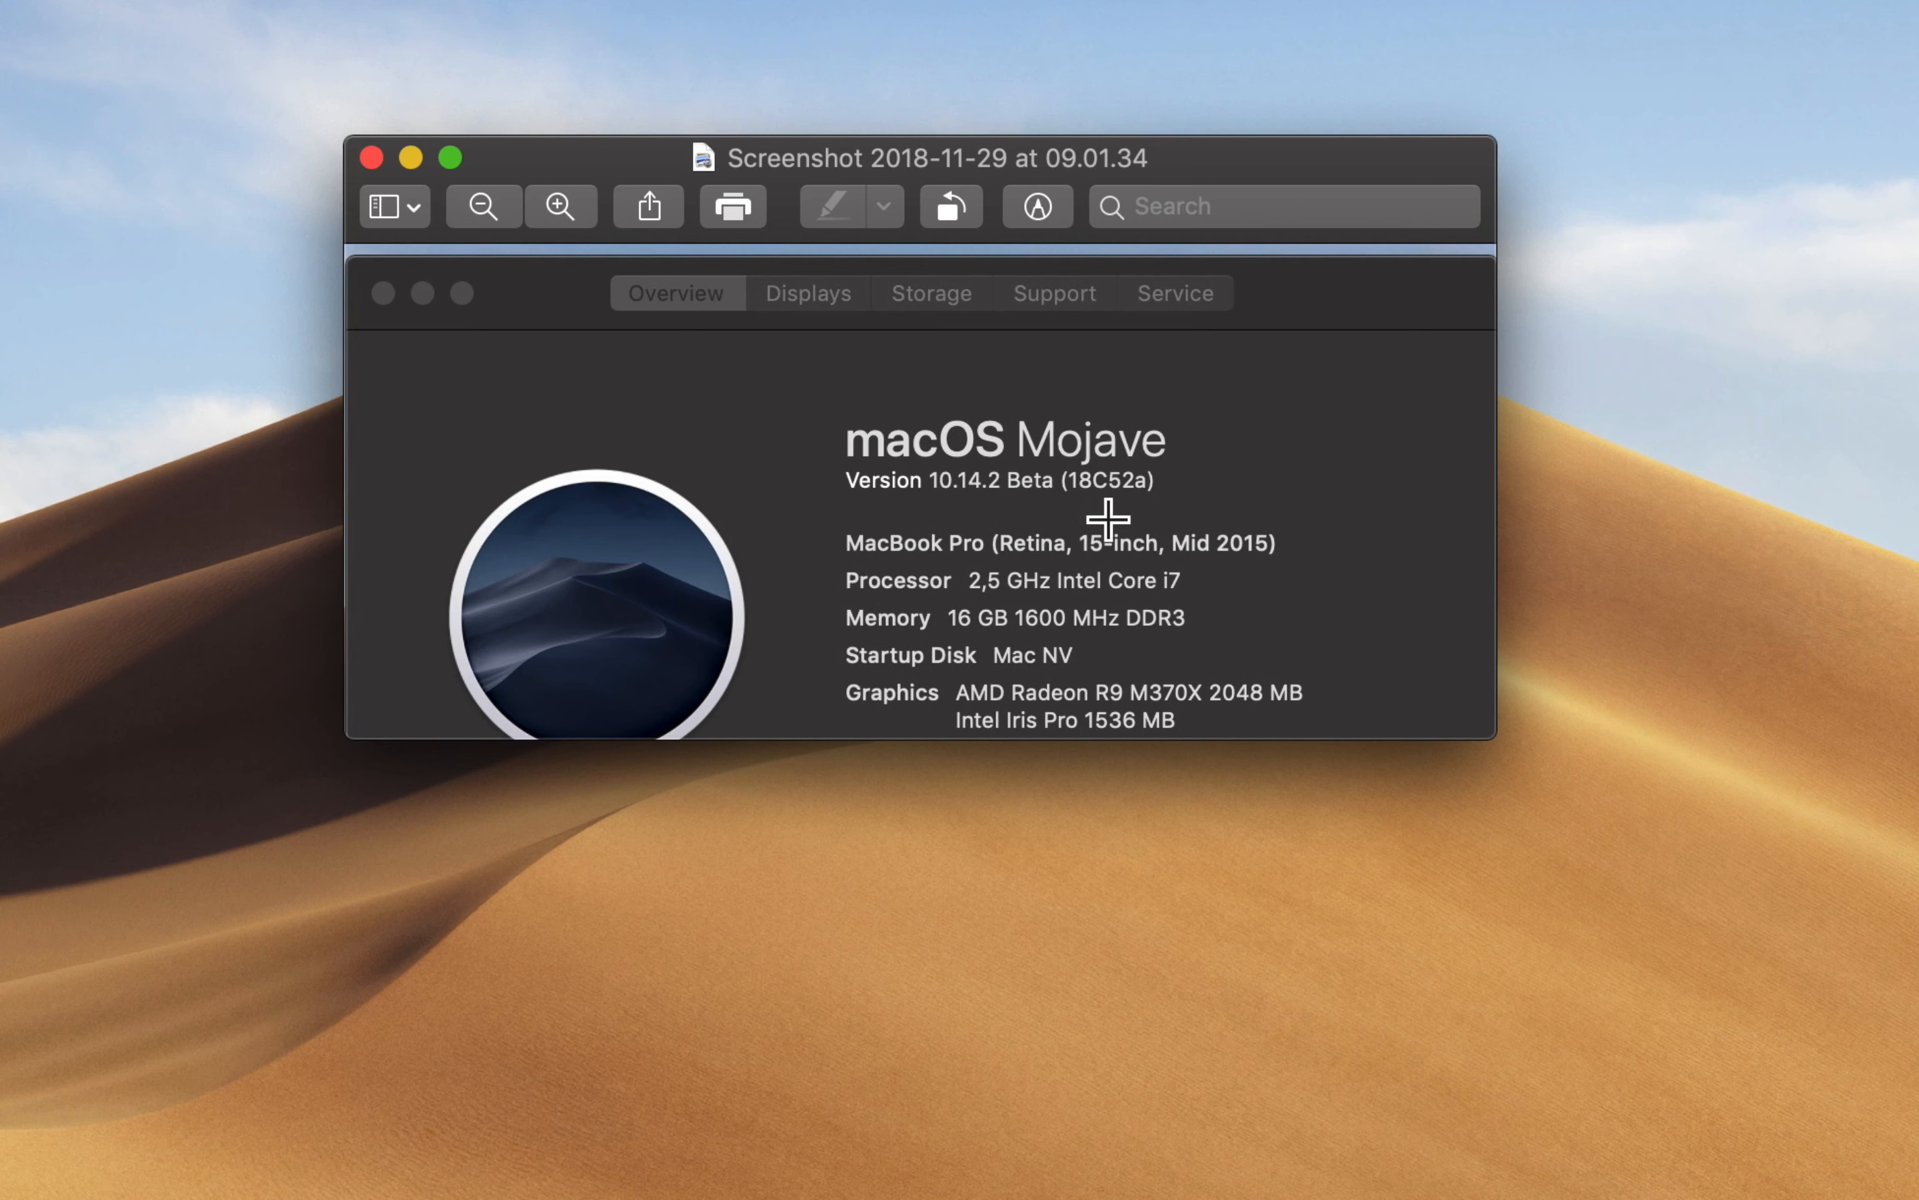
{"action": "mouse_move", "coordinate": [1397, 531]}
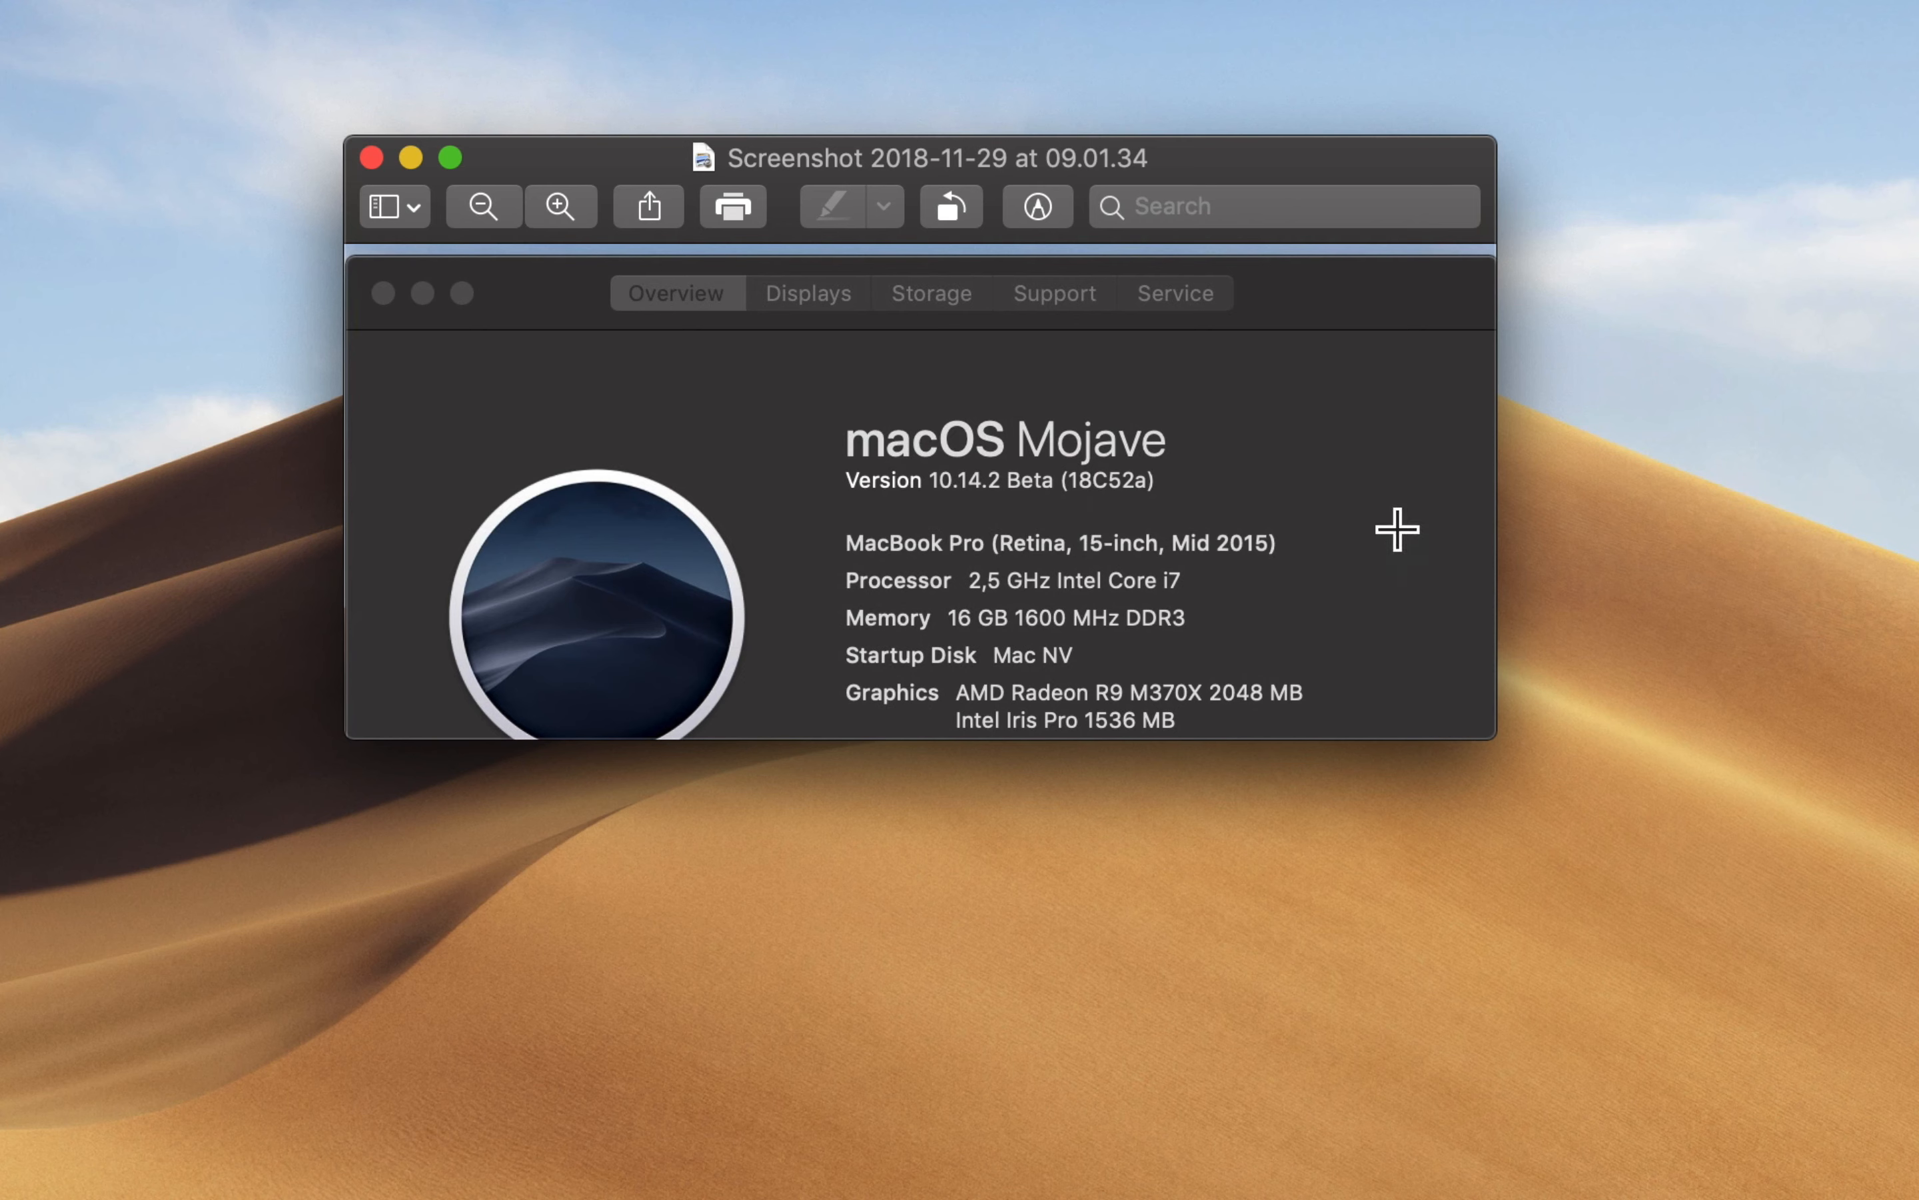
{"action": "mouse_move", "coordinate": [800, 523]}
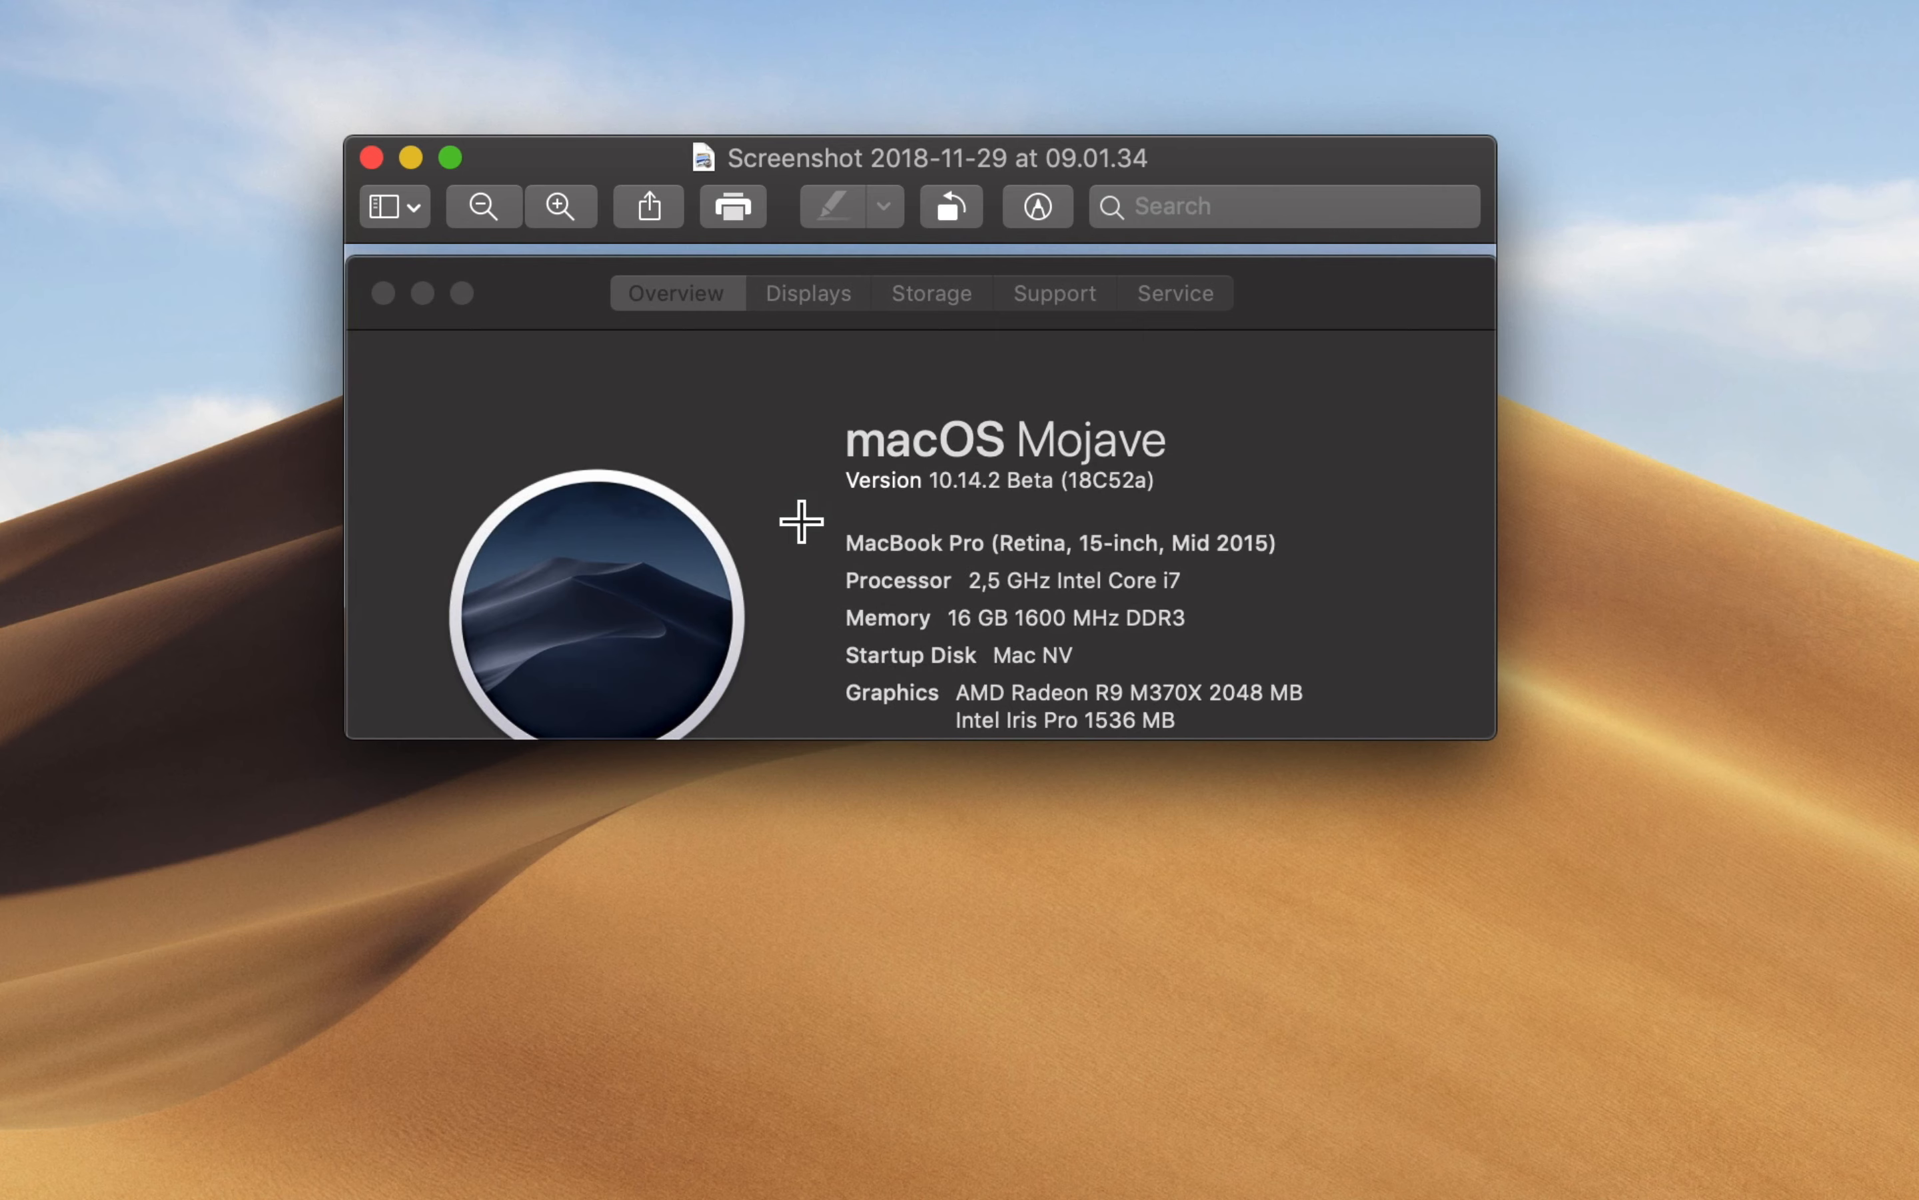
{"action": "mouse_move", "coordinate": [385, 180]}
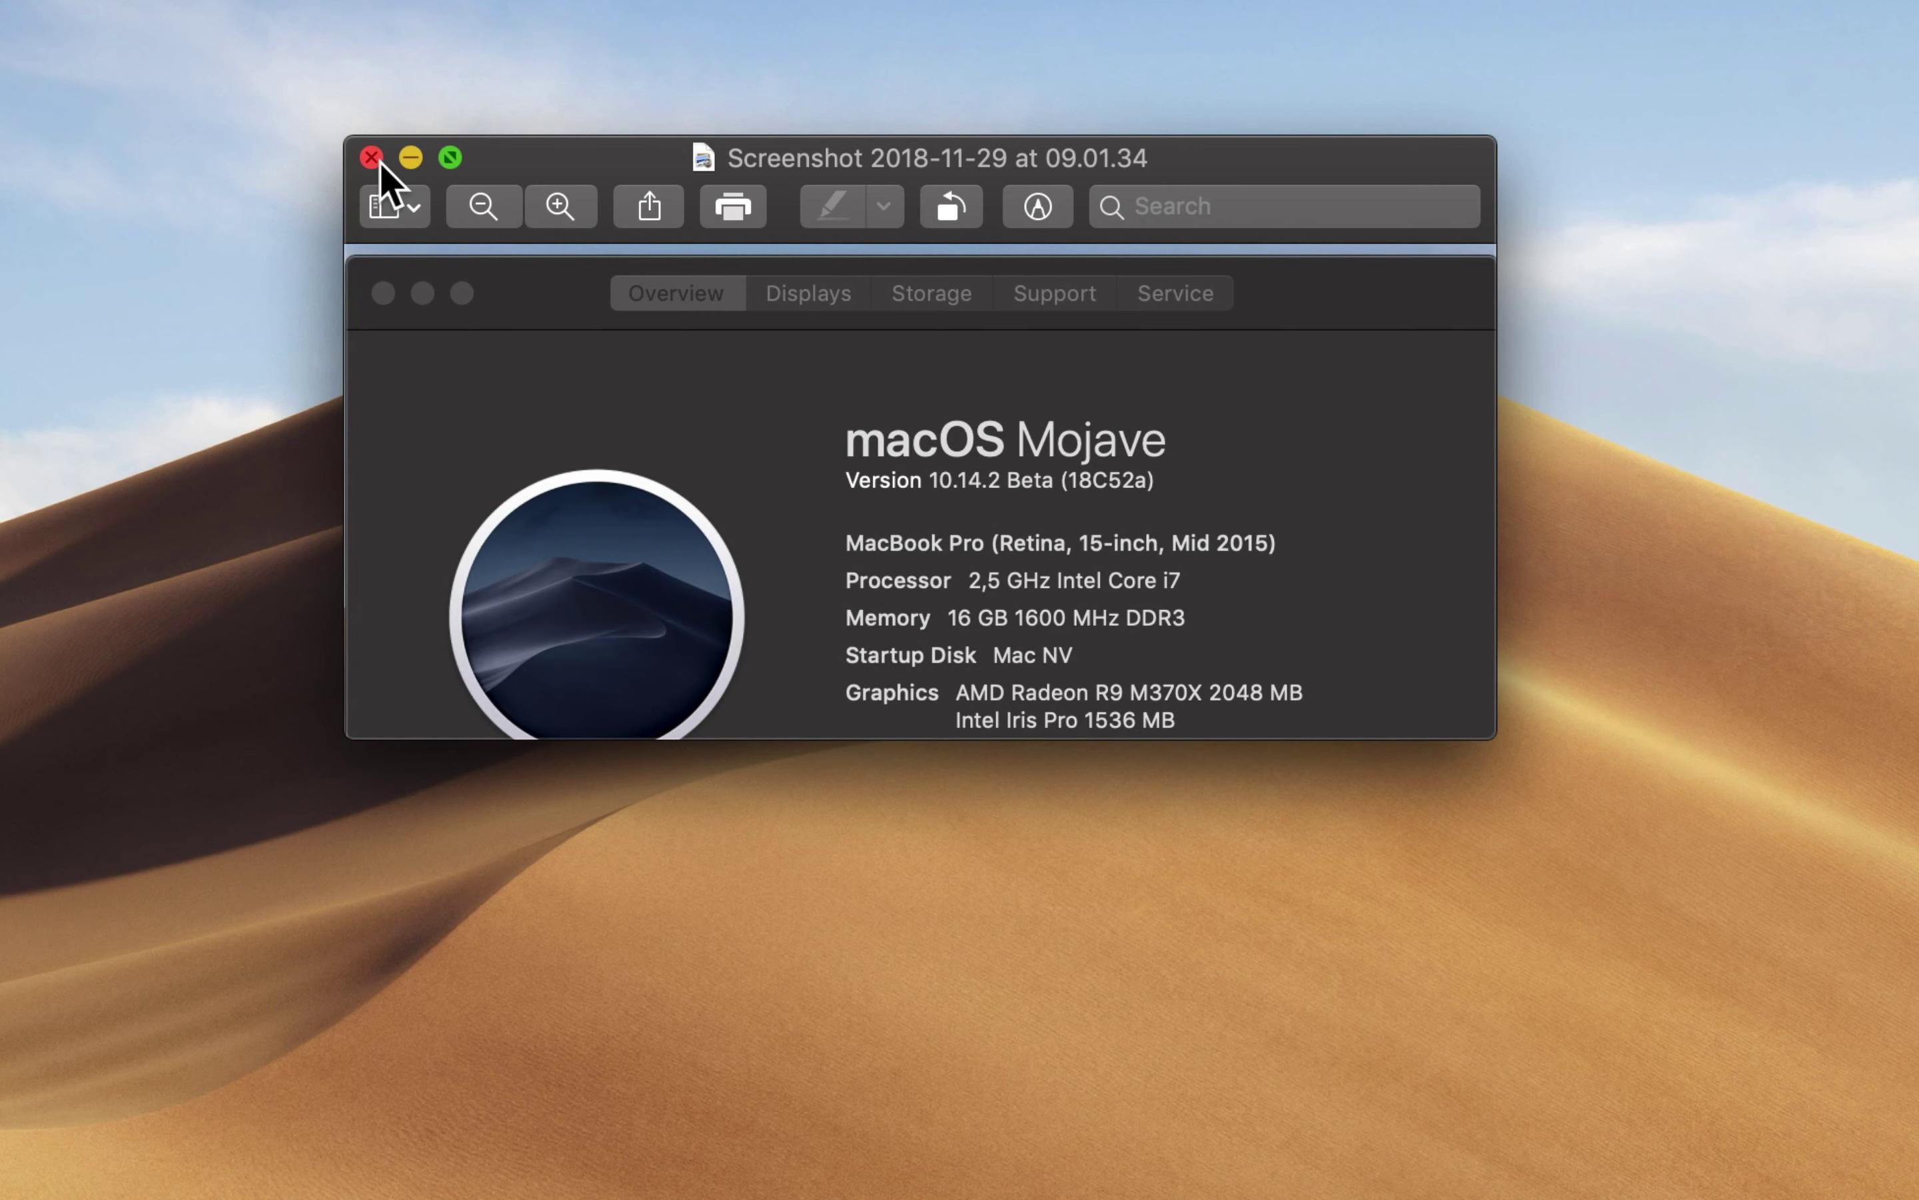
{"action": "left_click", "coordinate": [371, 158]}
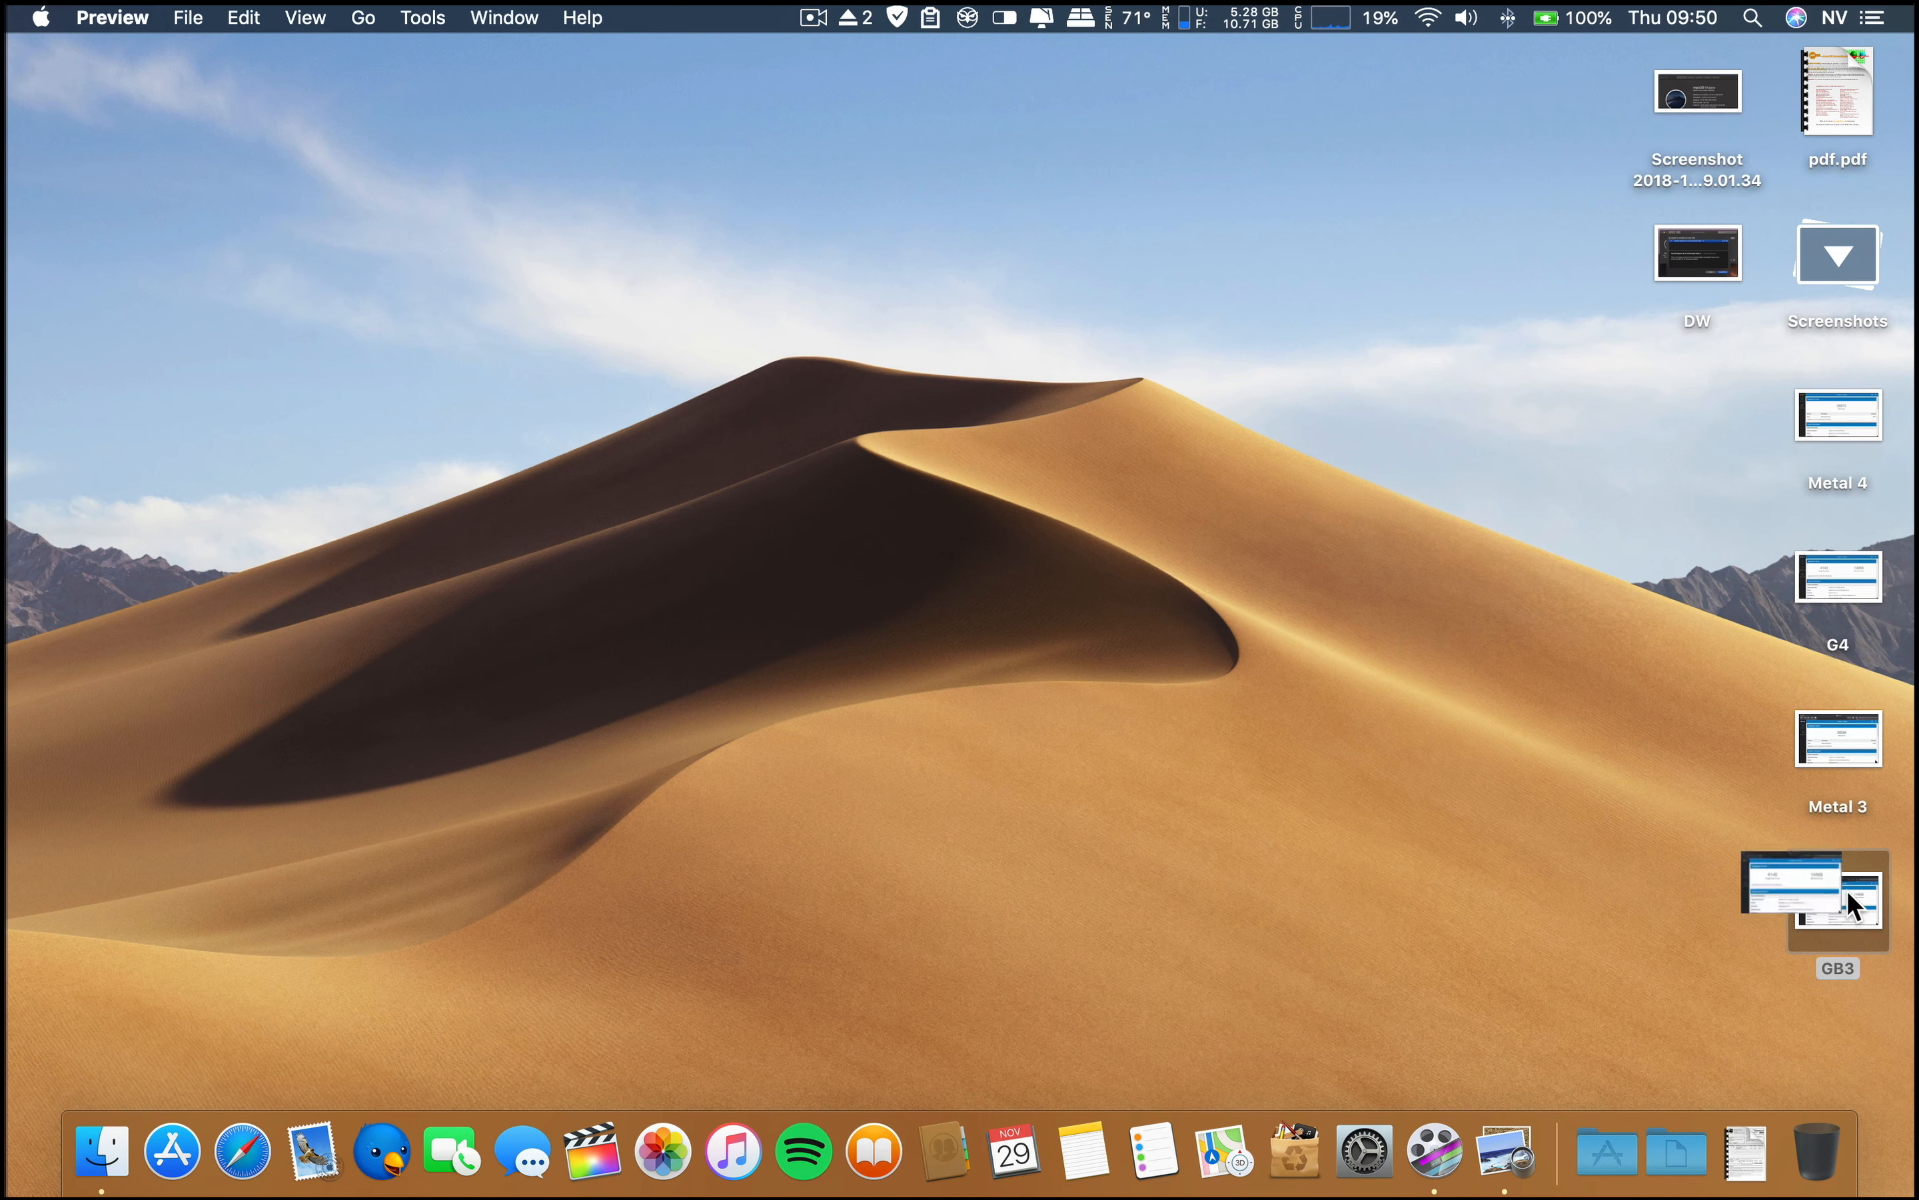
{"action": "double_click", "coordinate": [1837, 903]}
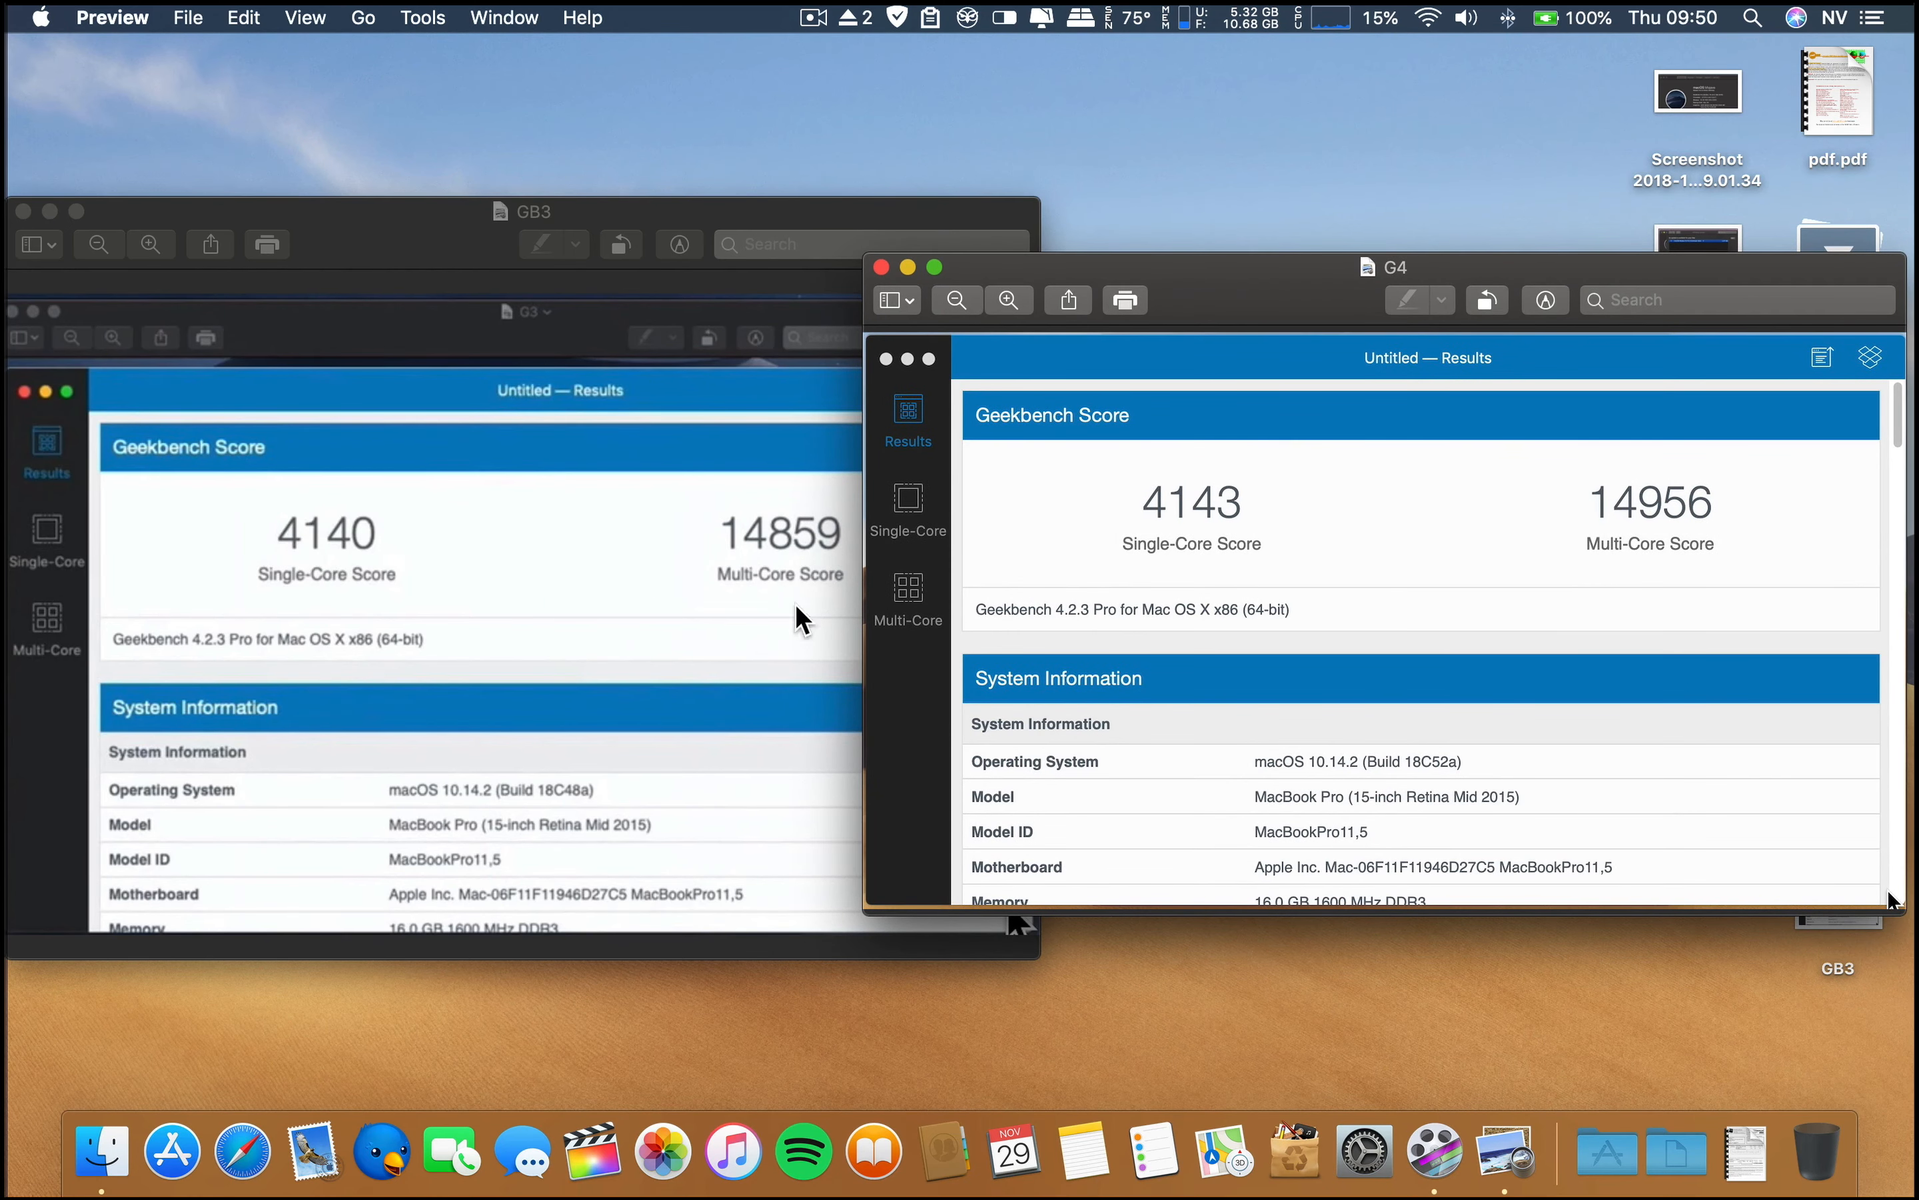
{"action": "mouse_move", "coordinate": [543, 178]}
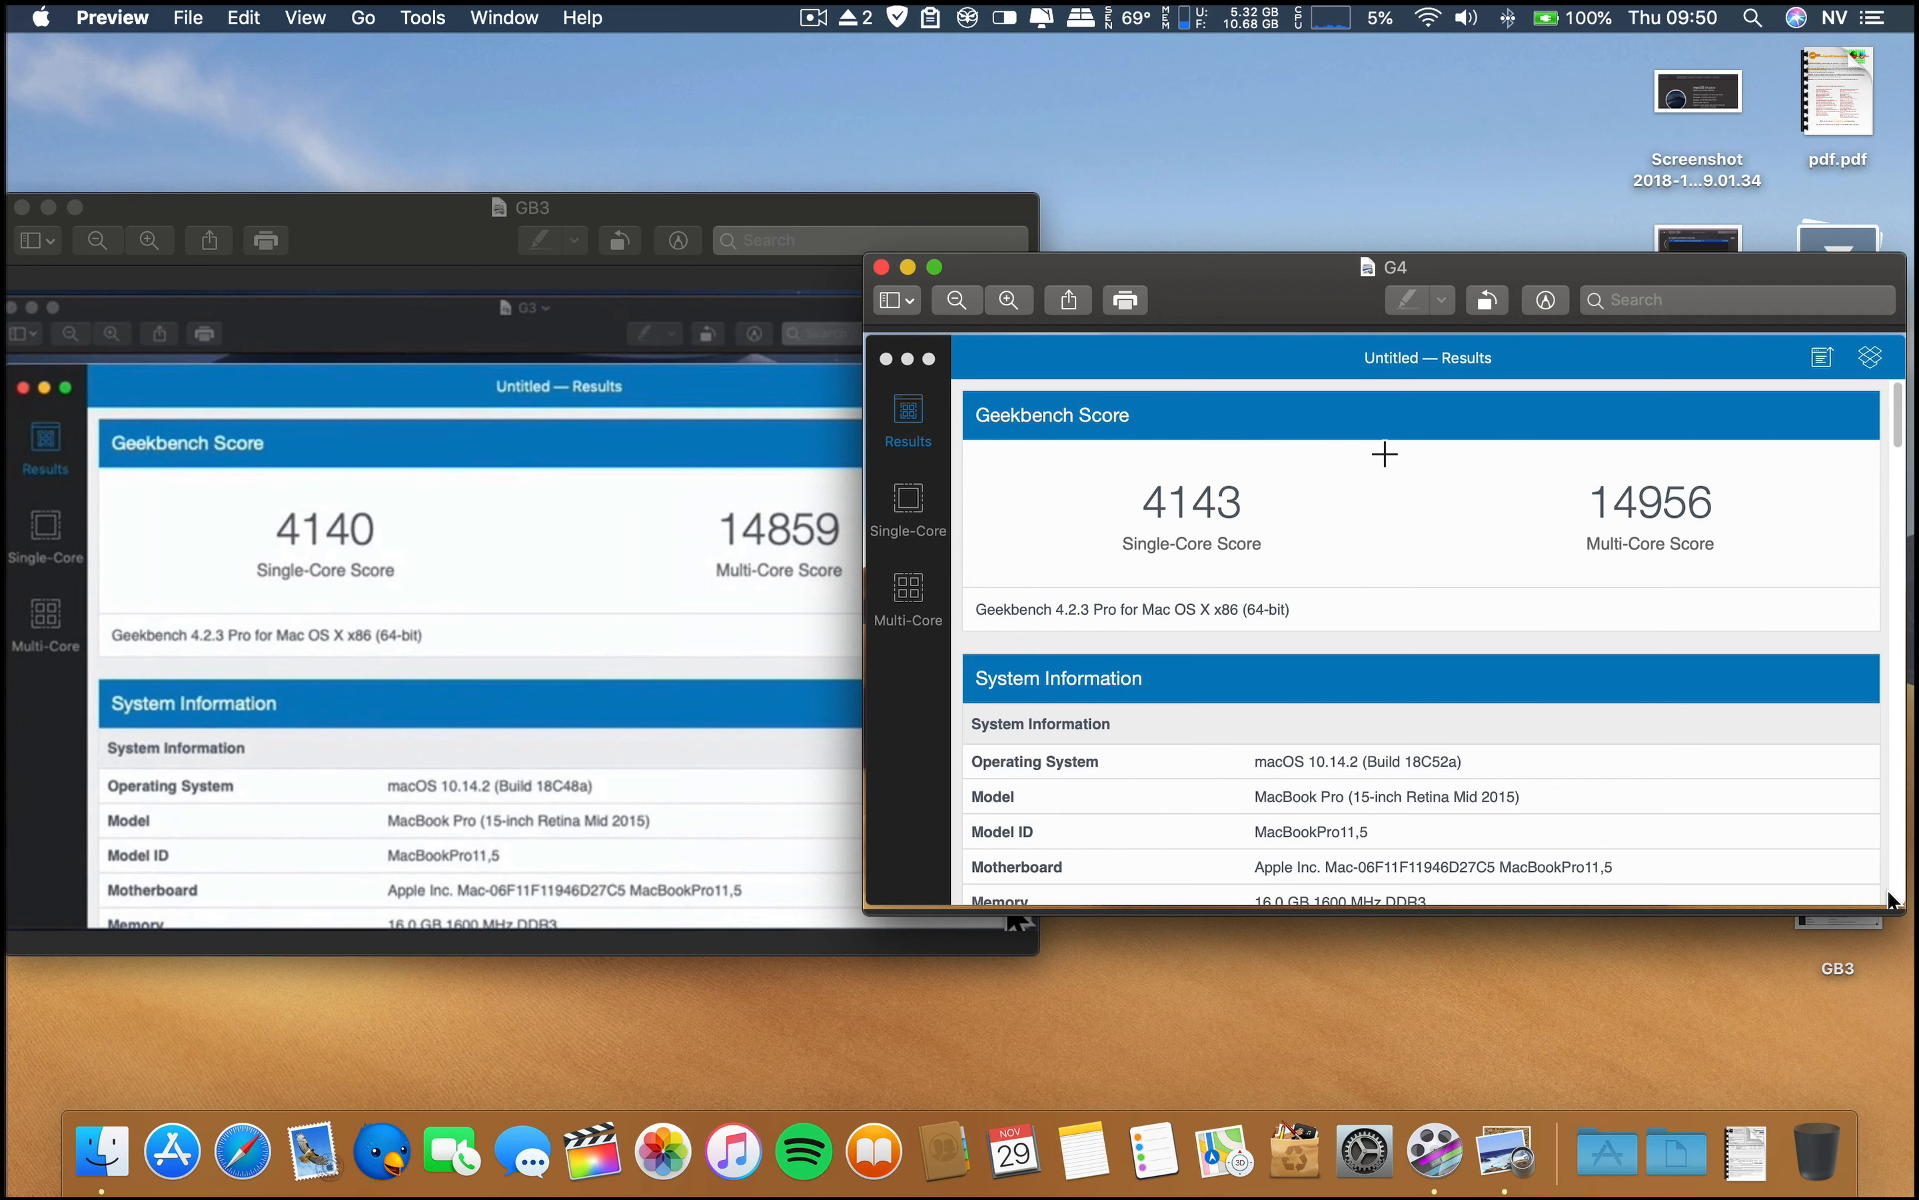
{"action": "mouse_move", "coordinate": [921, 349]}
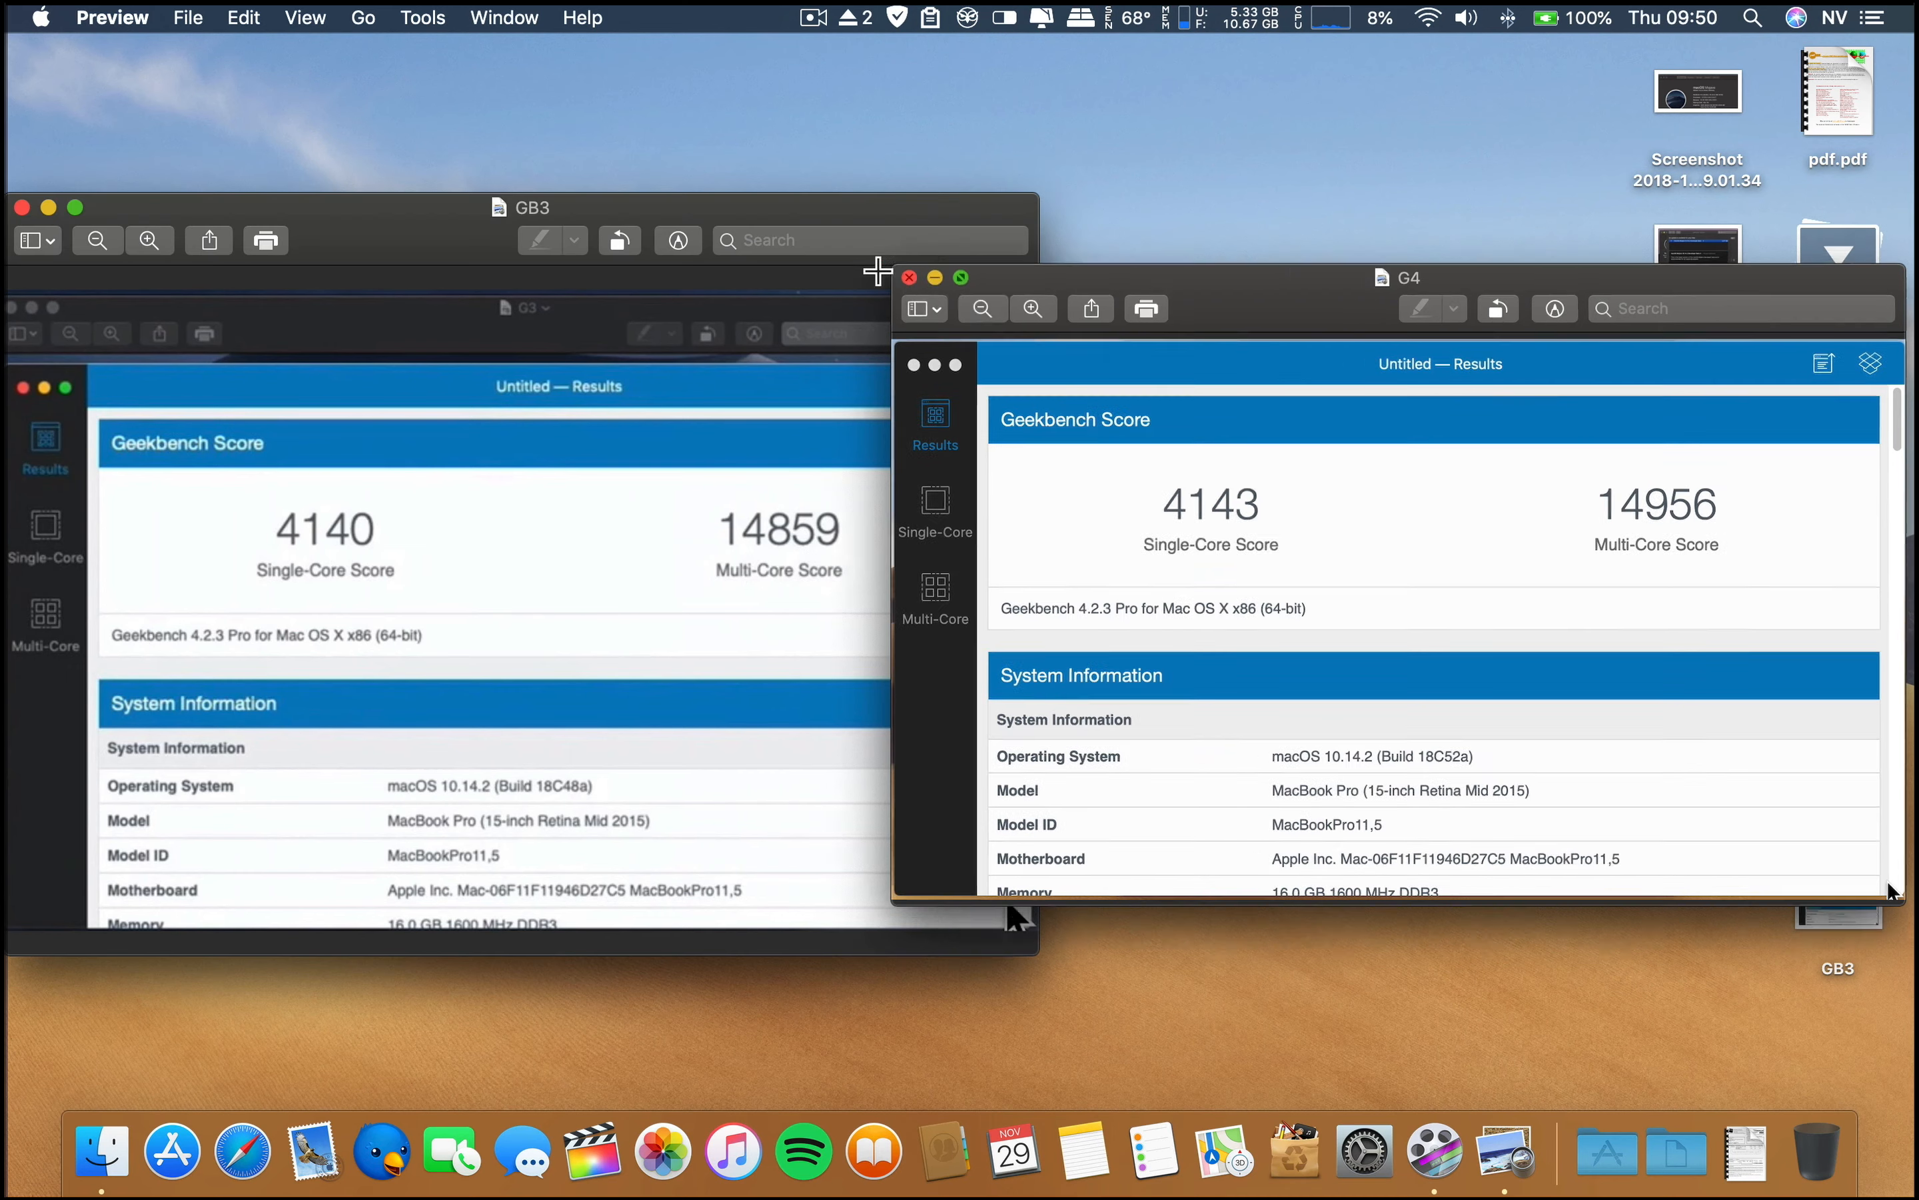
{"action": "left_click", "coordinate": [909, 277]}
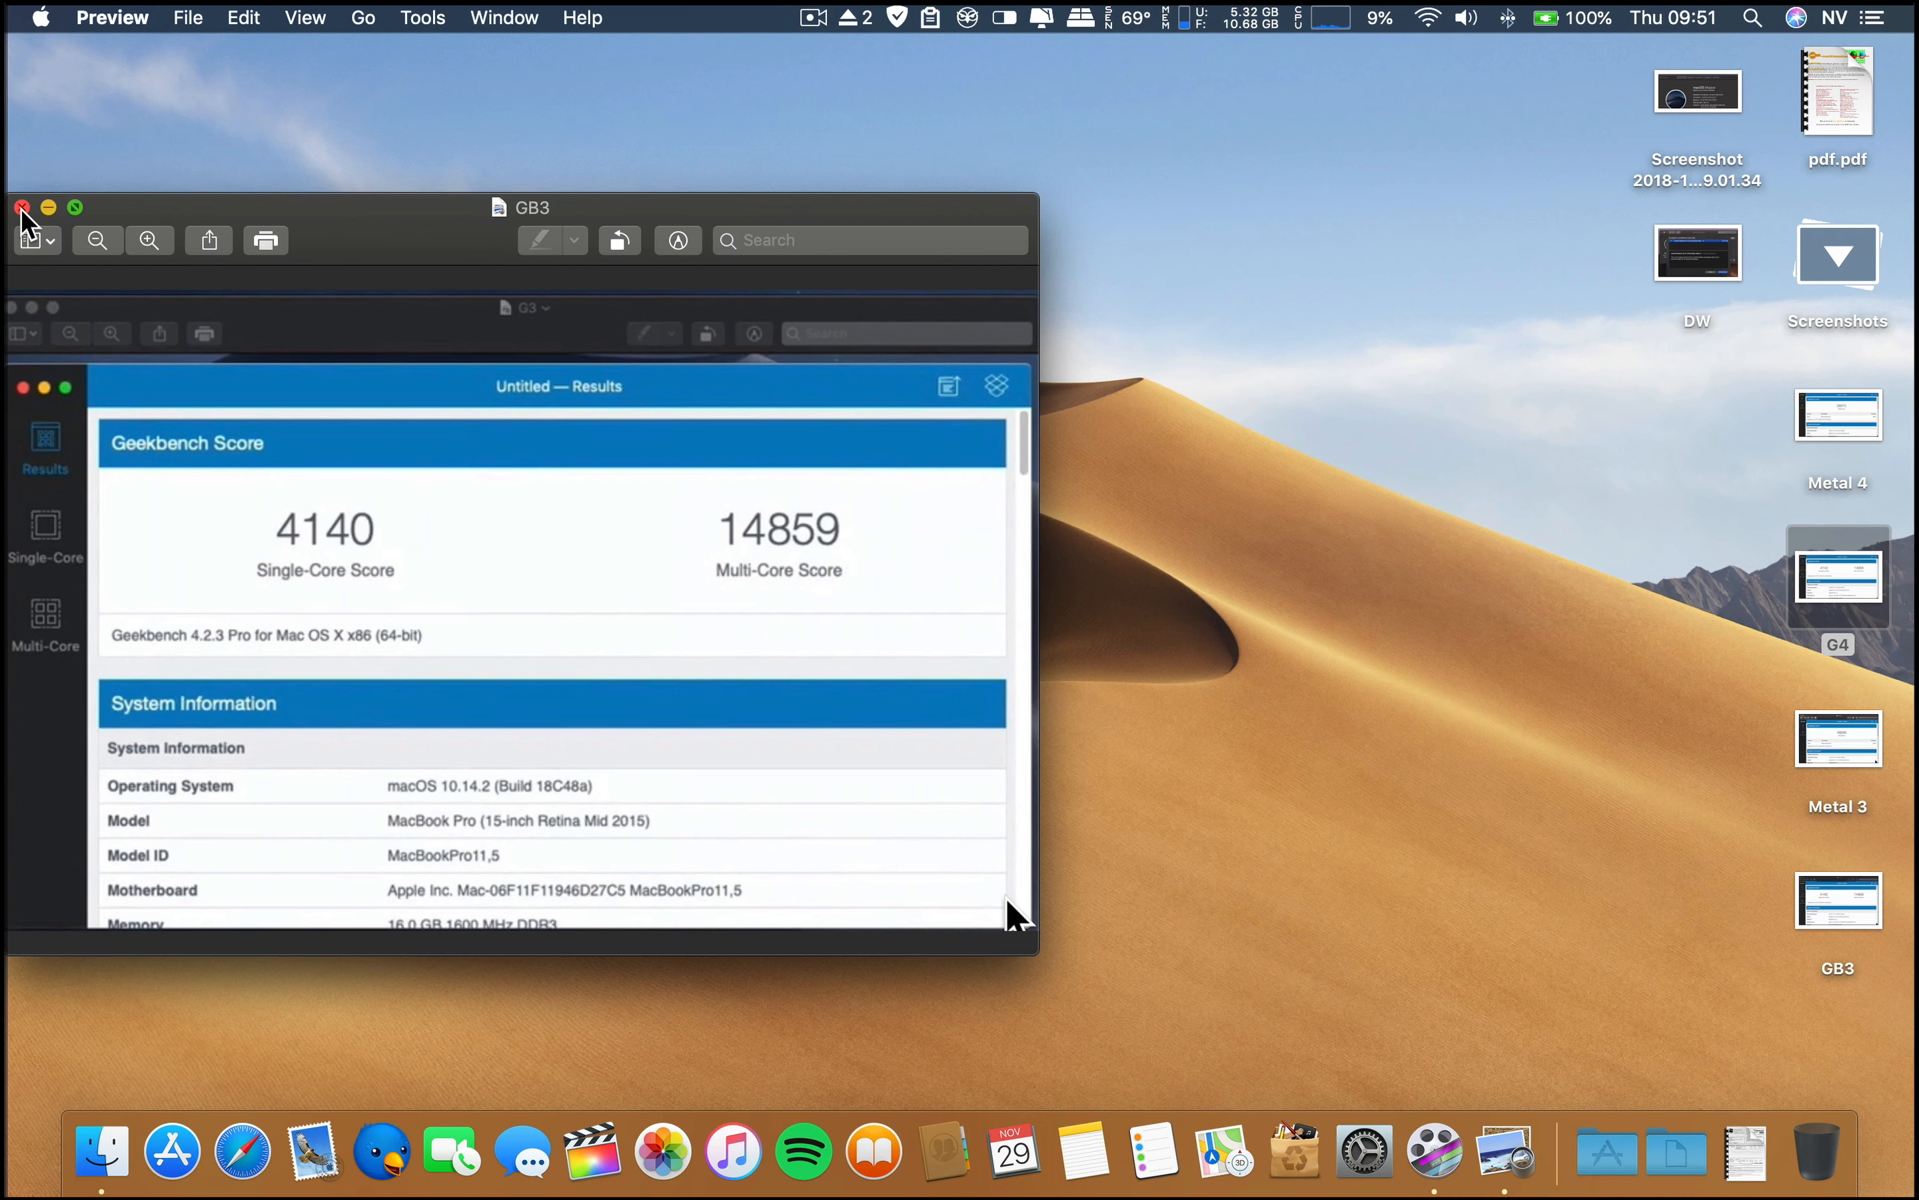
{"action": "left_click", "coordinate": [22, 208]}
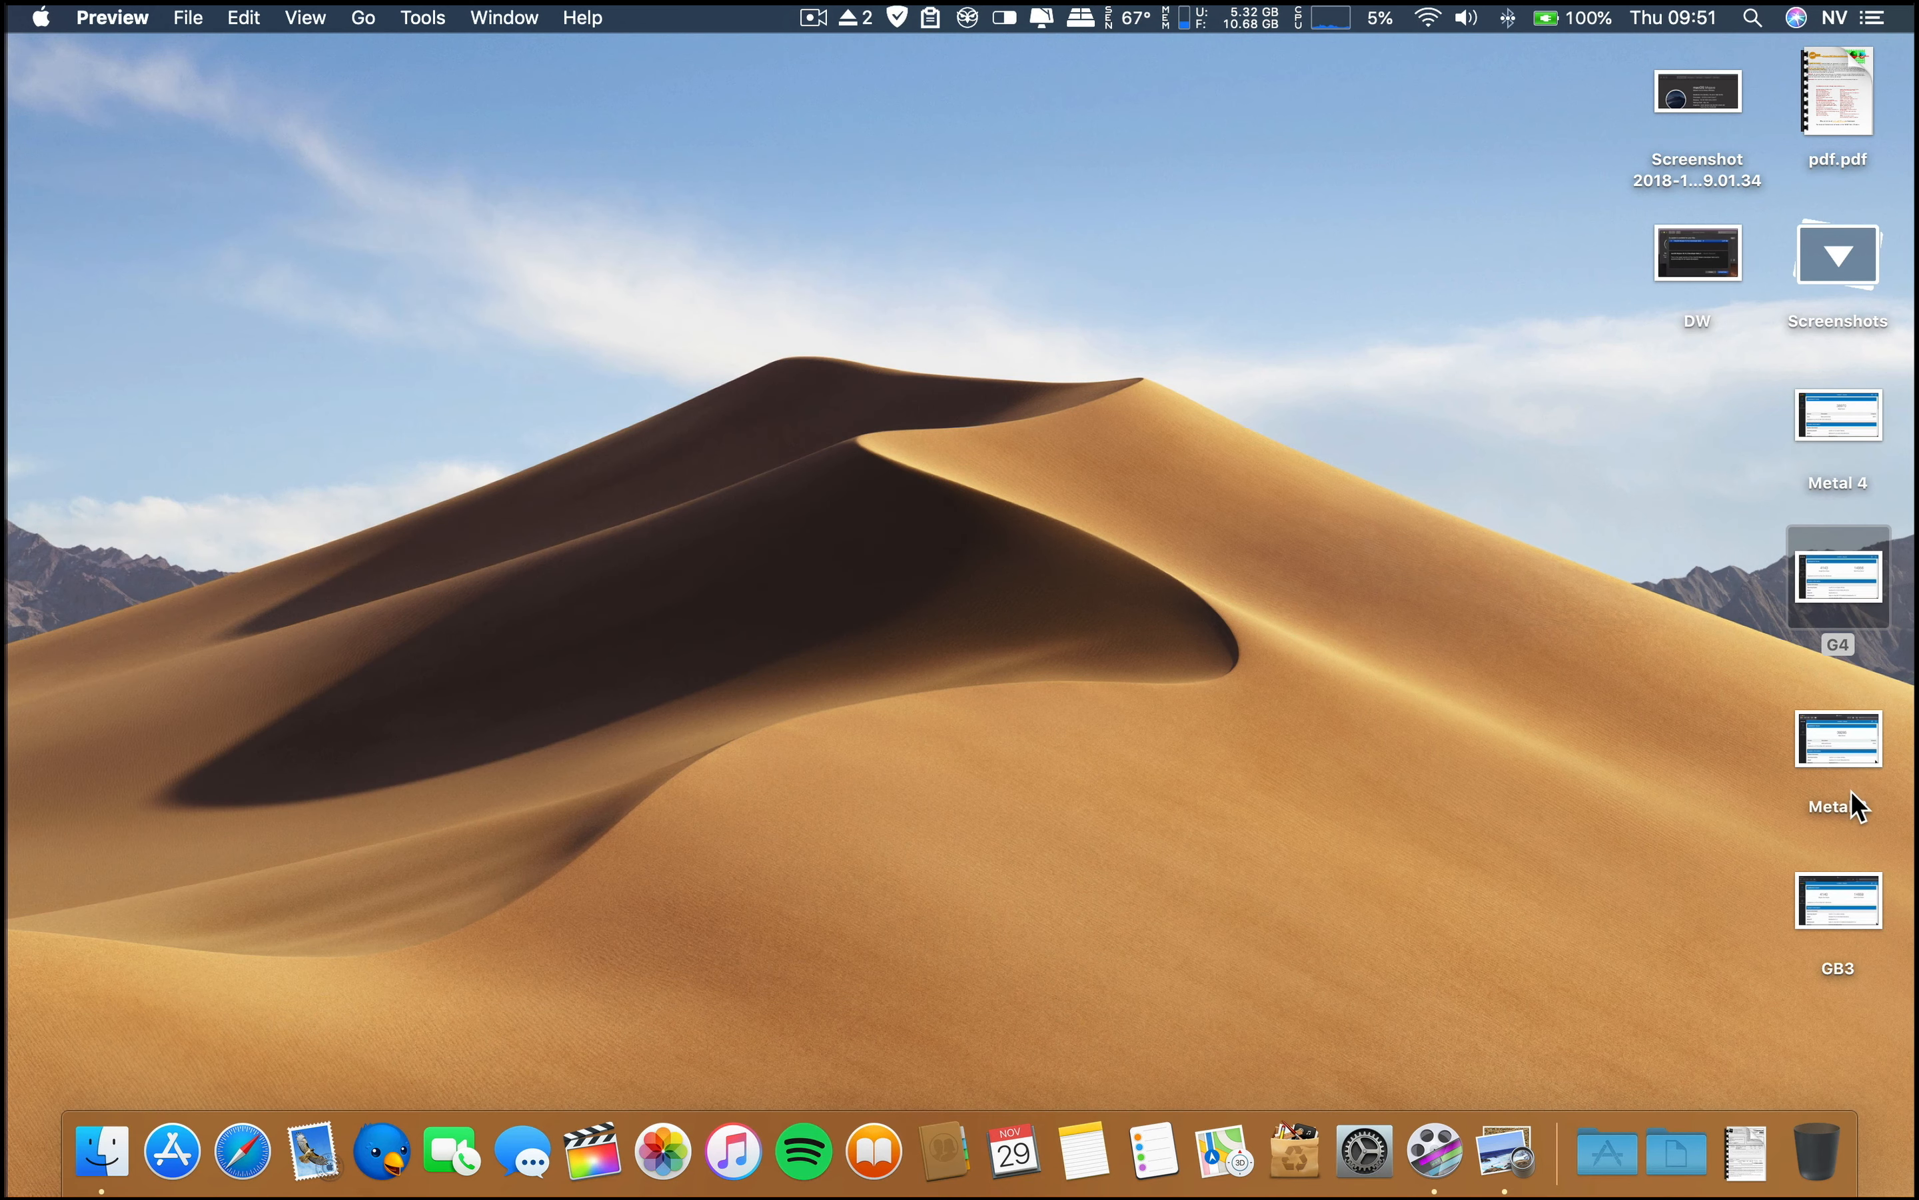
{"action": "mouse_move", "coordinate": [1842, 800]}
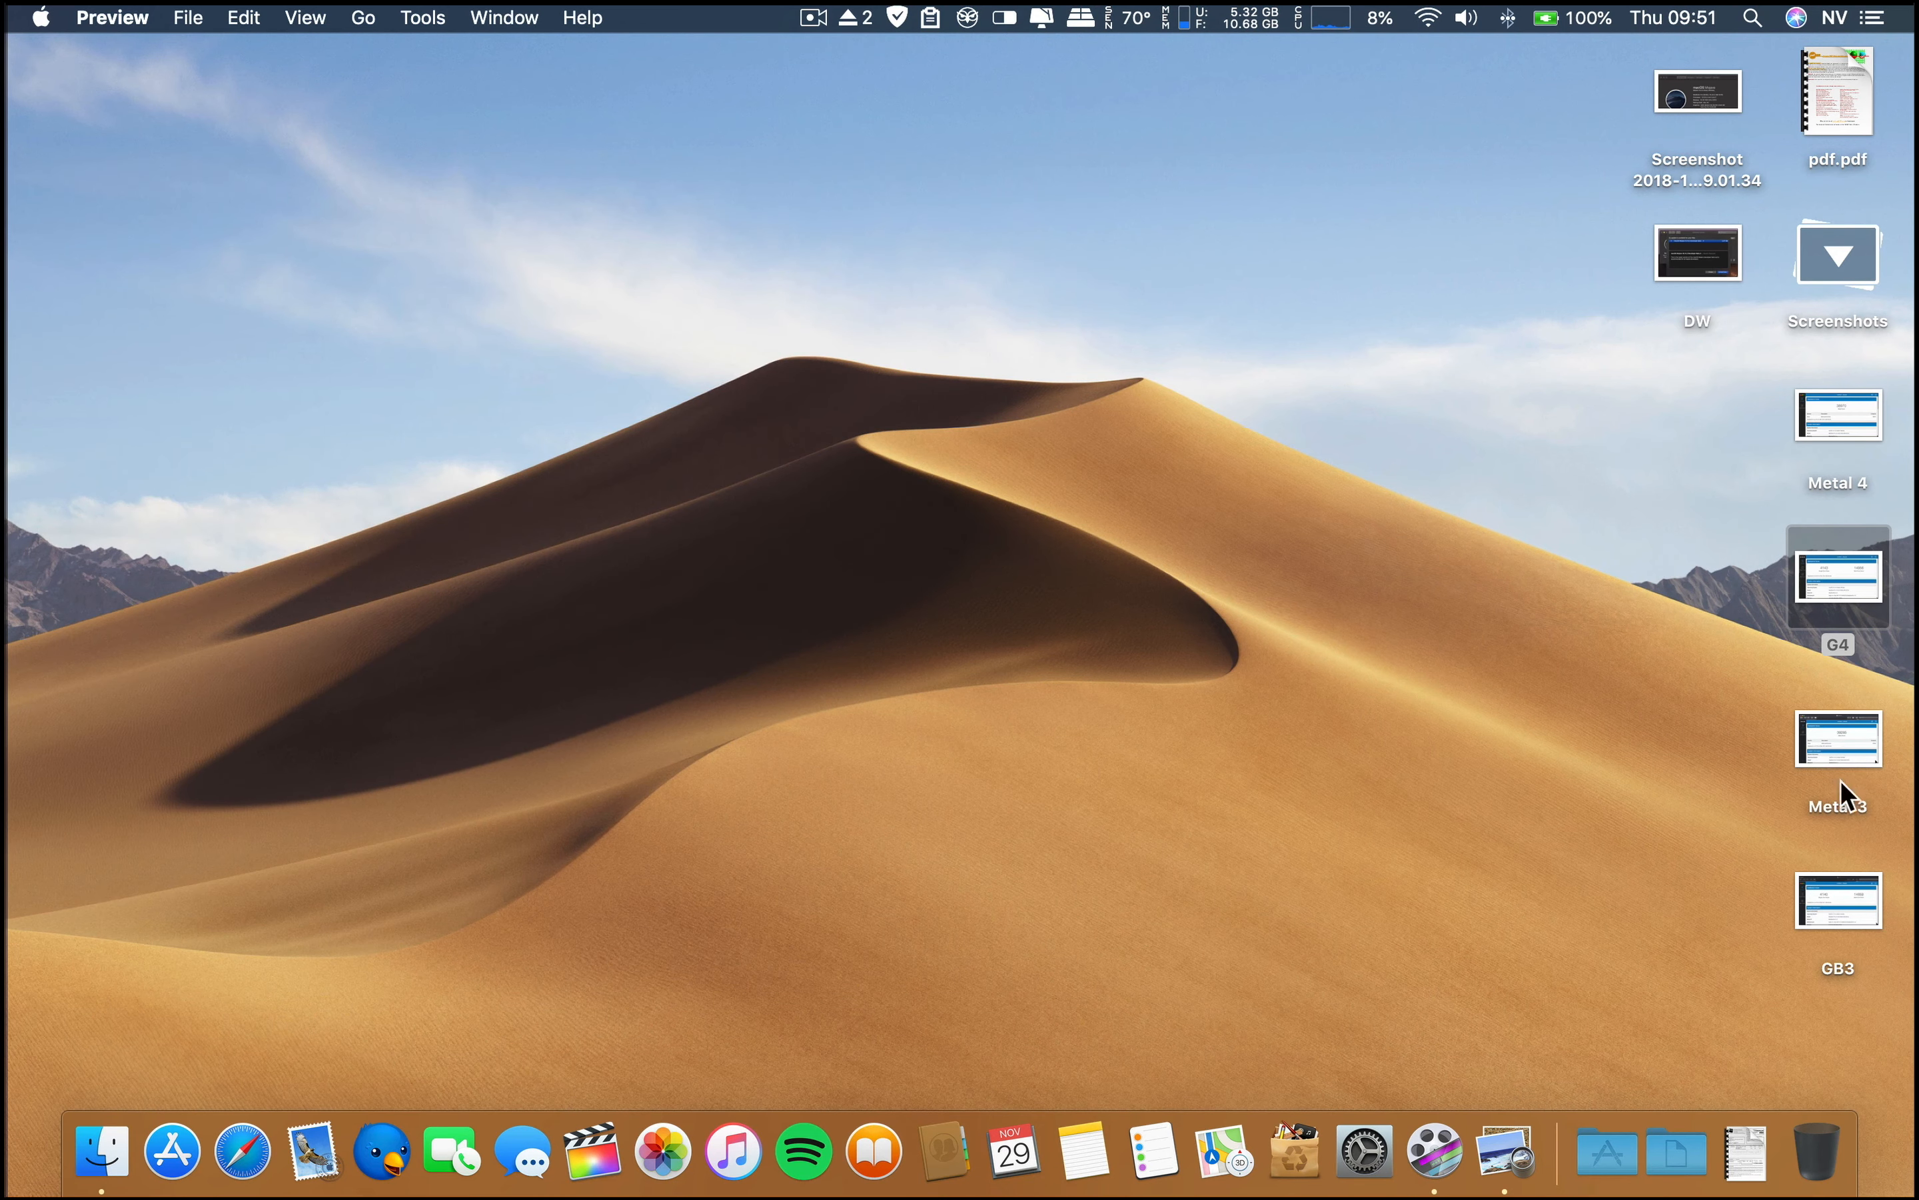
View the Metal 3 and Metal 4 Geekbench screenshots side by side in Preview, then close both
{"action": "left_click", "coordinate": [1840, 749]}
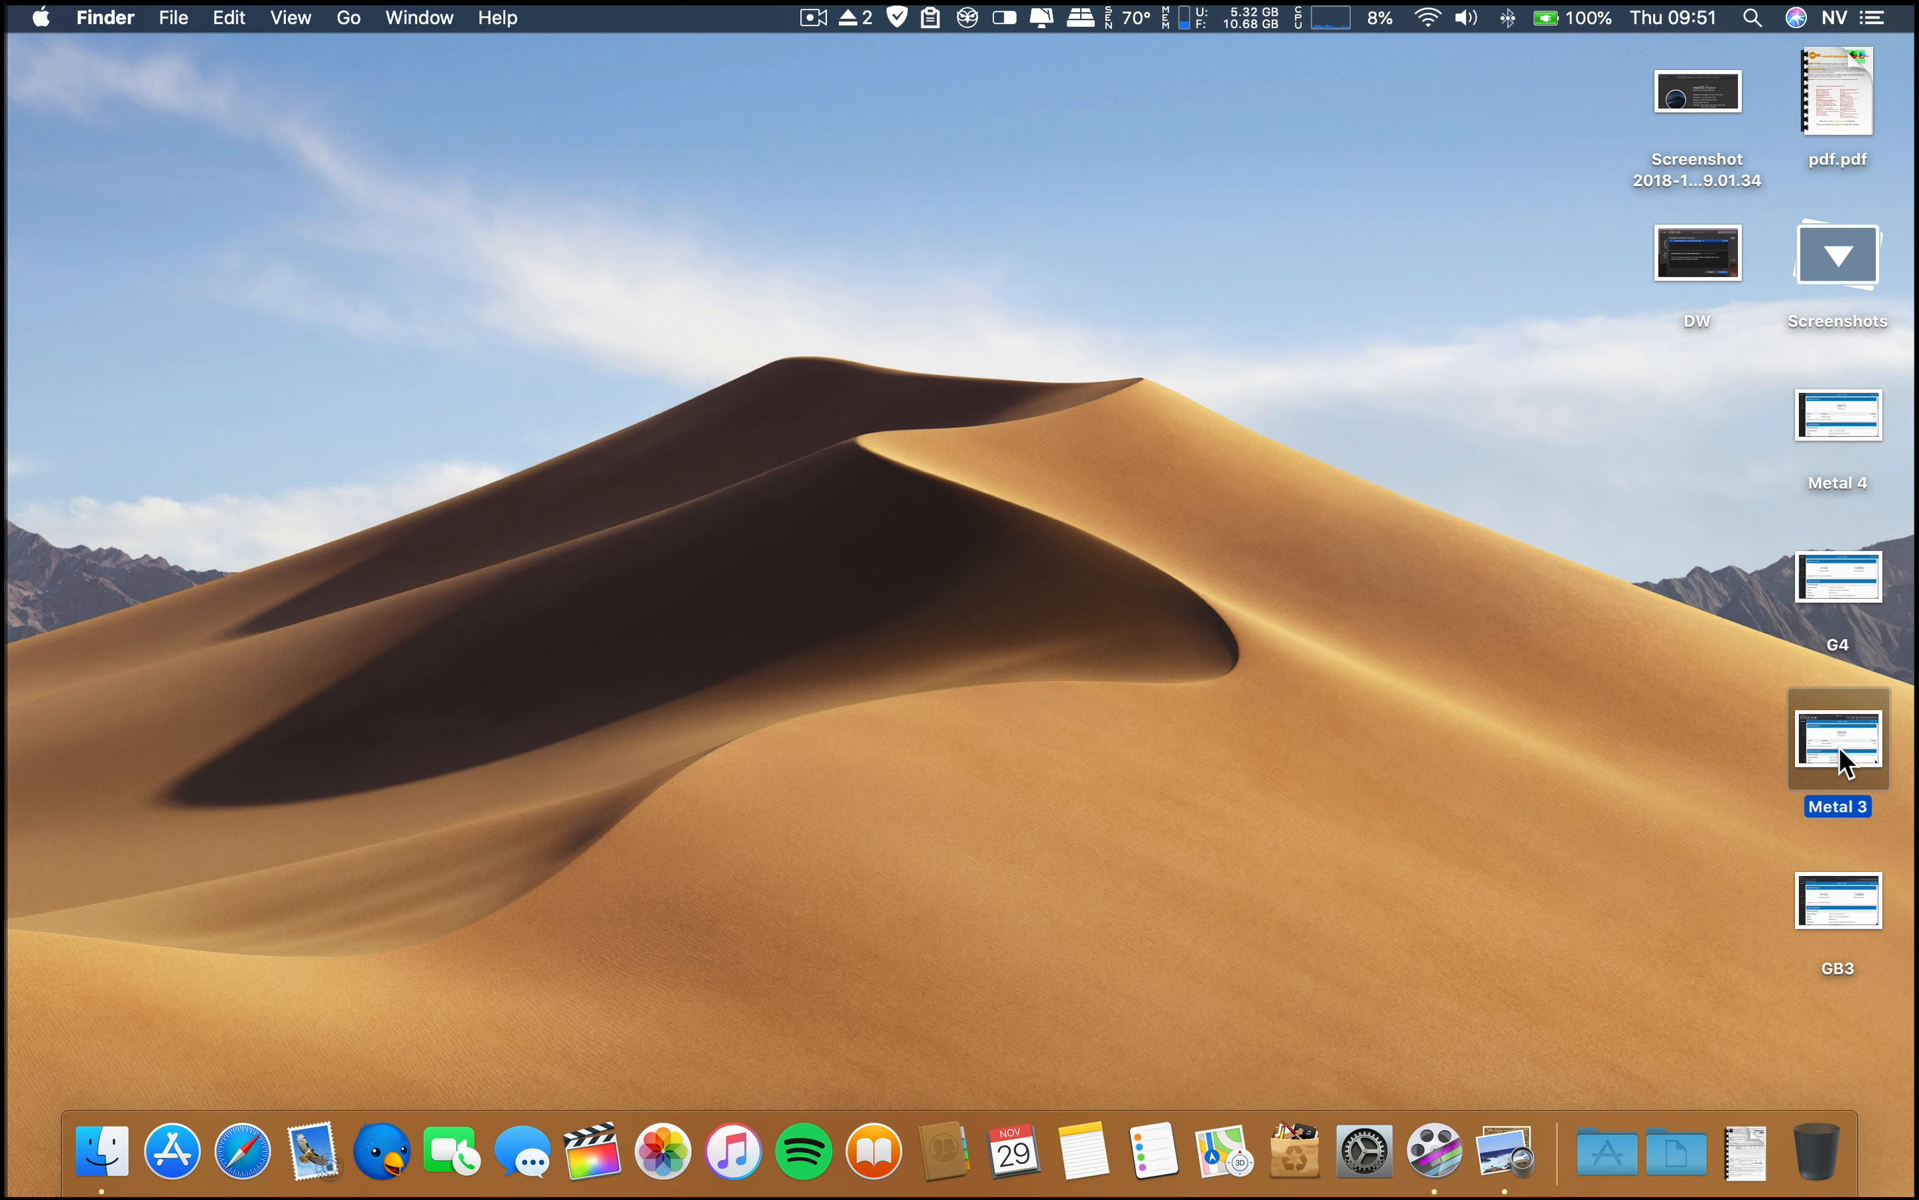
{"action": "double_click", "coordinate": [1839, 743]}
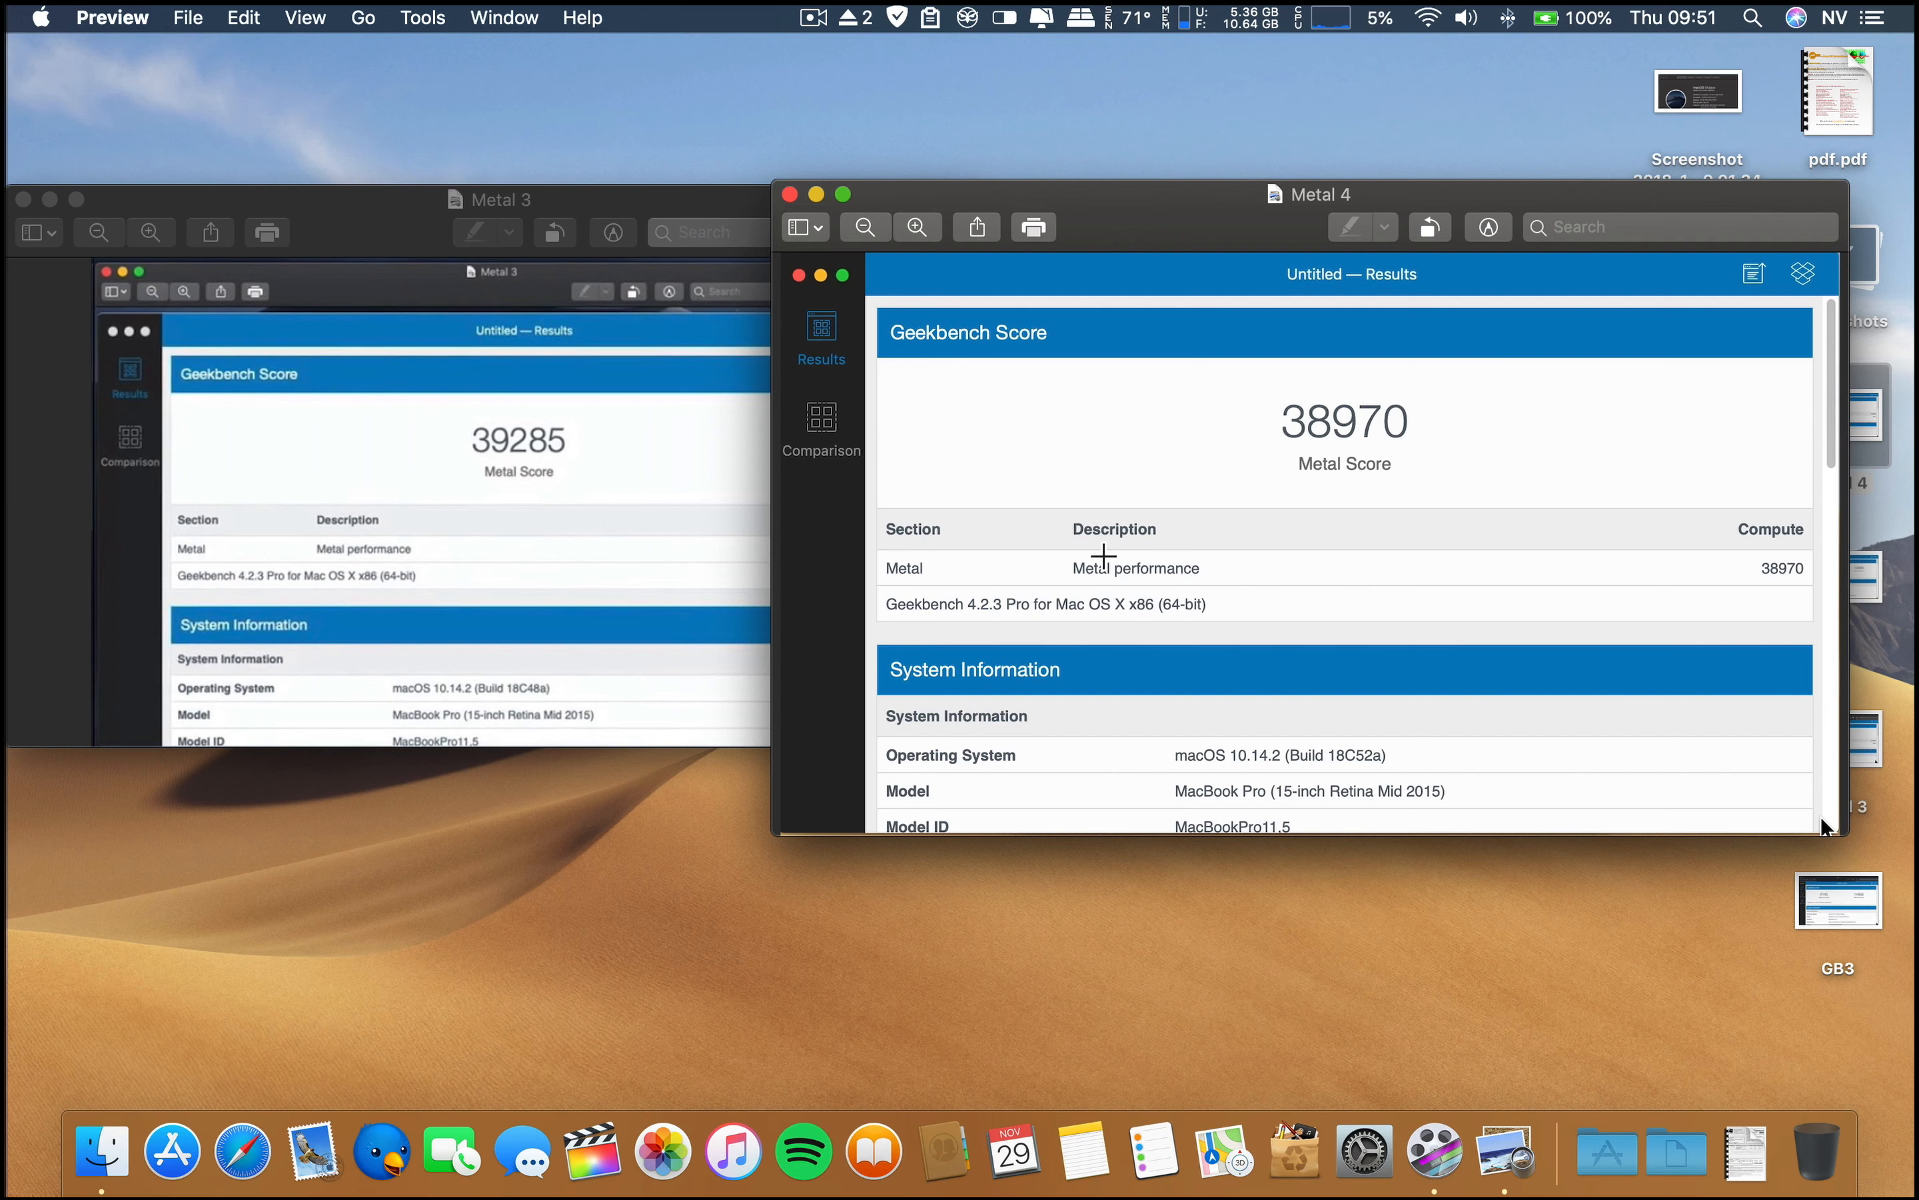
{"action": "mouse_move", "coordinate": [792, 376]}
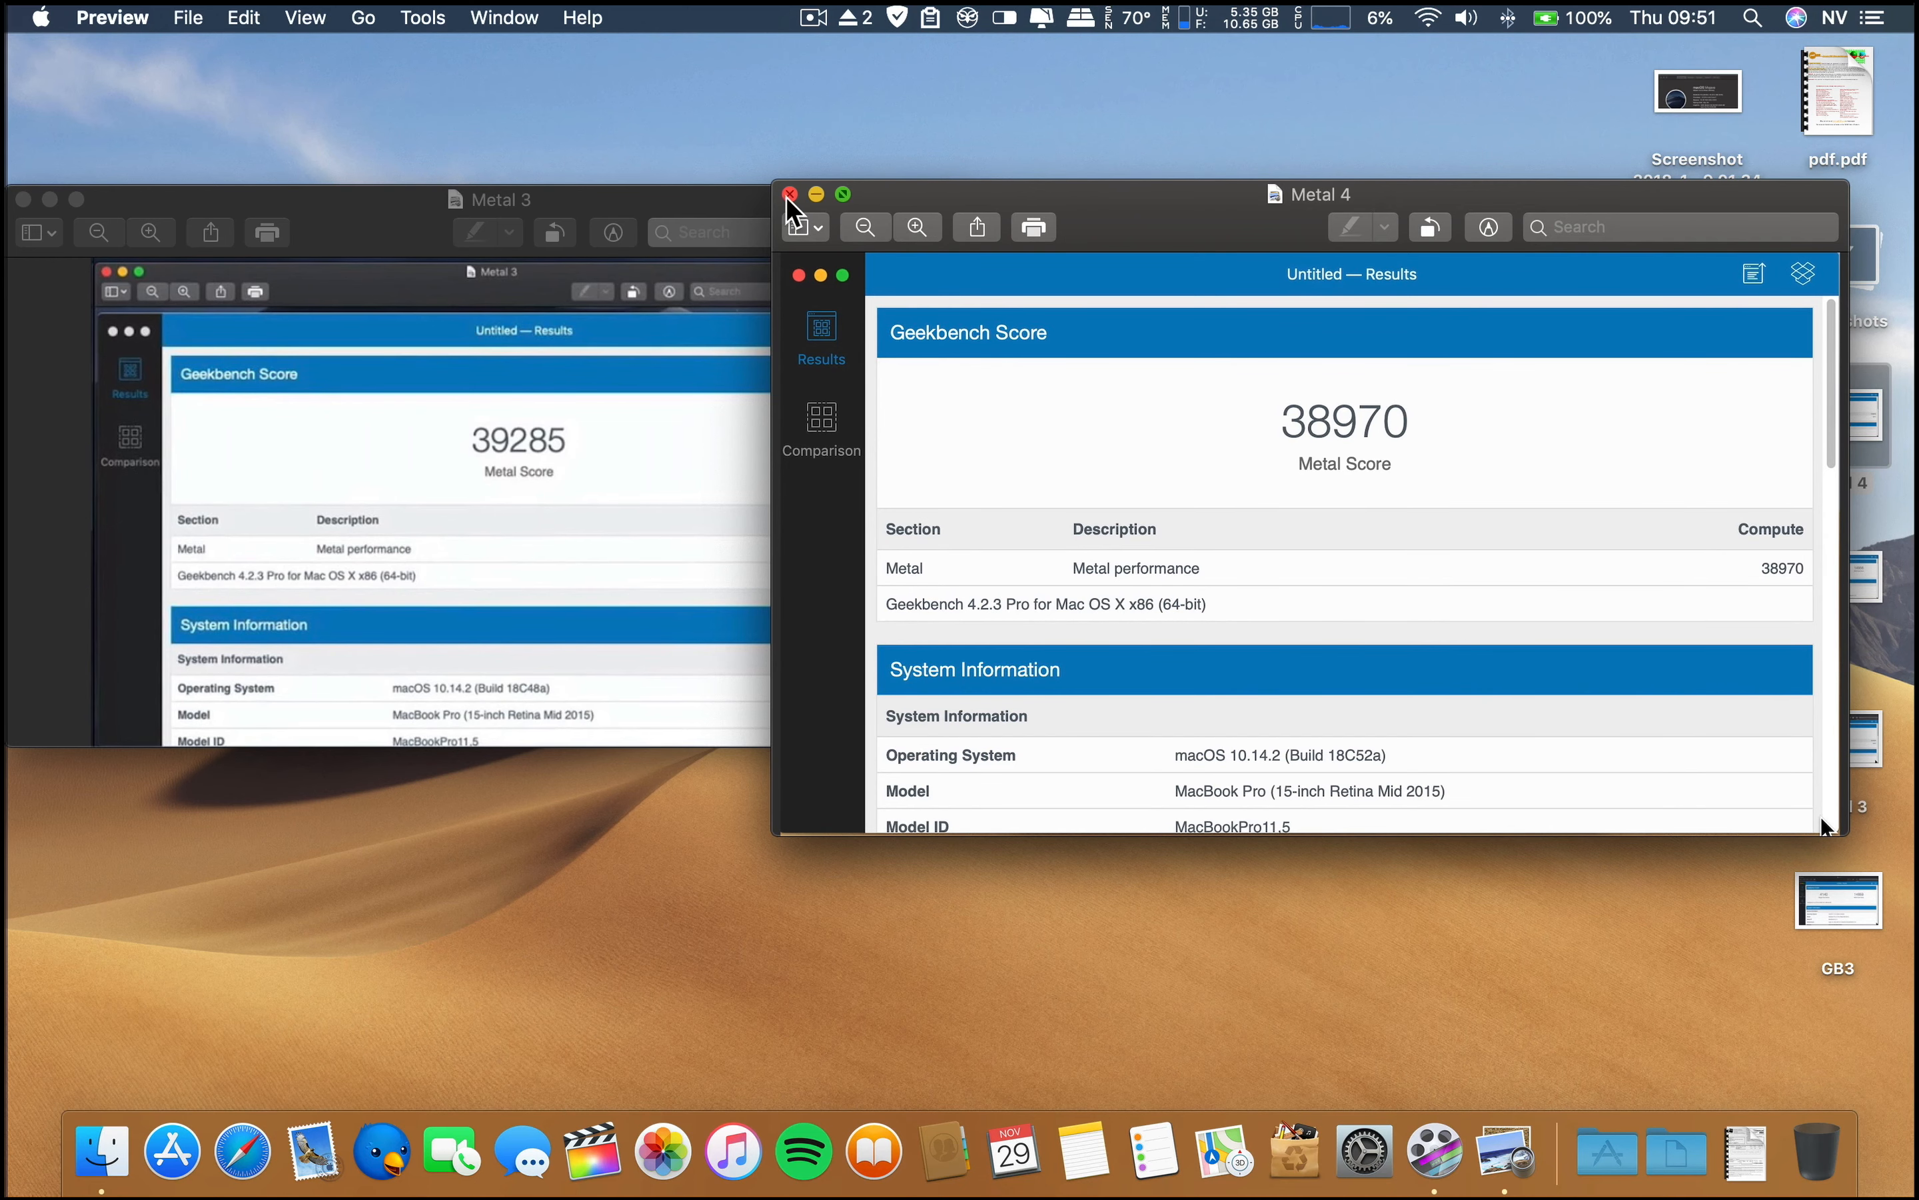
{"action": "left_click", "coordinate": [791, 195]}
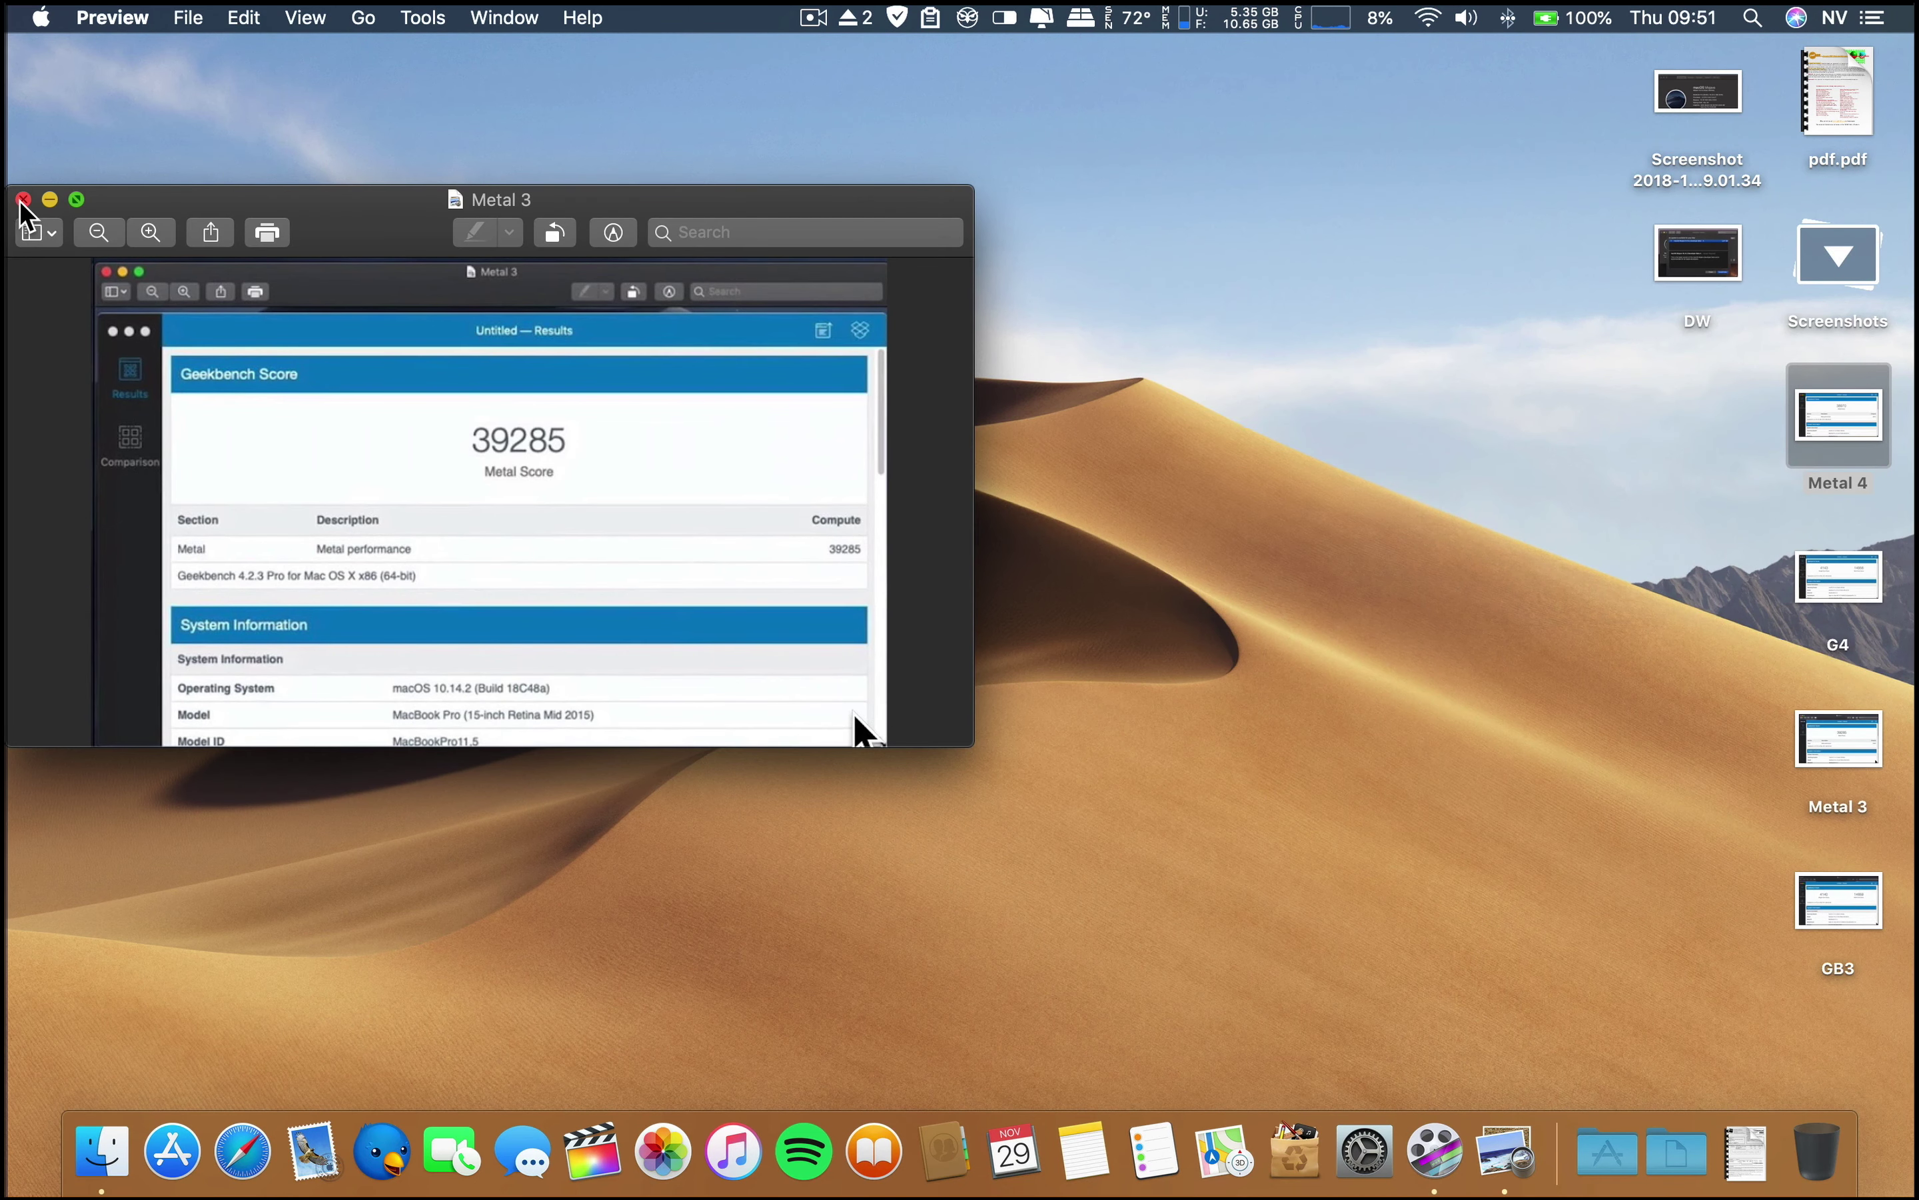
{"action": "left_click", "coordinate": [21, 197]}
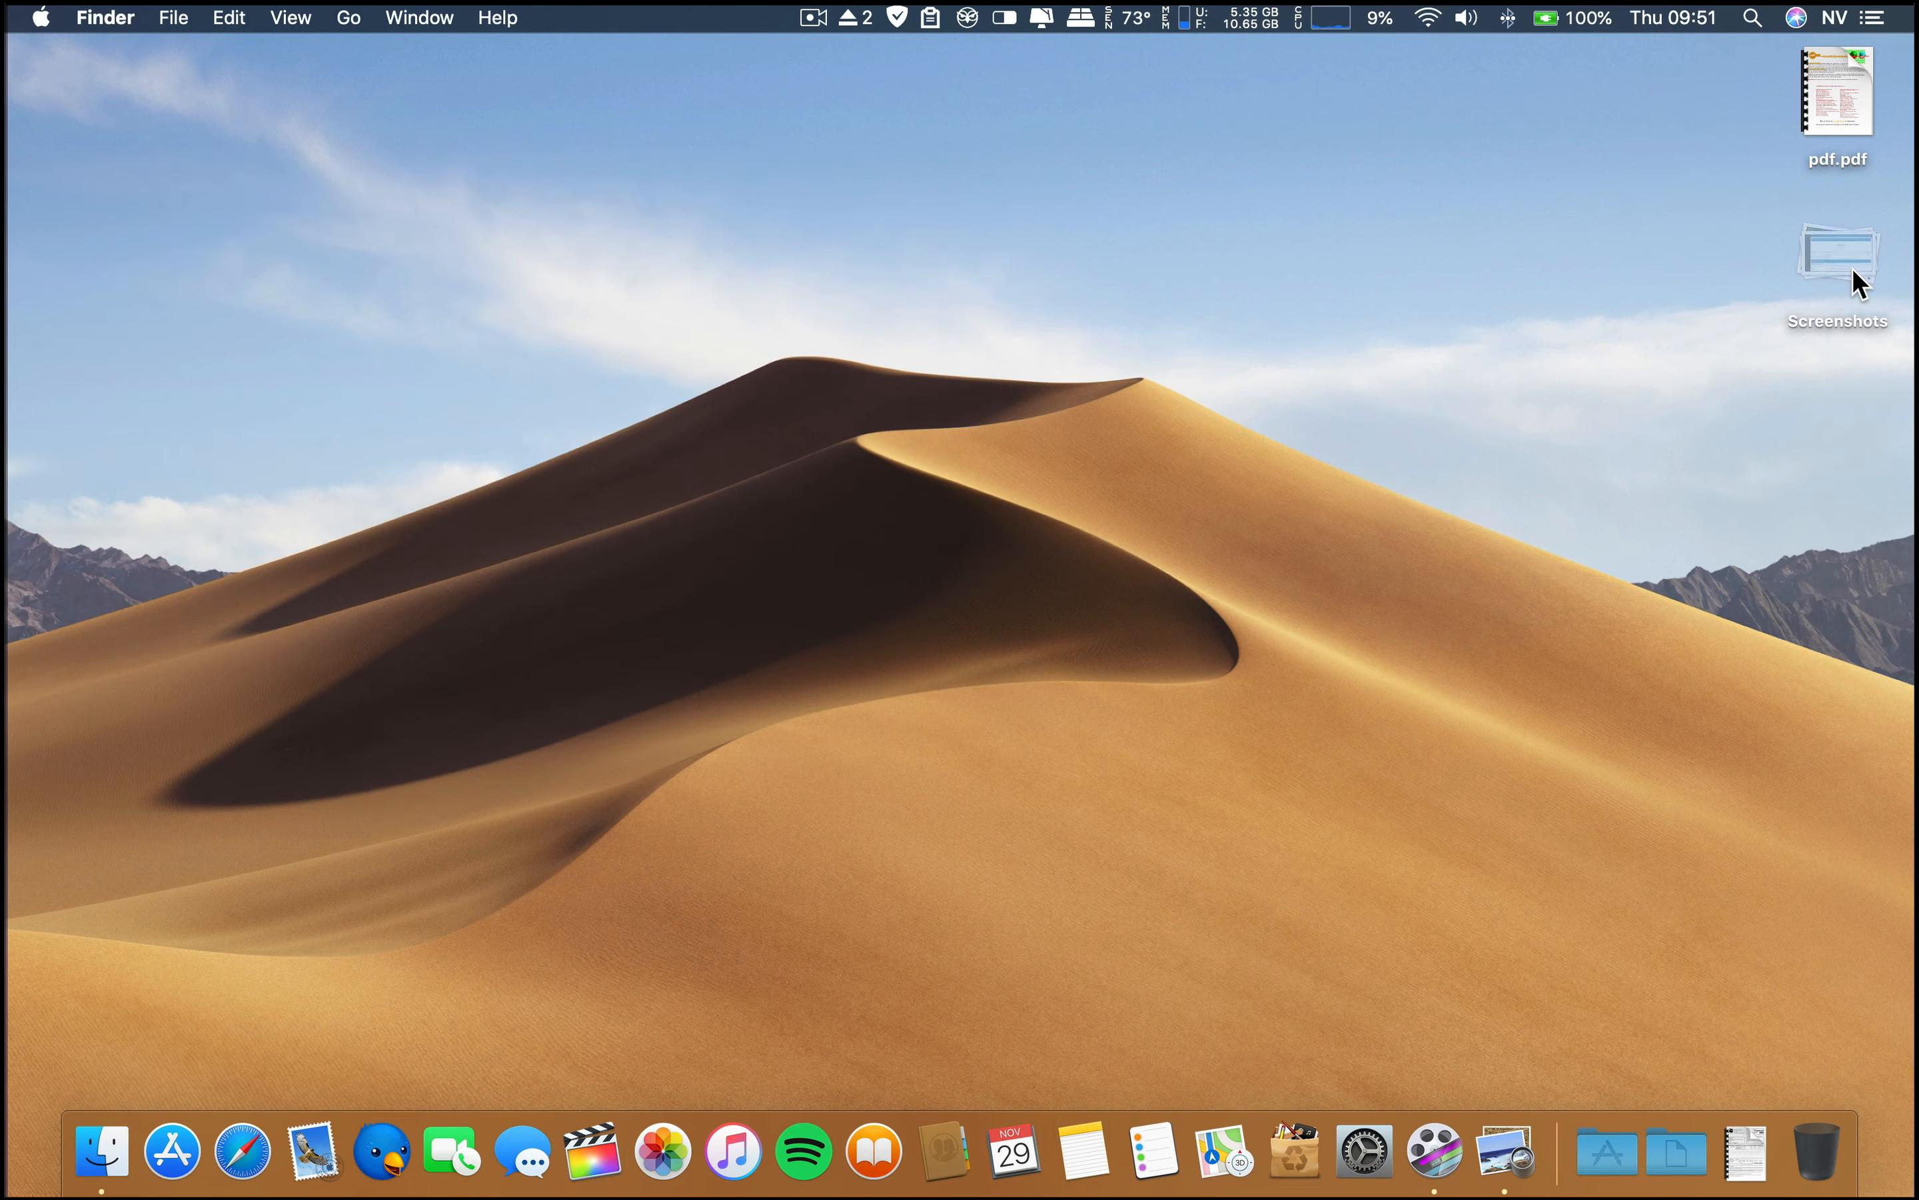
{"action": "double_click", "coordinate": [1838, 92]}
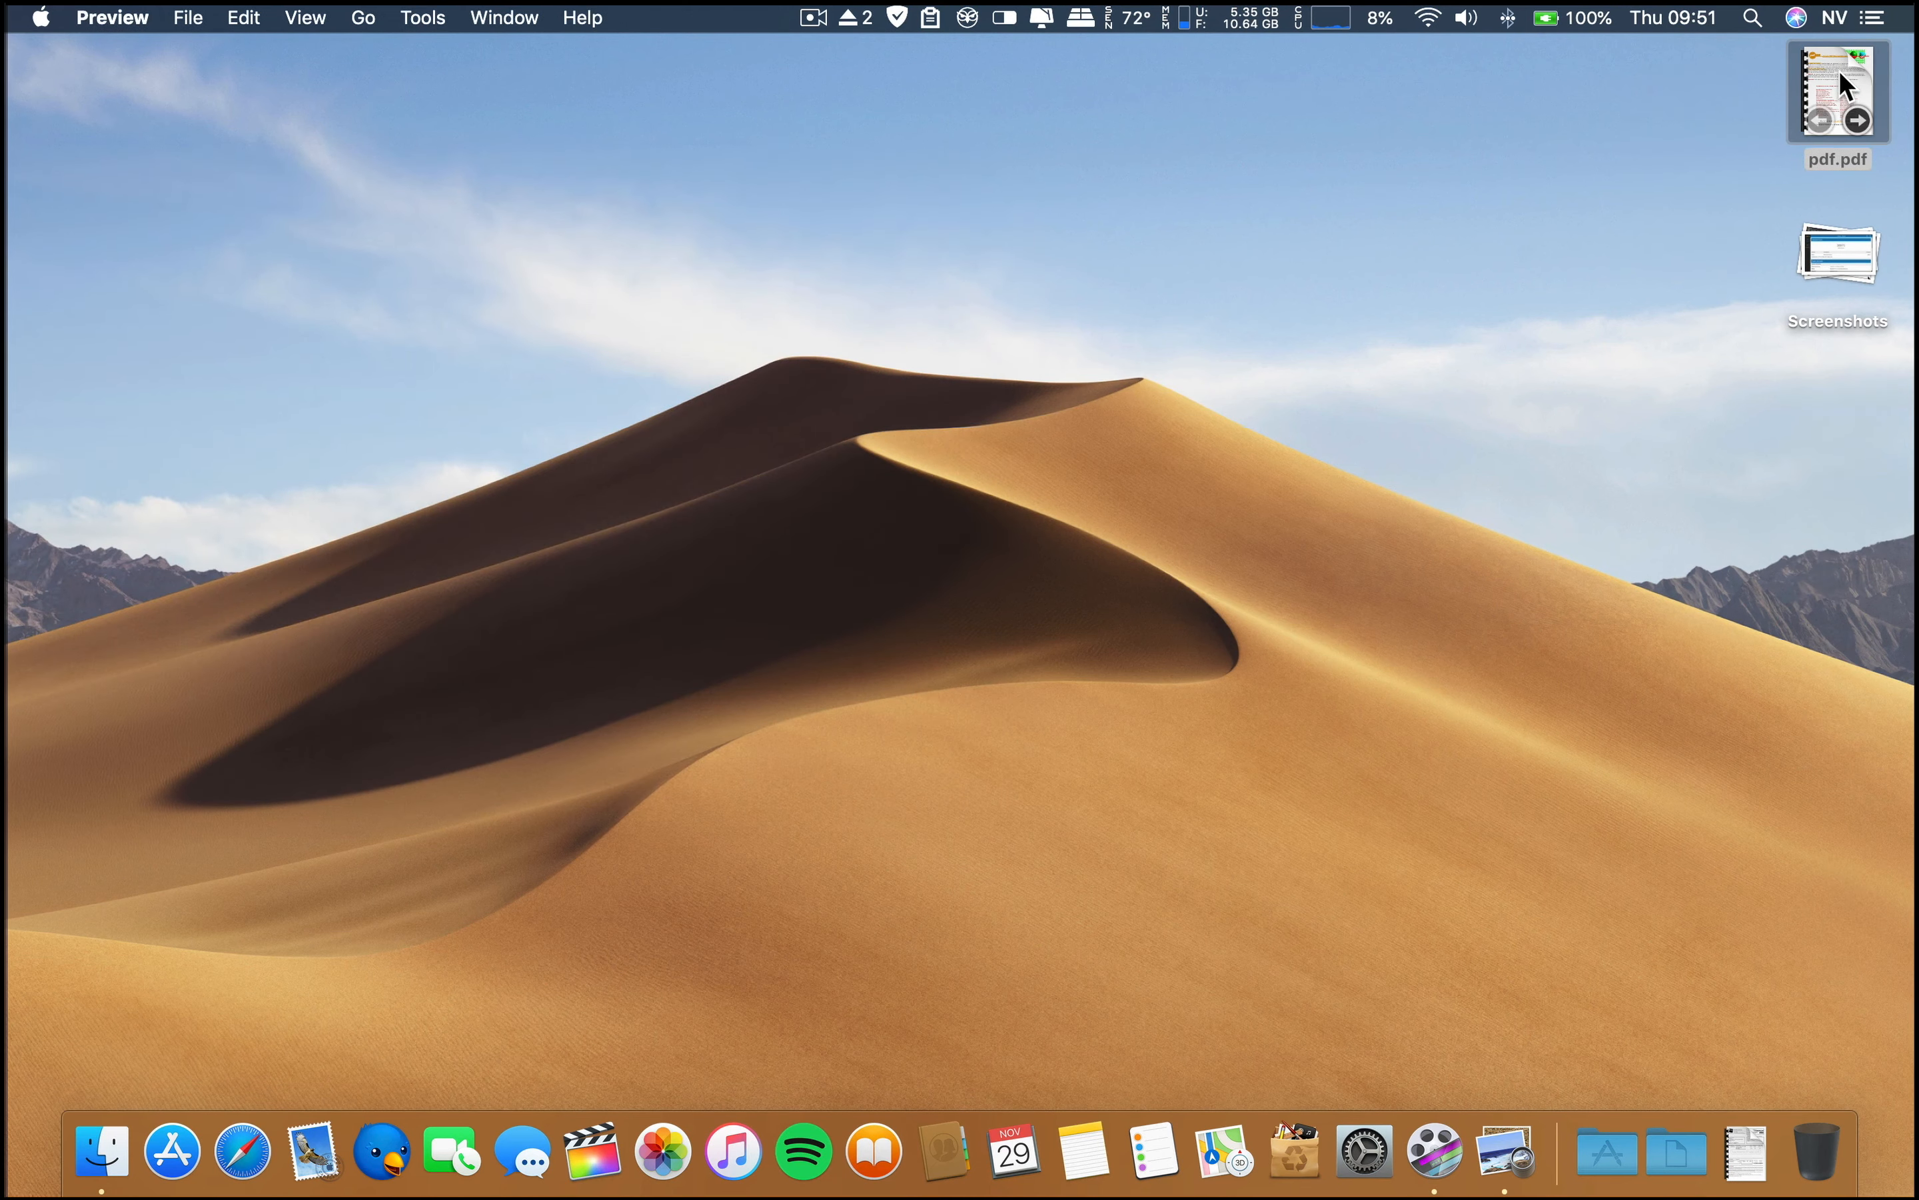
{"action": "double_click", "coordinate": [1836, 93]}
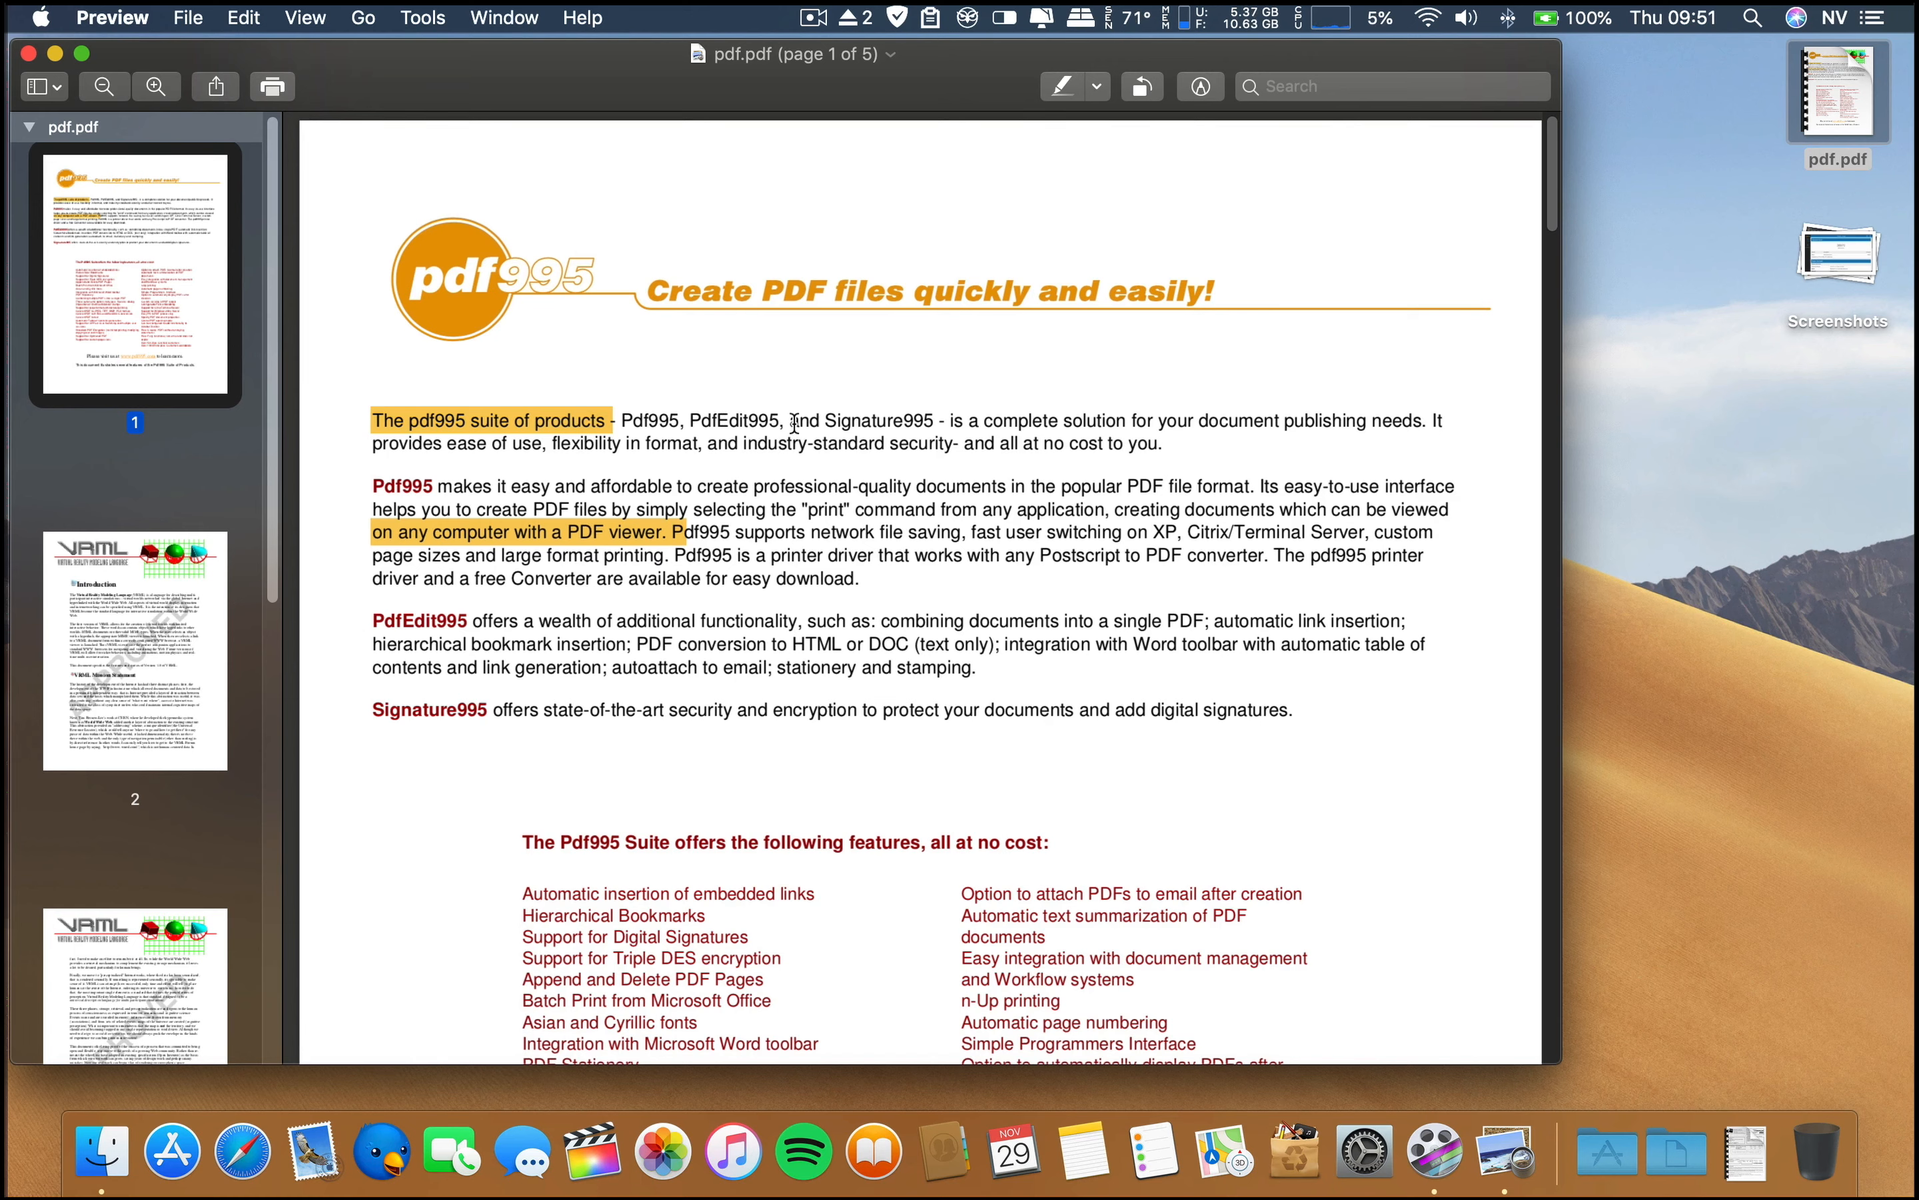
{"action": "double_click", "coordinate": [805, 420]}
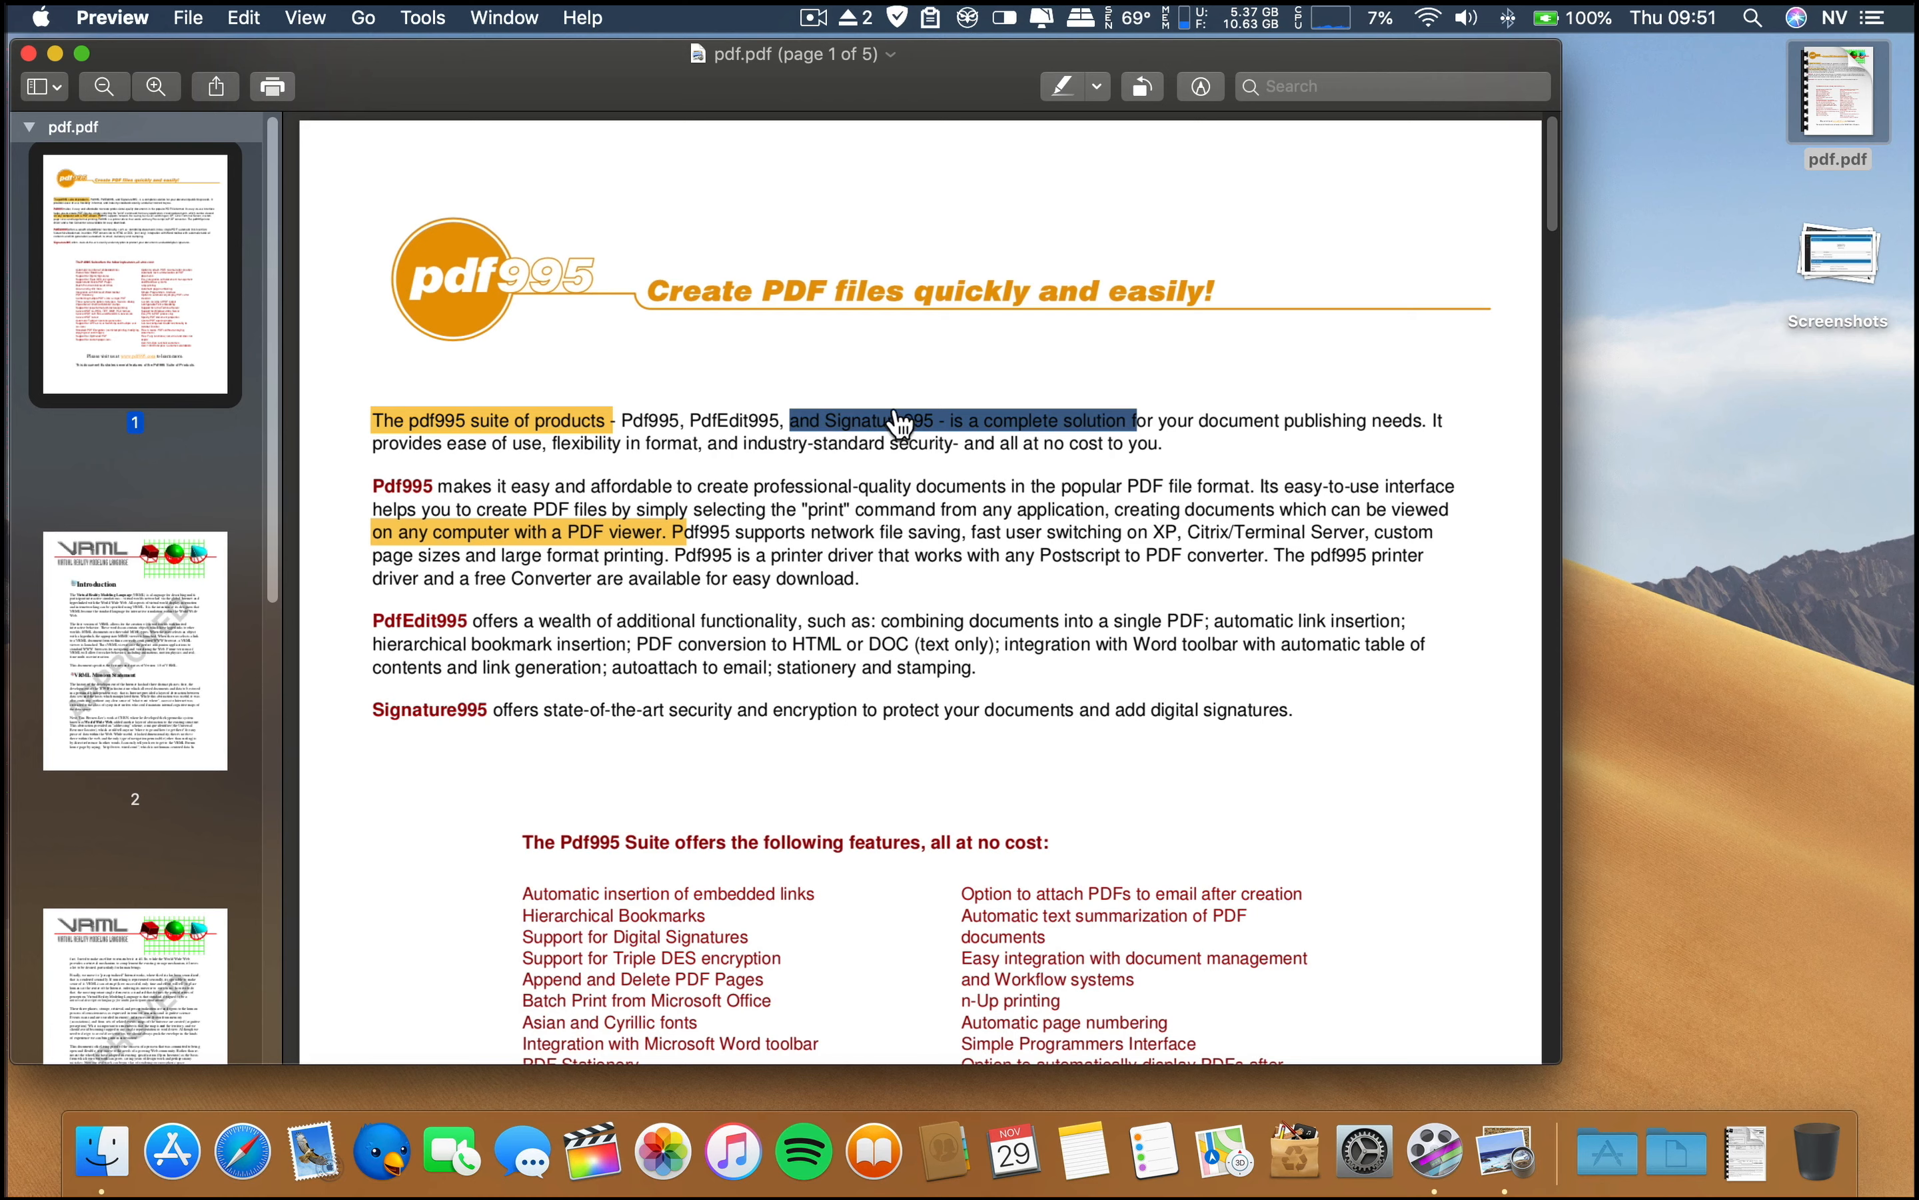
{"action": "mouse_move", "coordinate": [891, 405]}
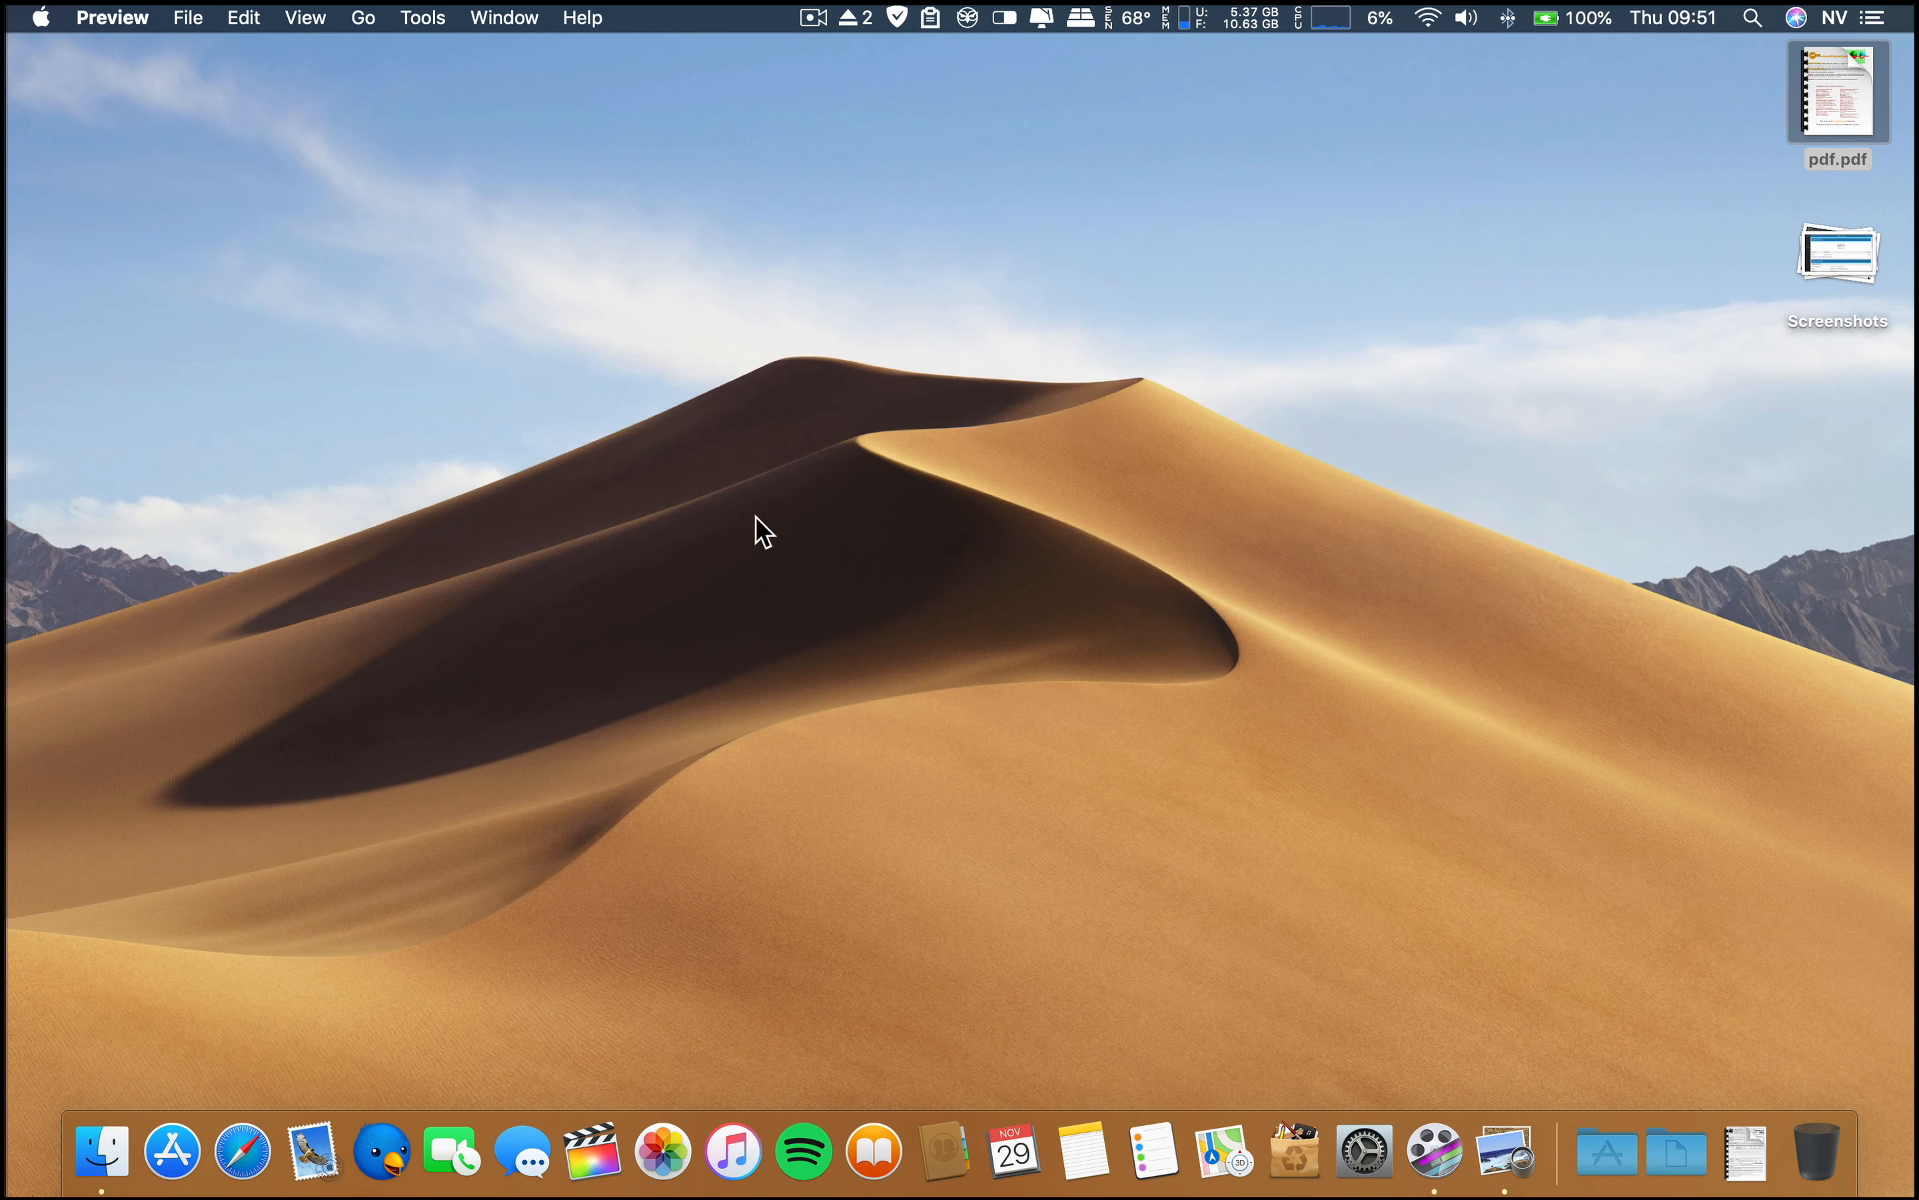
{"action": "mouse_move", "coordinate": [240, 1162]}
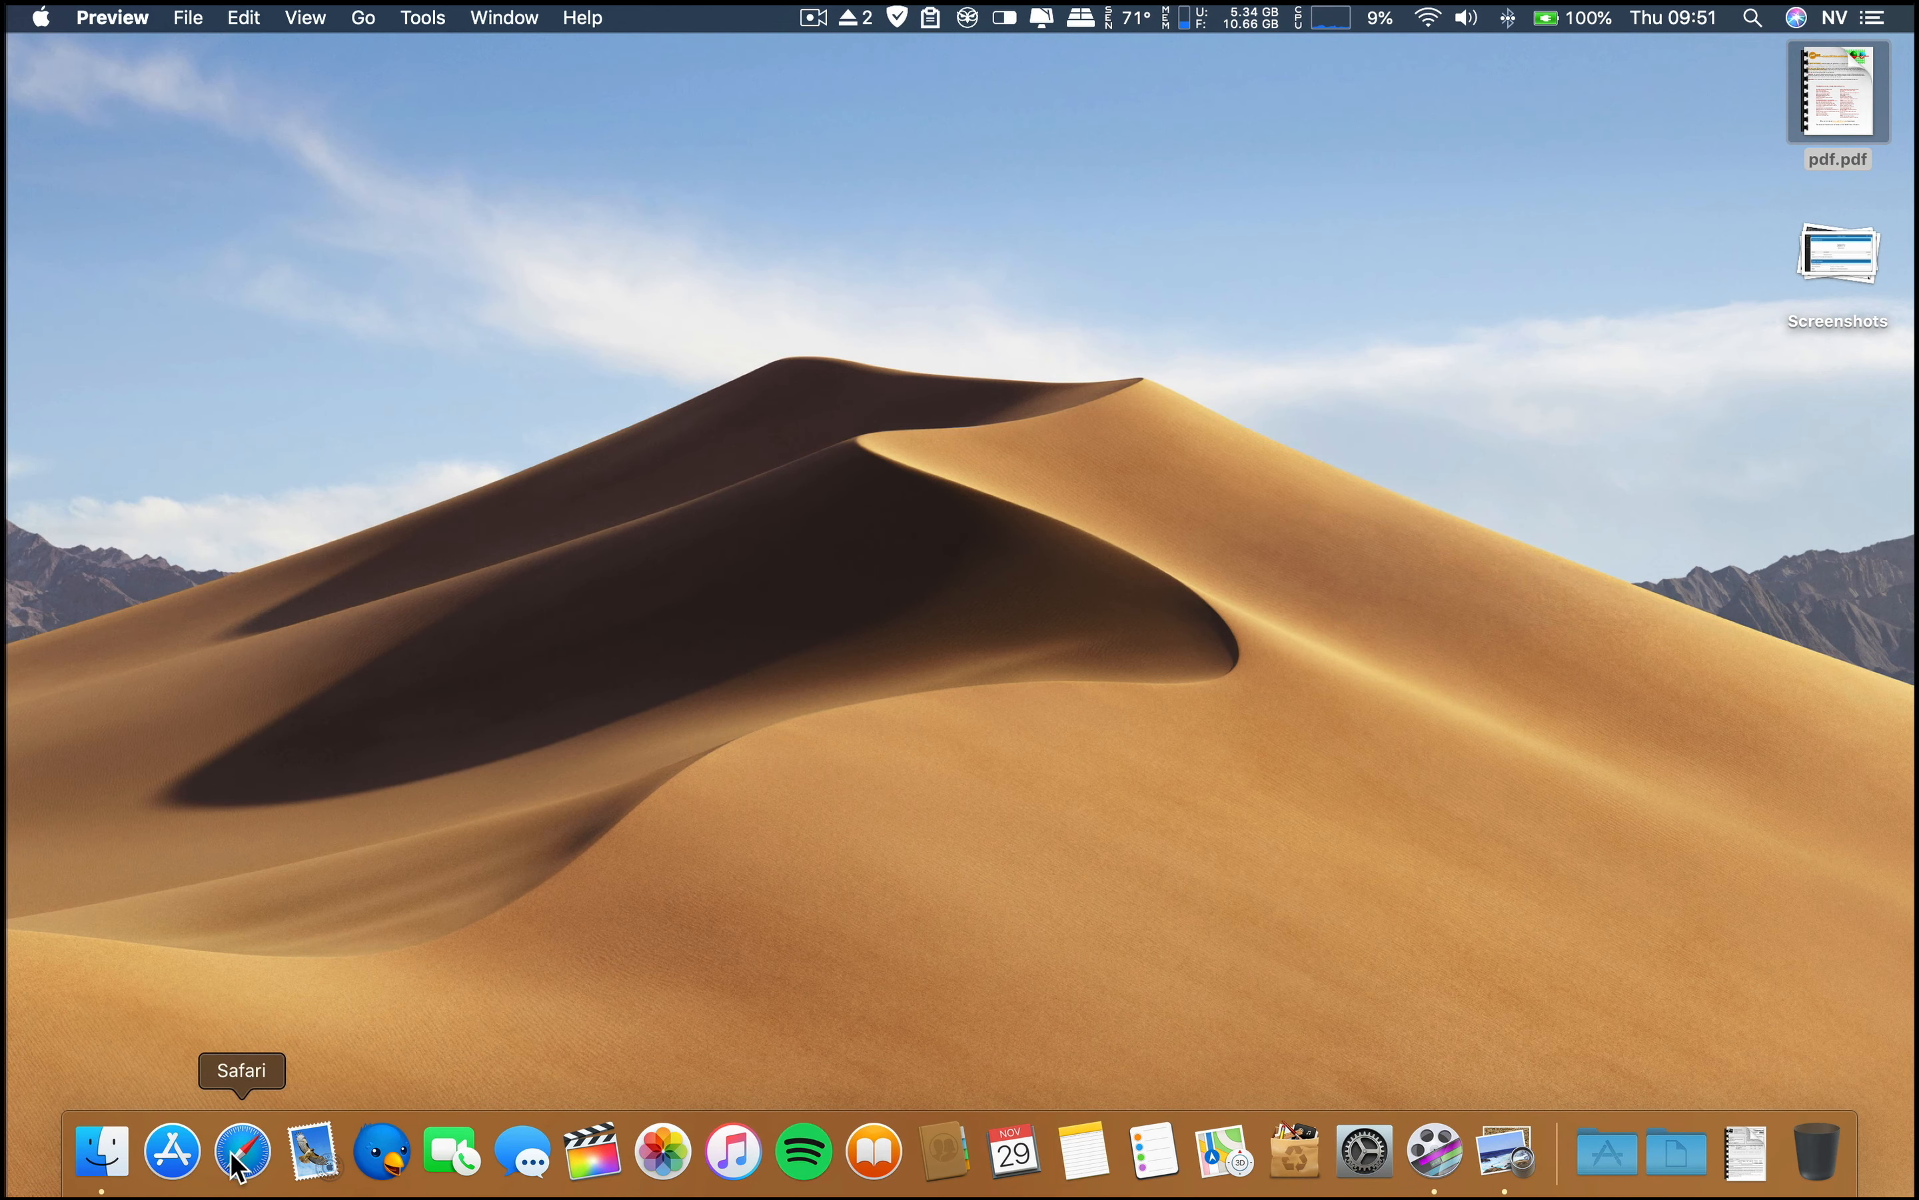
Search Google for "nuno v" in Safari and open the Nuno V YouTube channel result
{"action": "left_click", "coordinate": [240, 1157]}
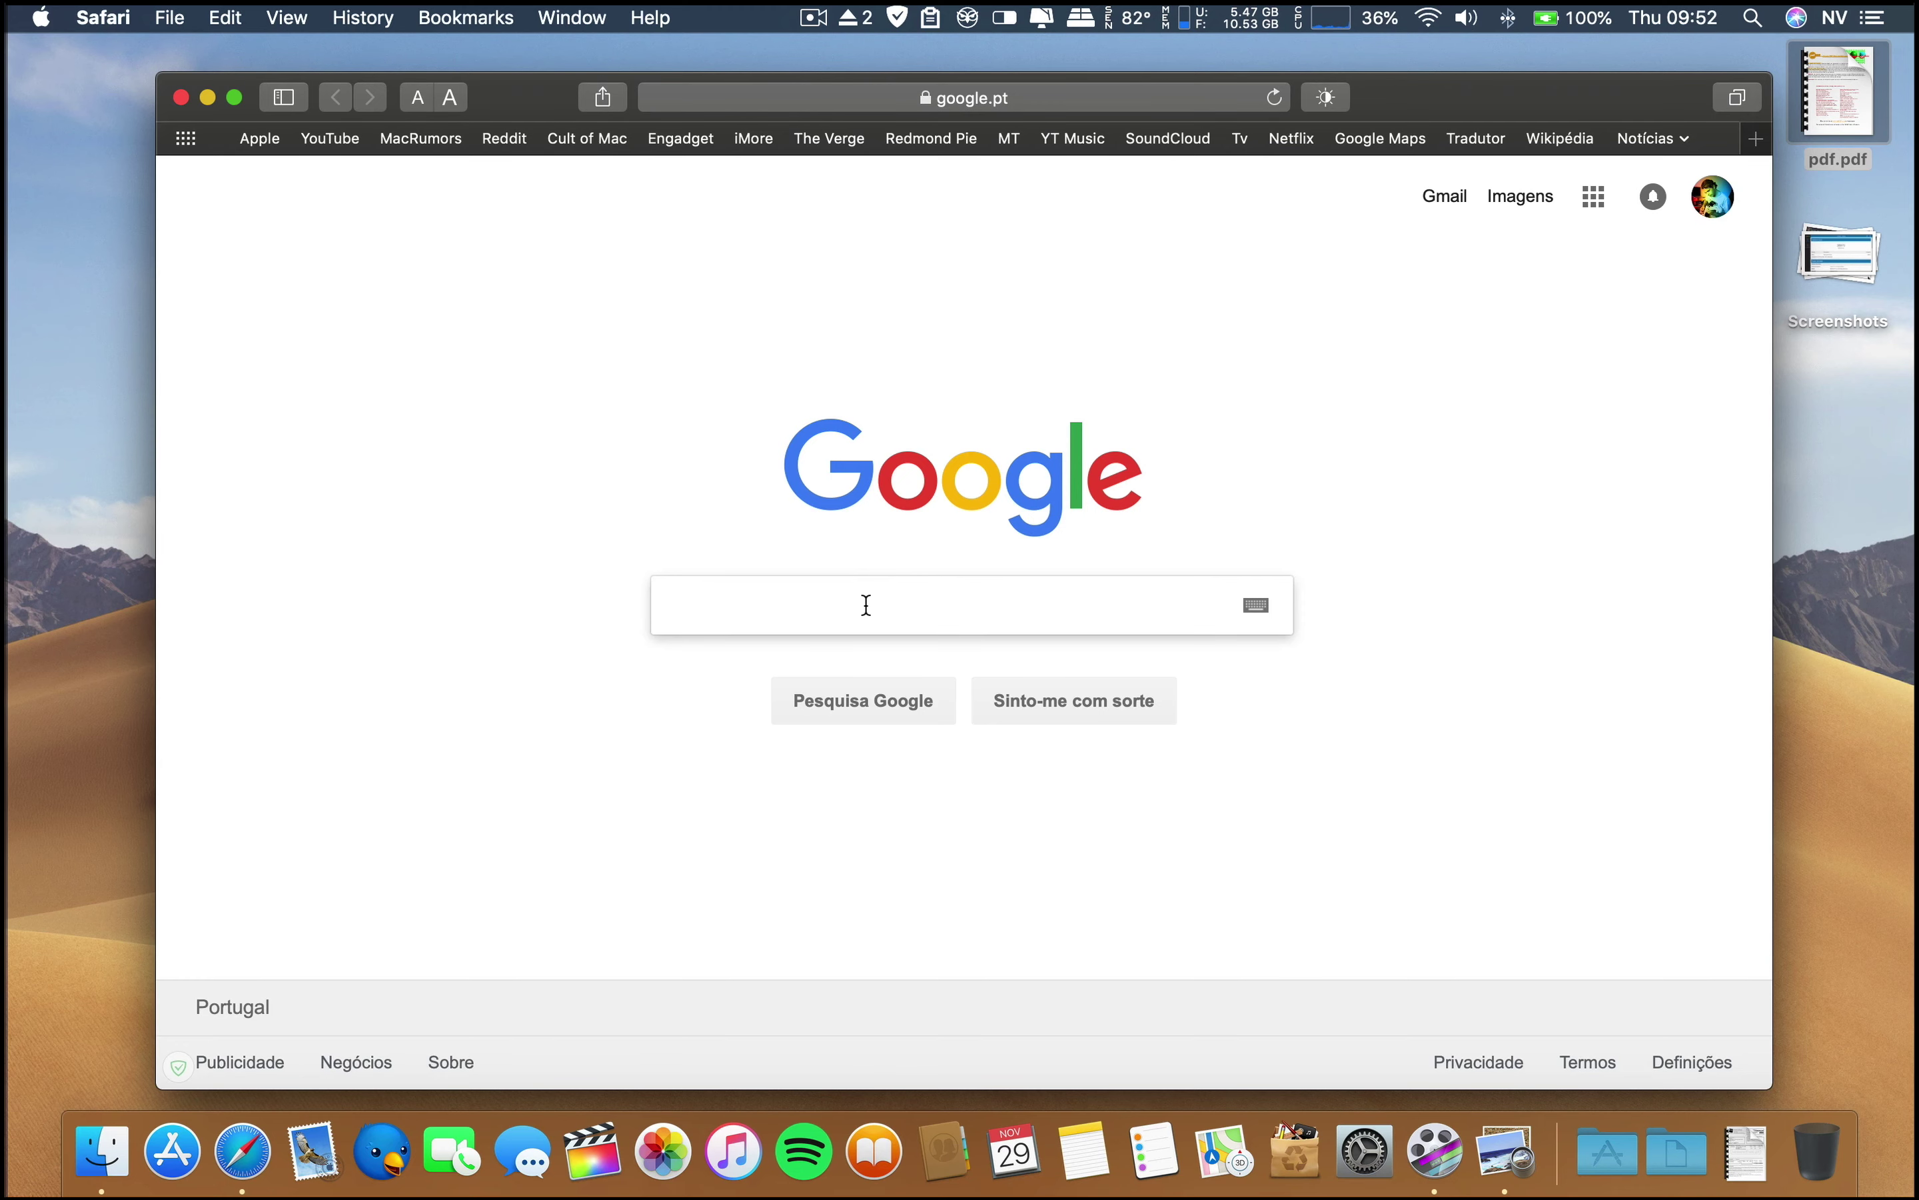
{"action": "type", "text": "nuno v"}
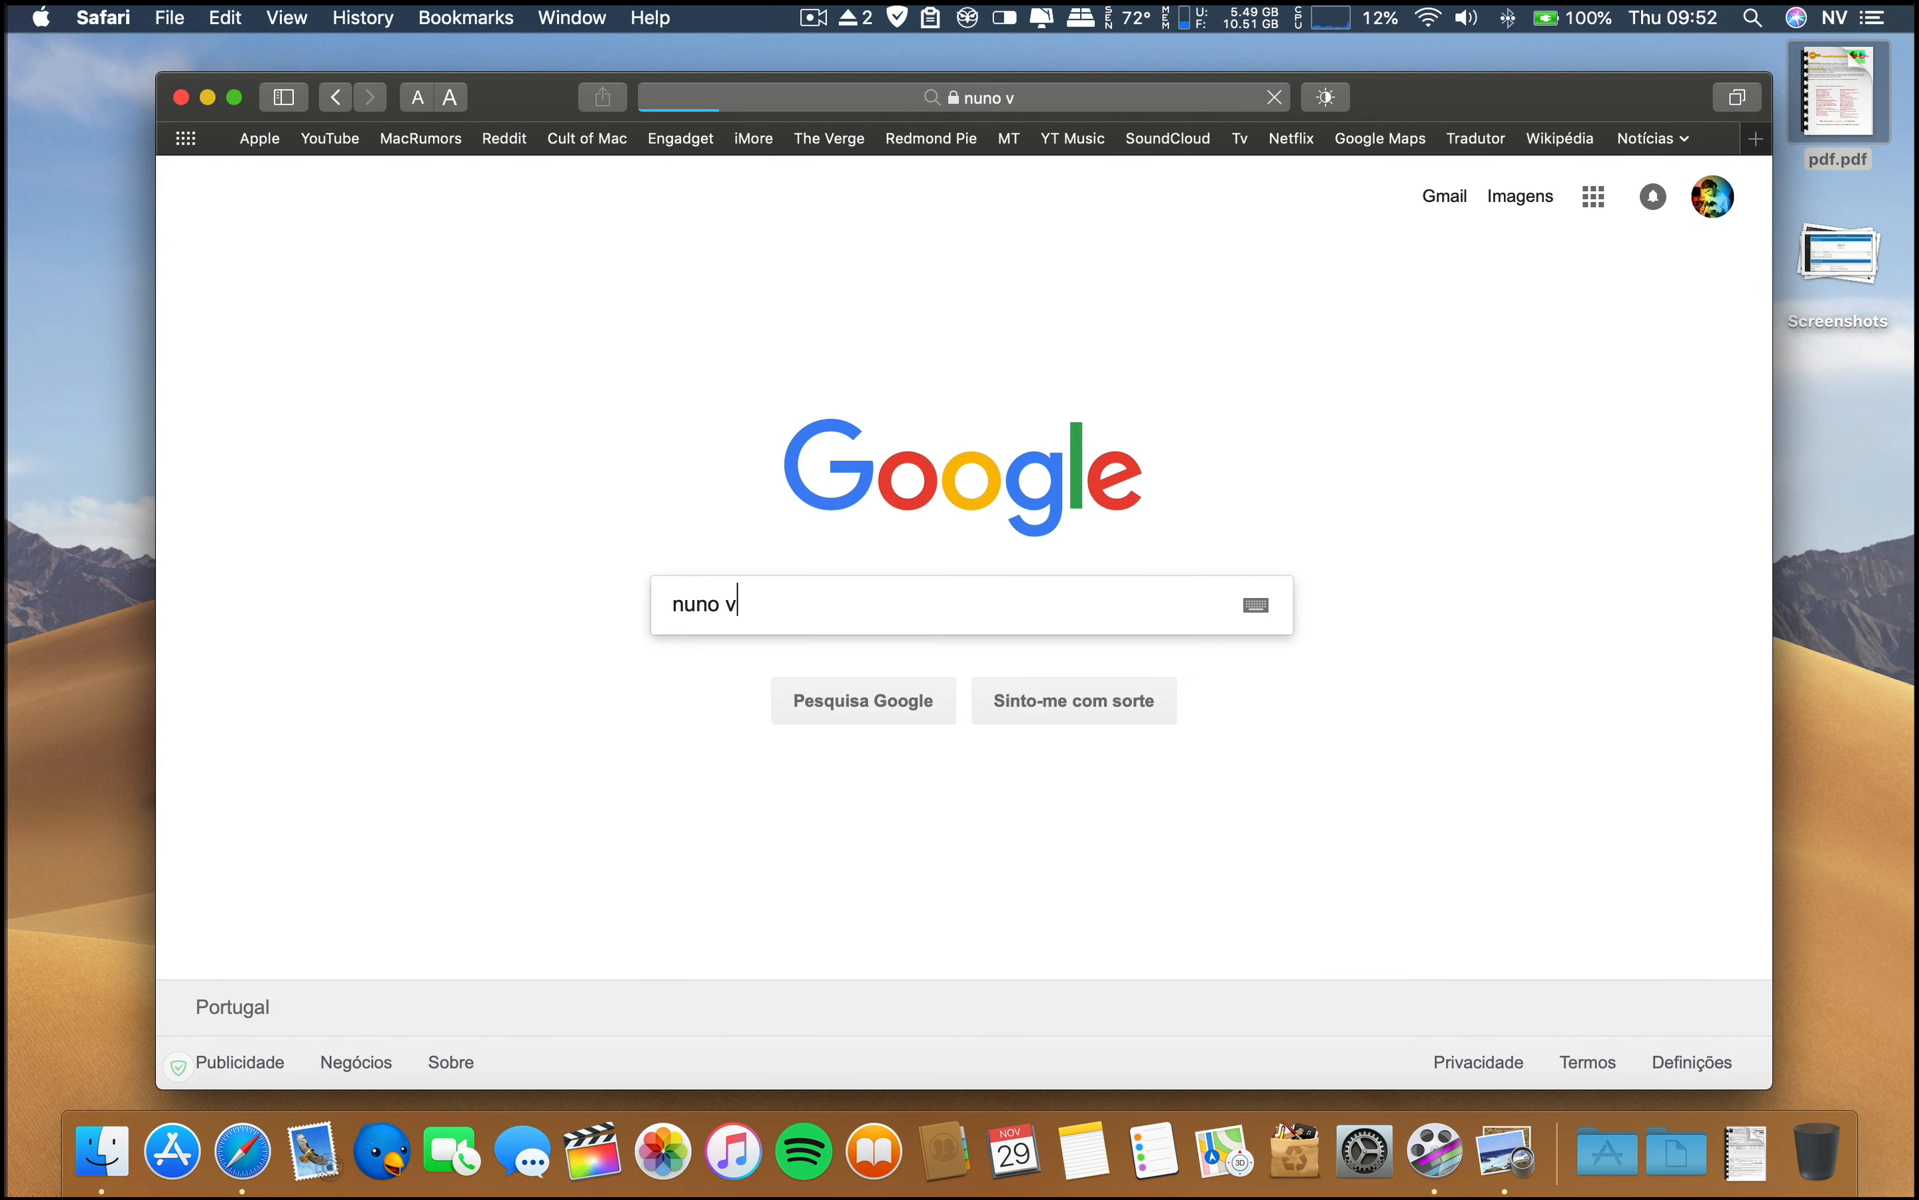
{"action": "key", "text": "Return"}
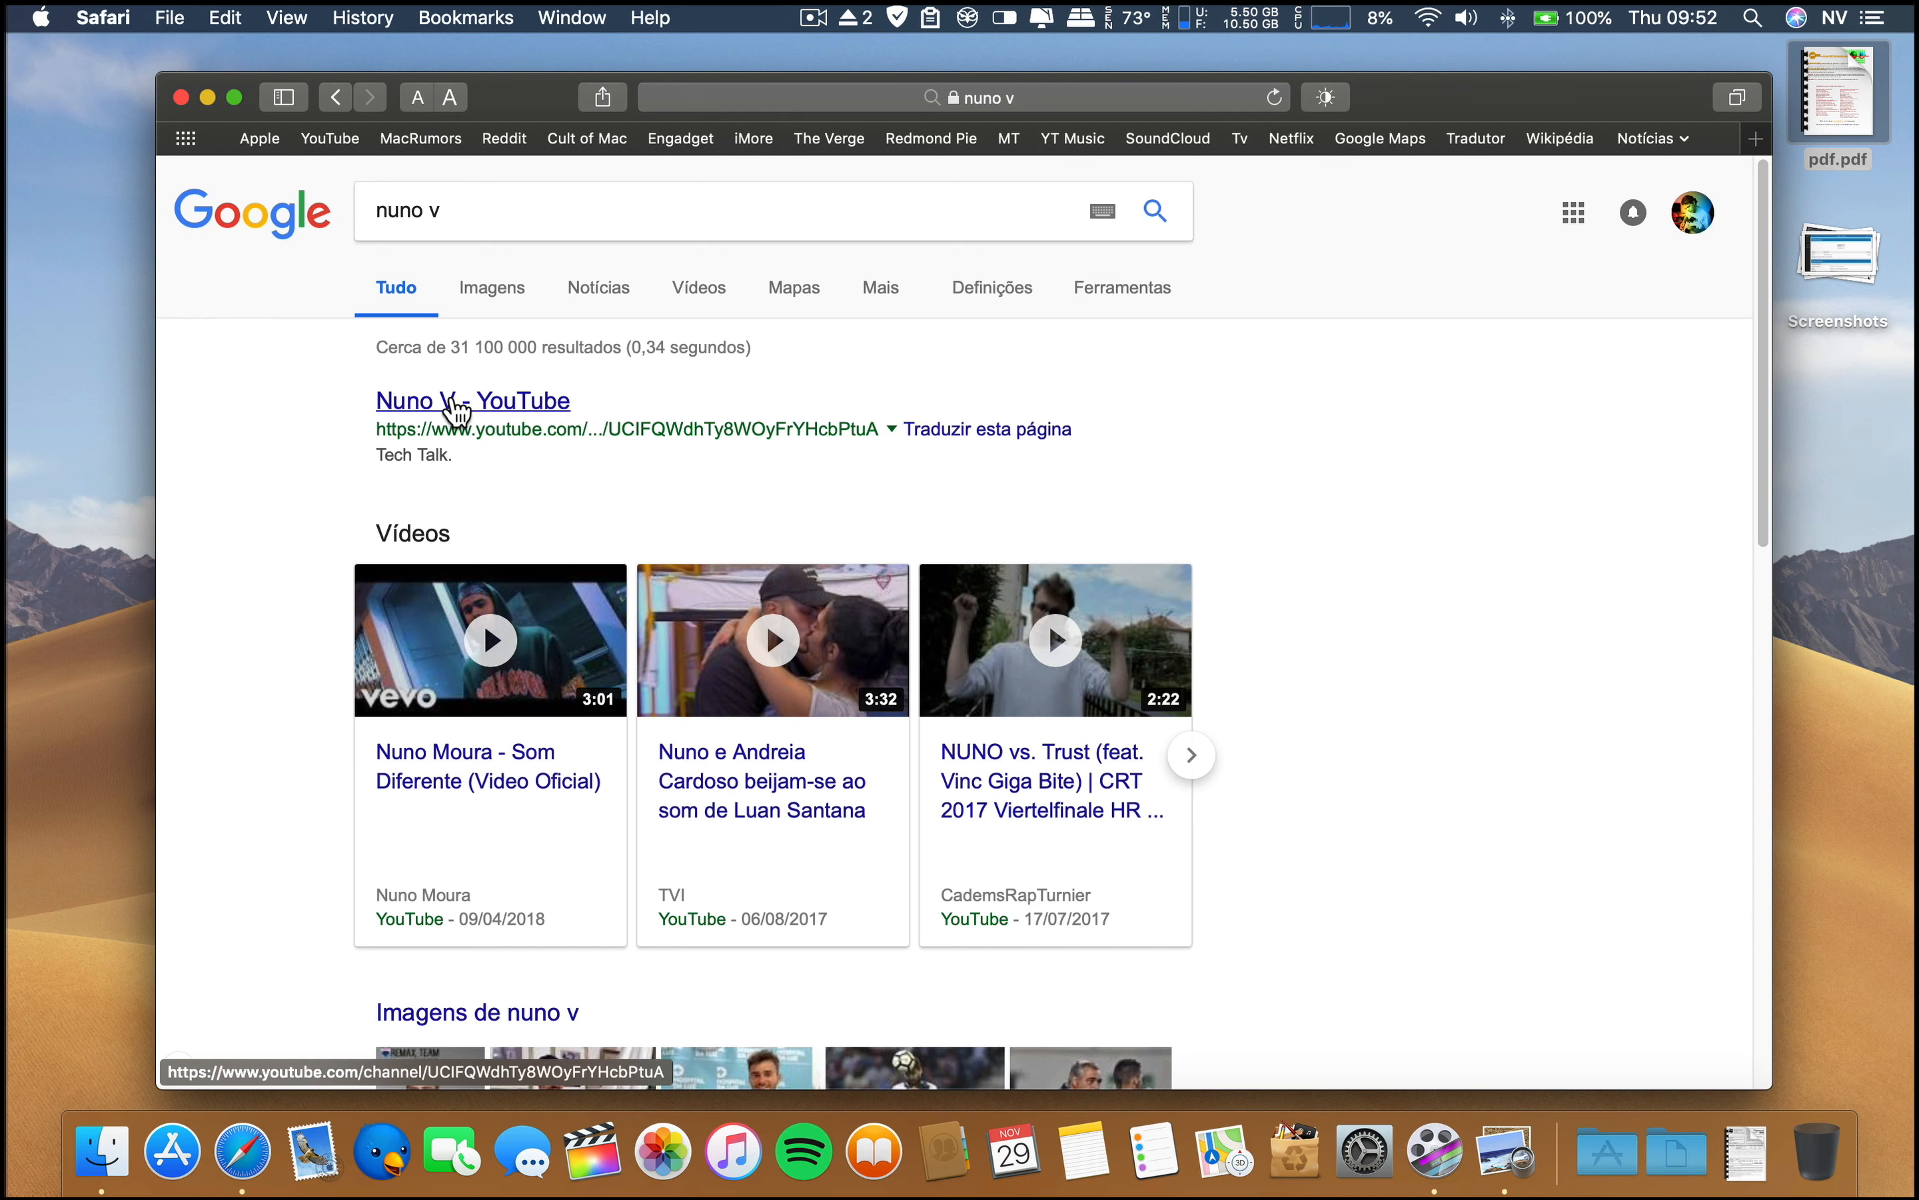
{"action": "left_click", "coordinate": [472, 400]}
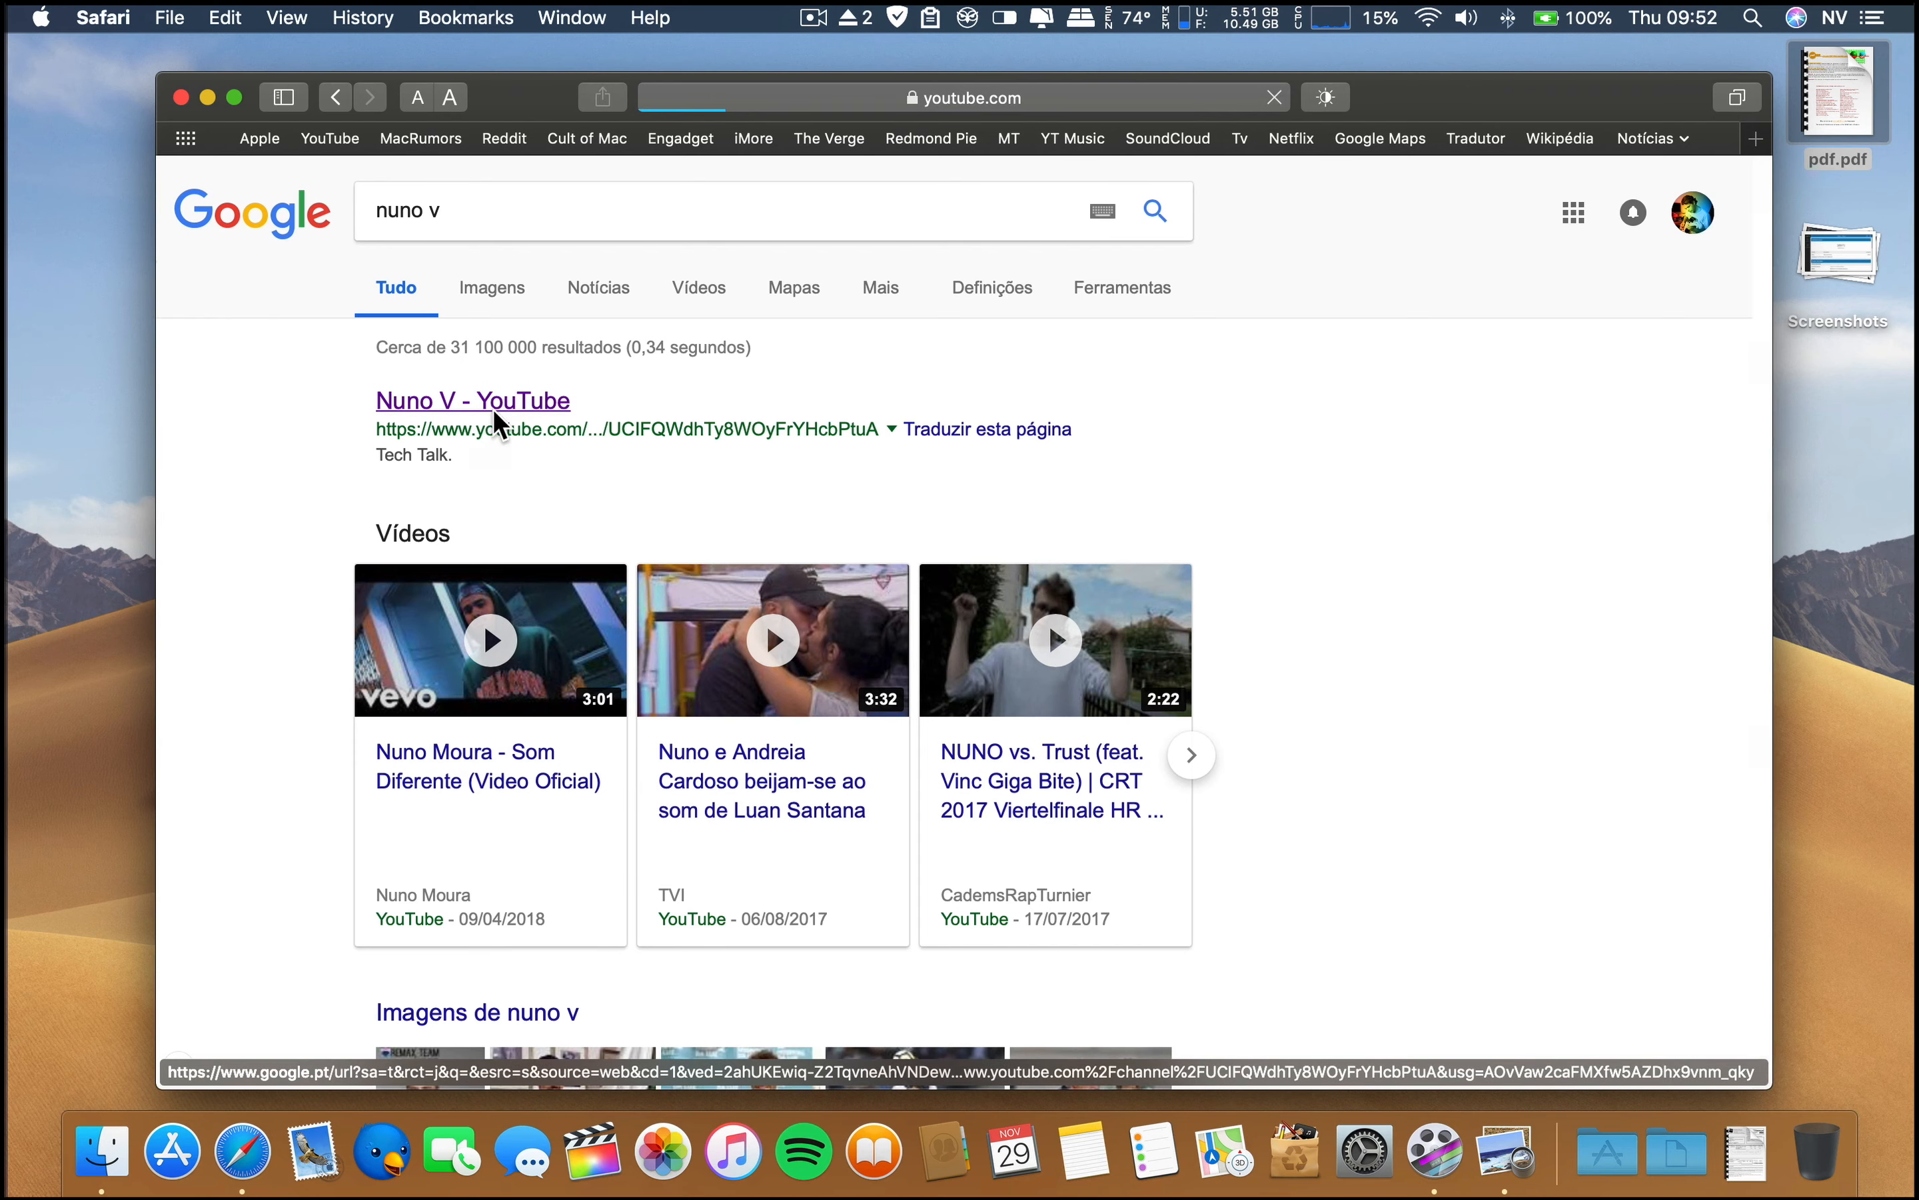
{"action": "left_click", "coordinate": [473, 400]}
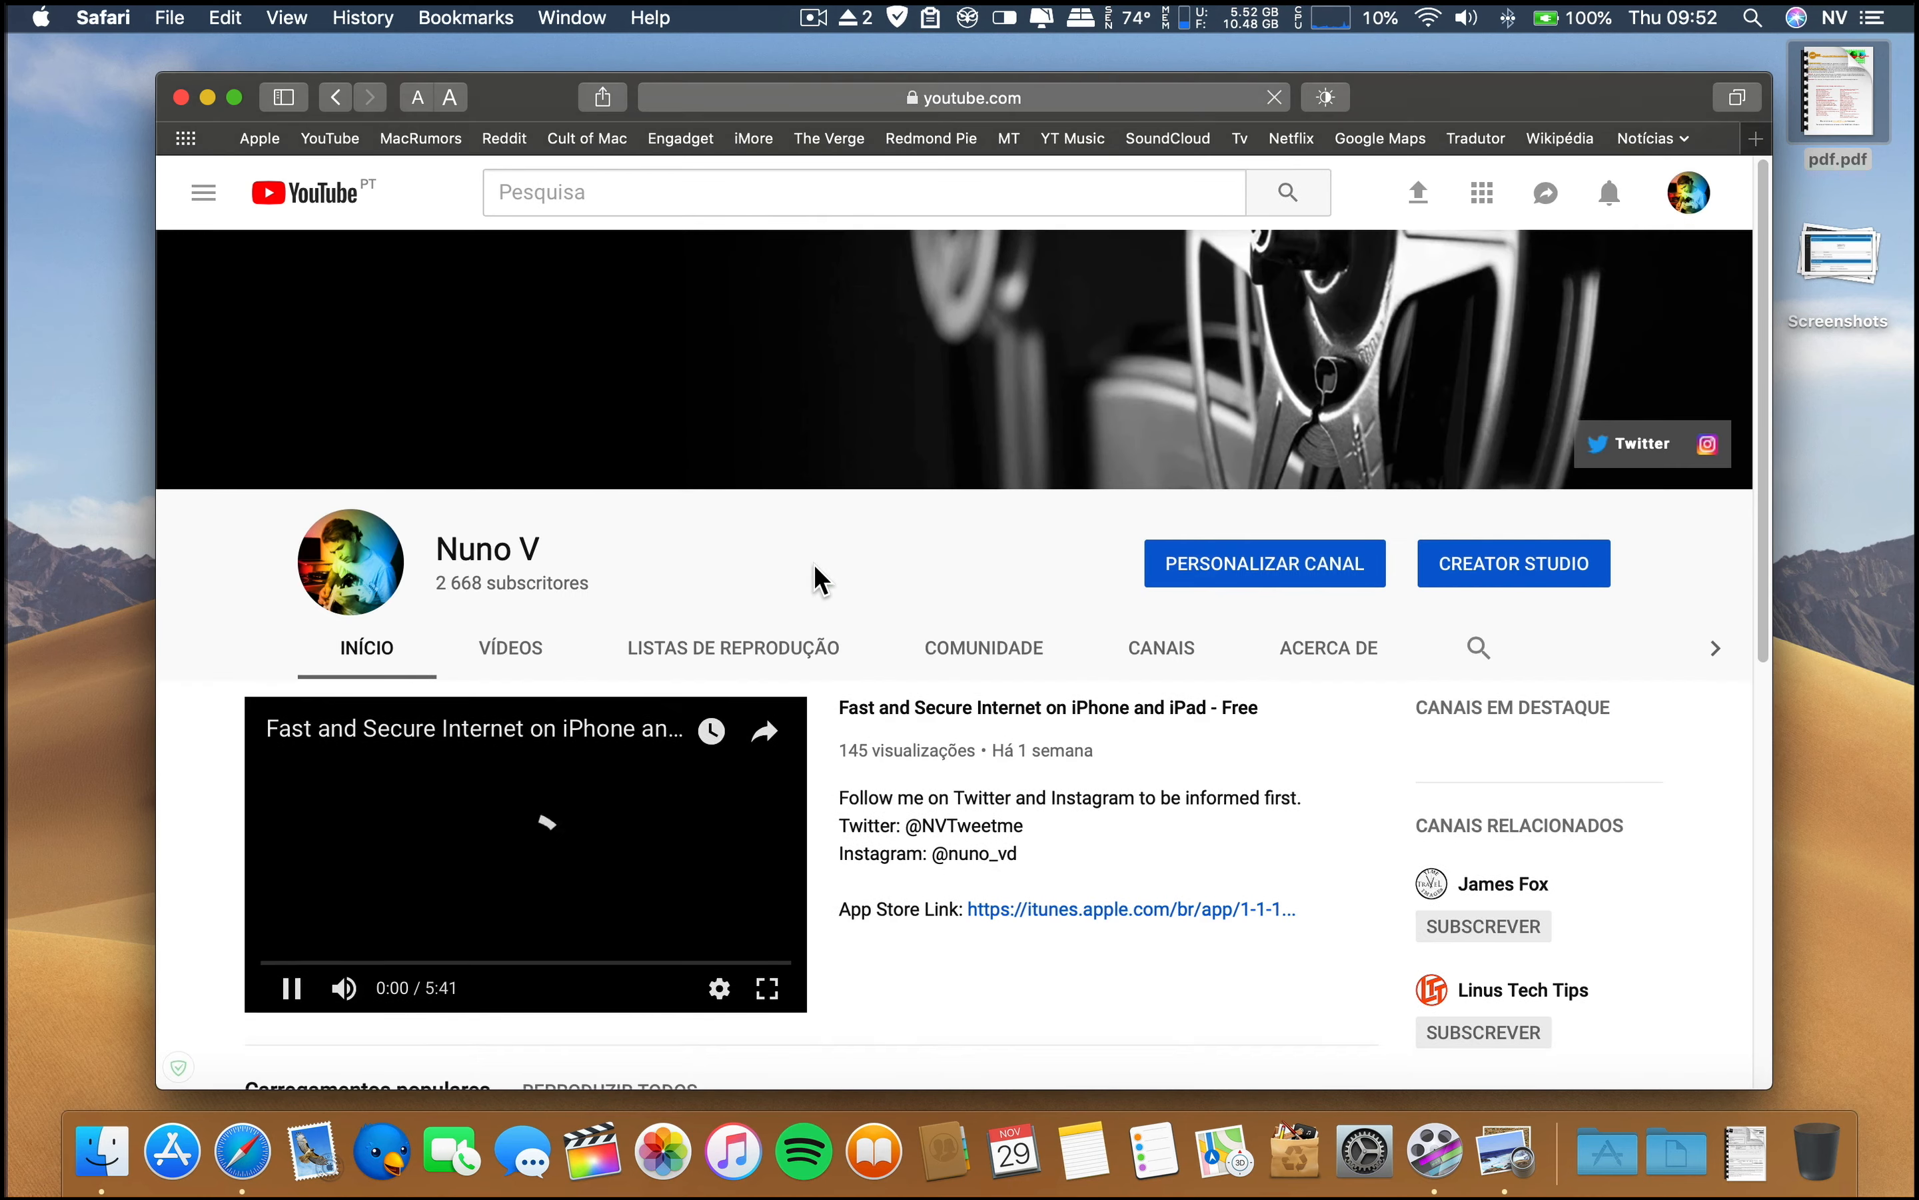
{"action": "scroll", "scroll_direction": "down", "scroll_amount": 3}
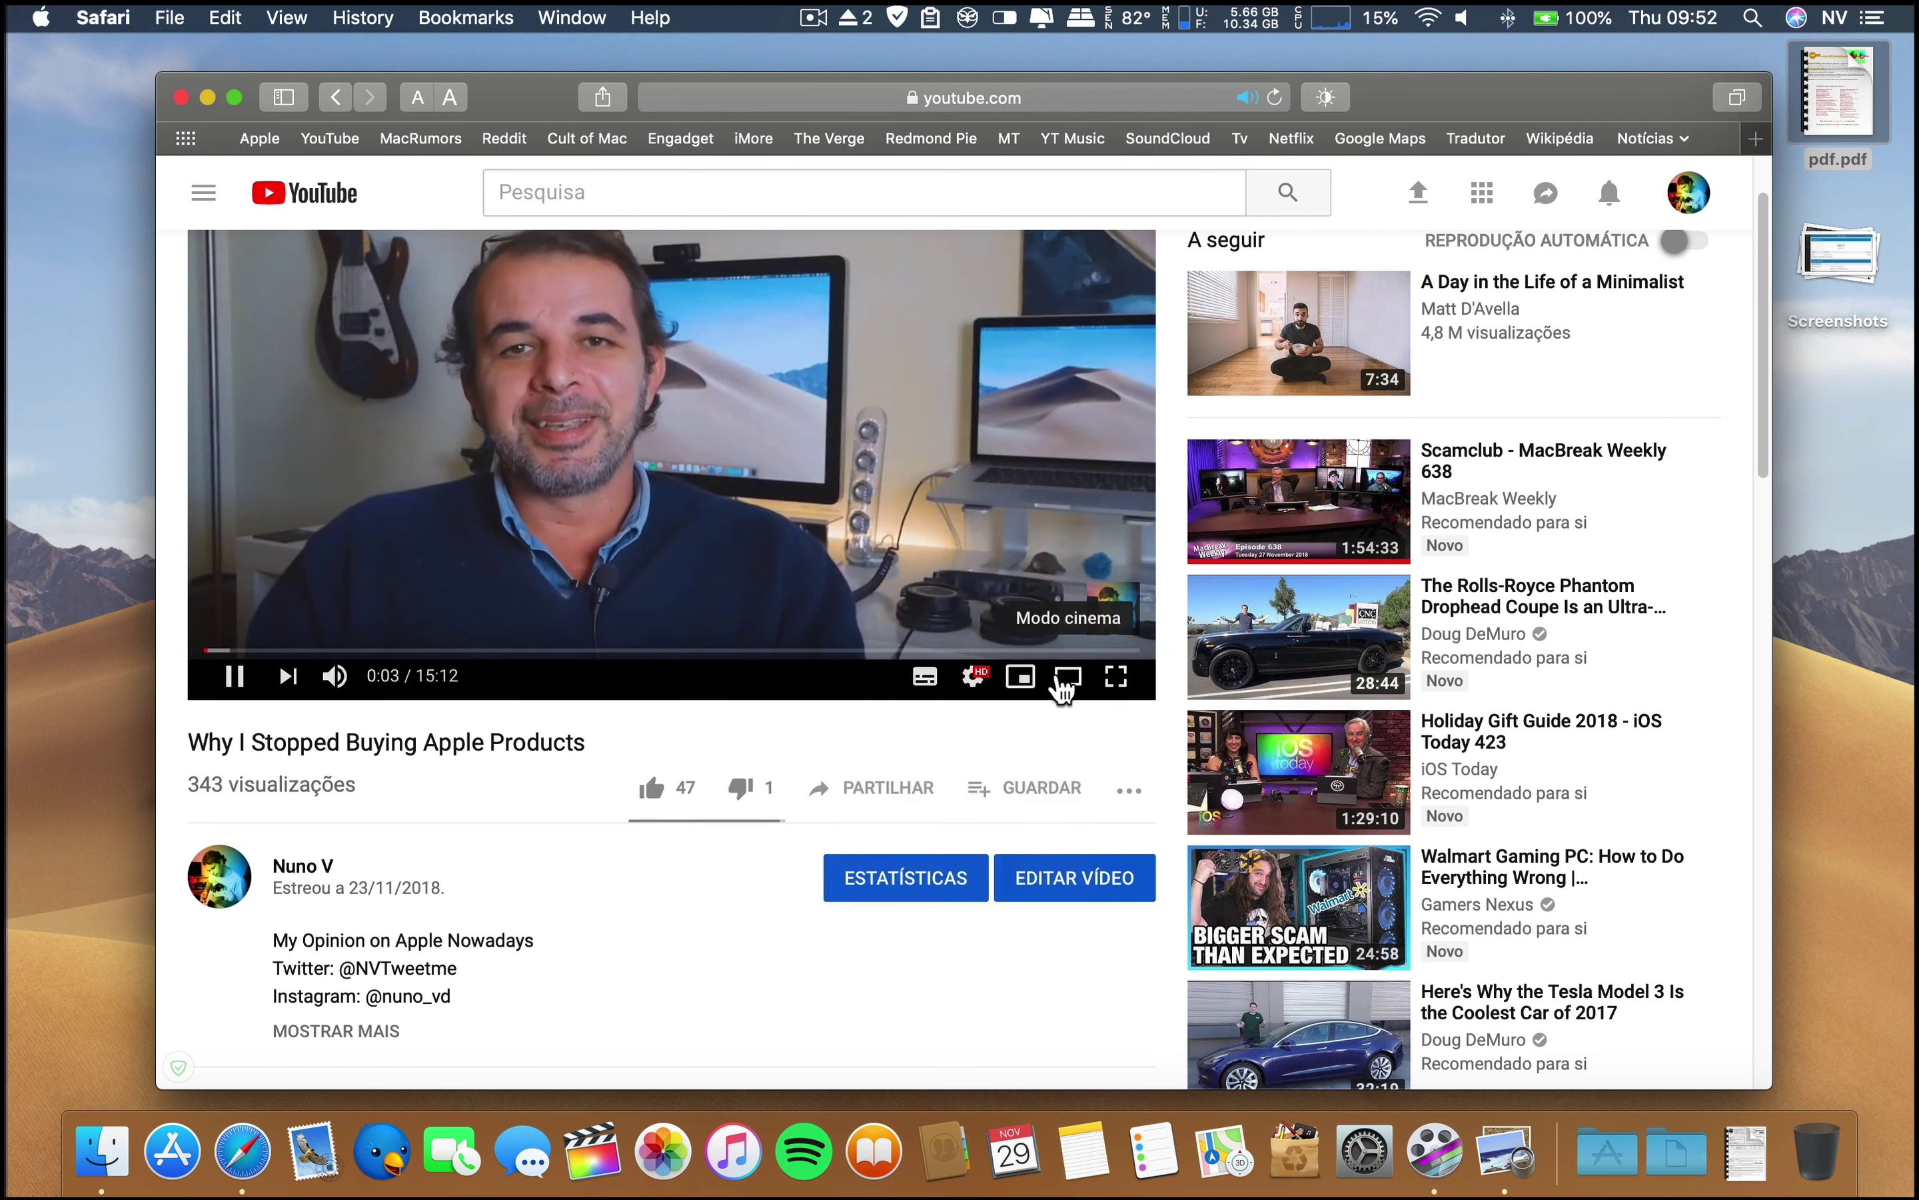
{"action": "left_click", "coordinate": [1068, 676]}
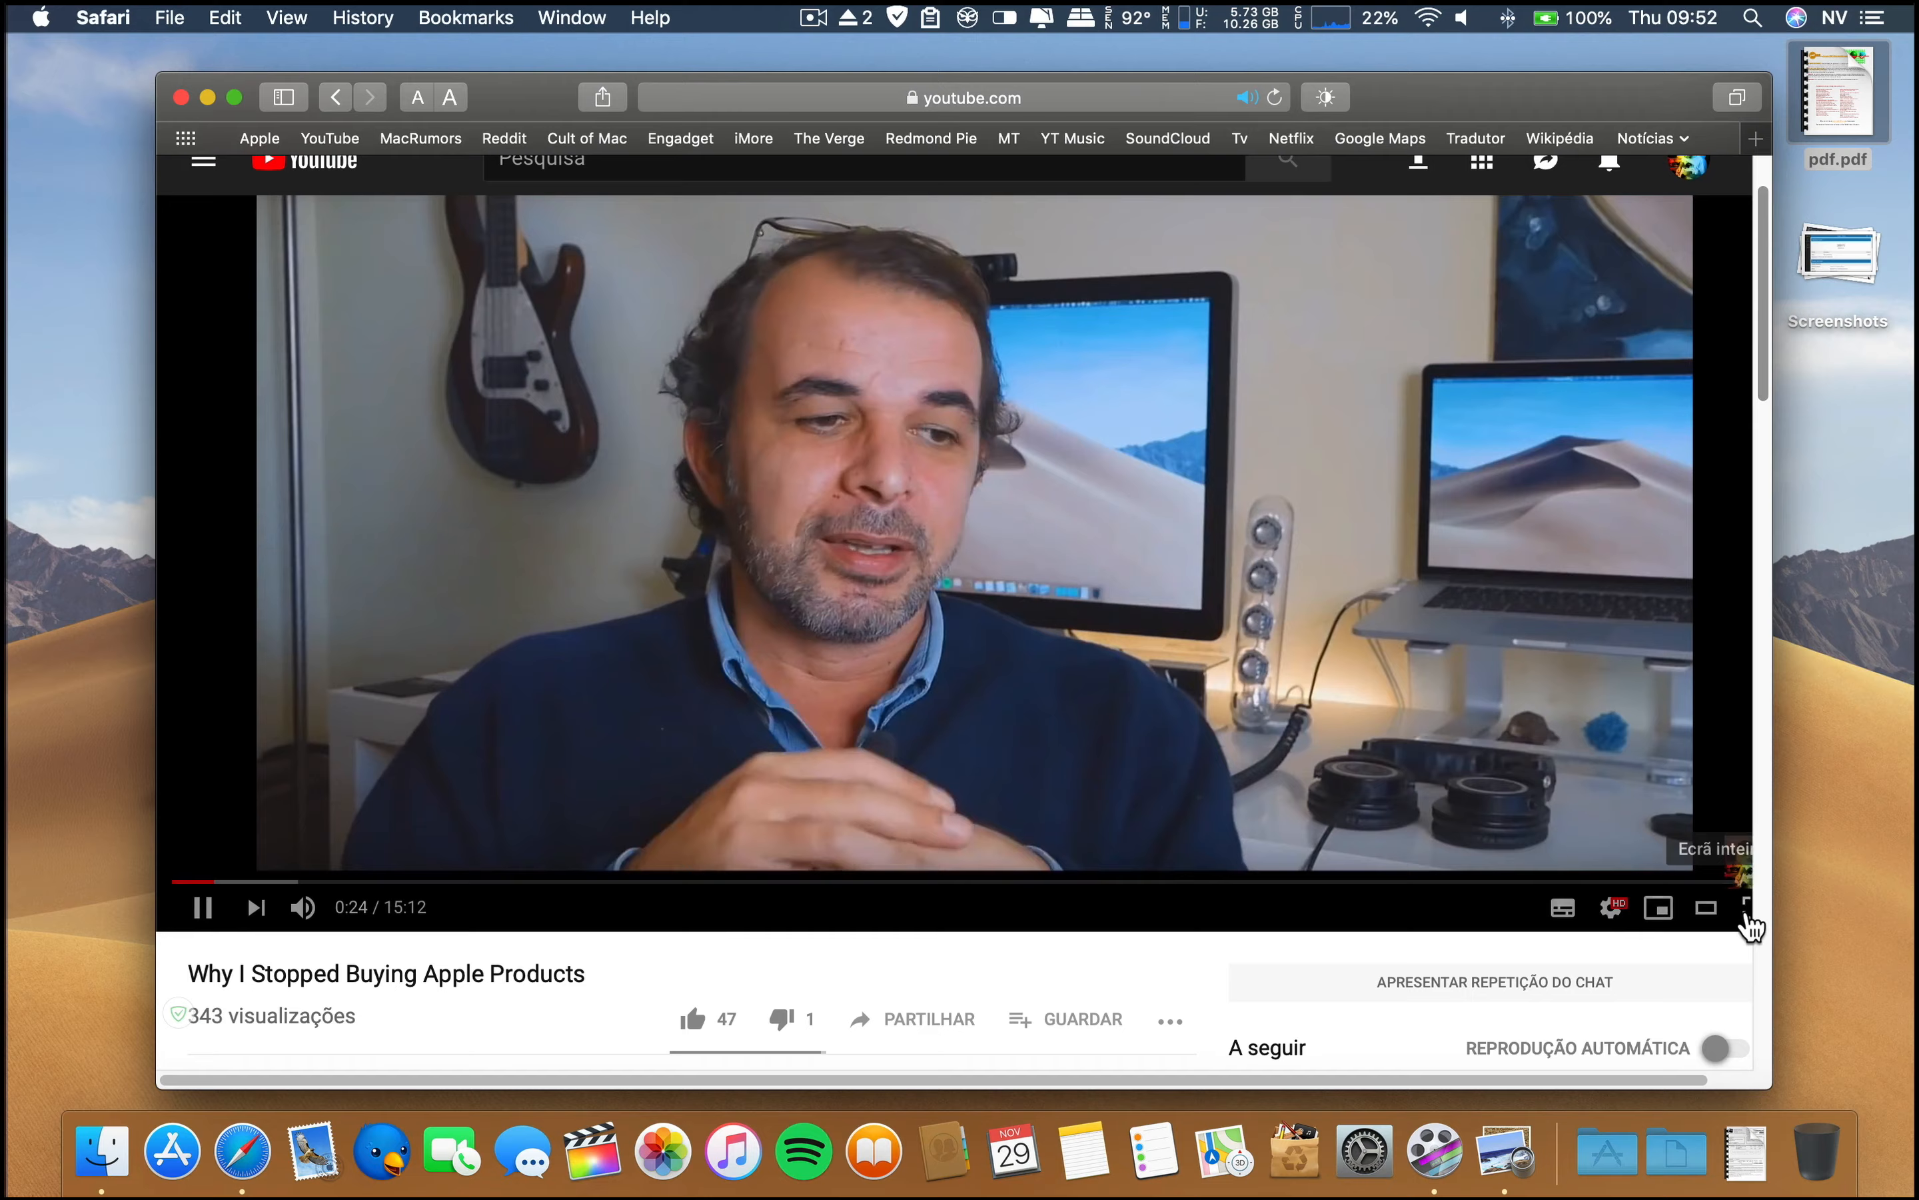
{"action": "left_click", "coordinate": [1751, 907]}
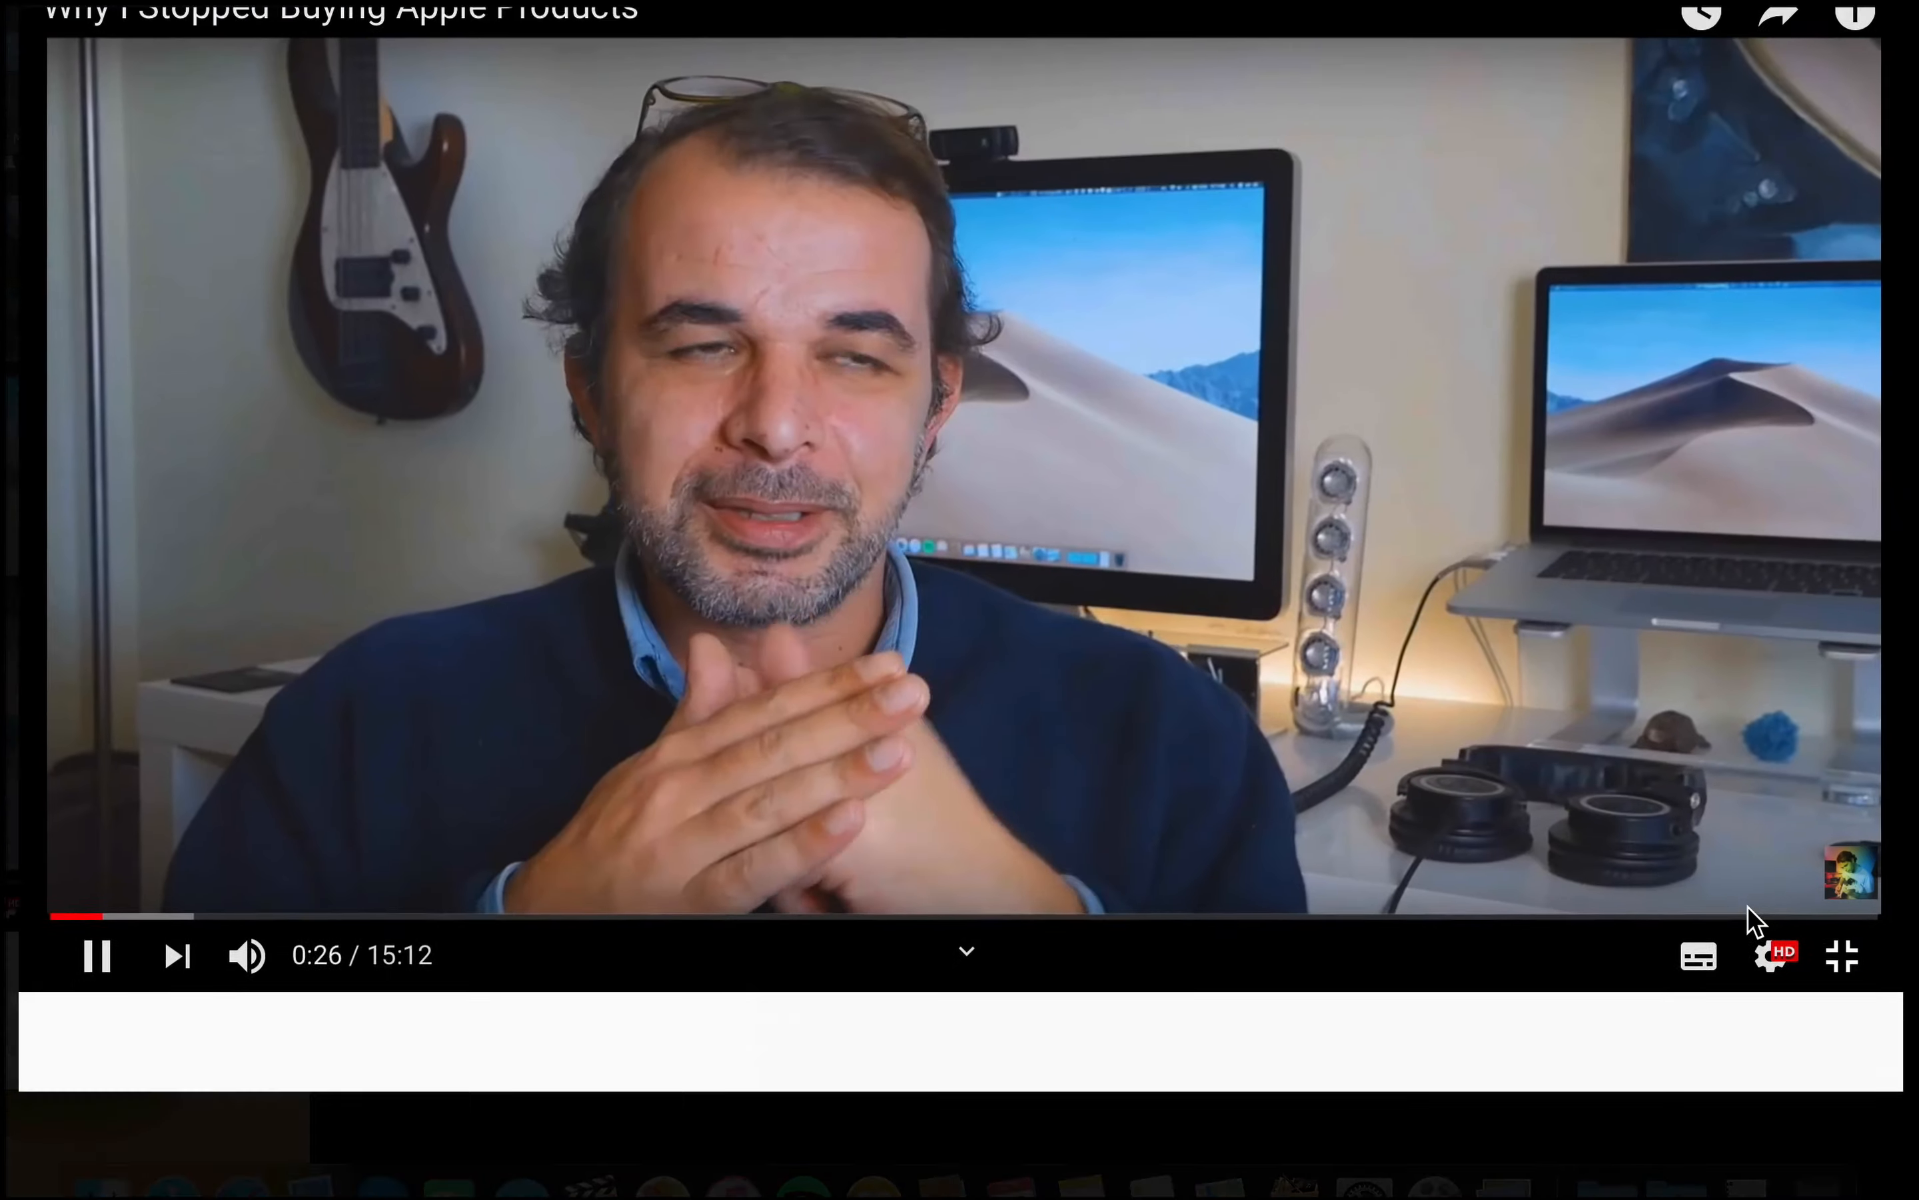
{"action": "left_click", "coordinate": [1842, 955]}
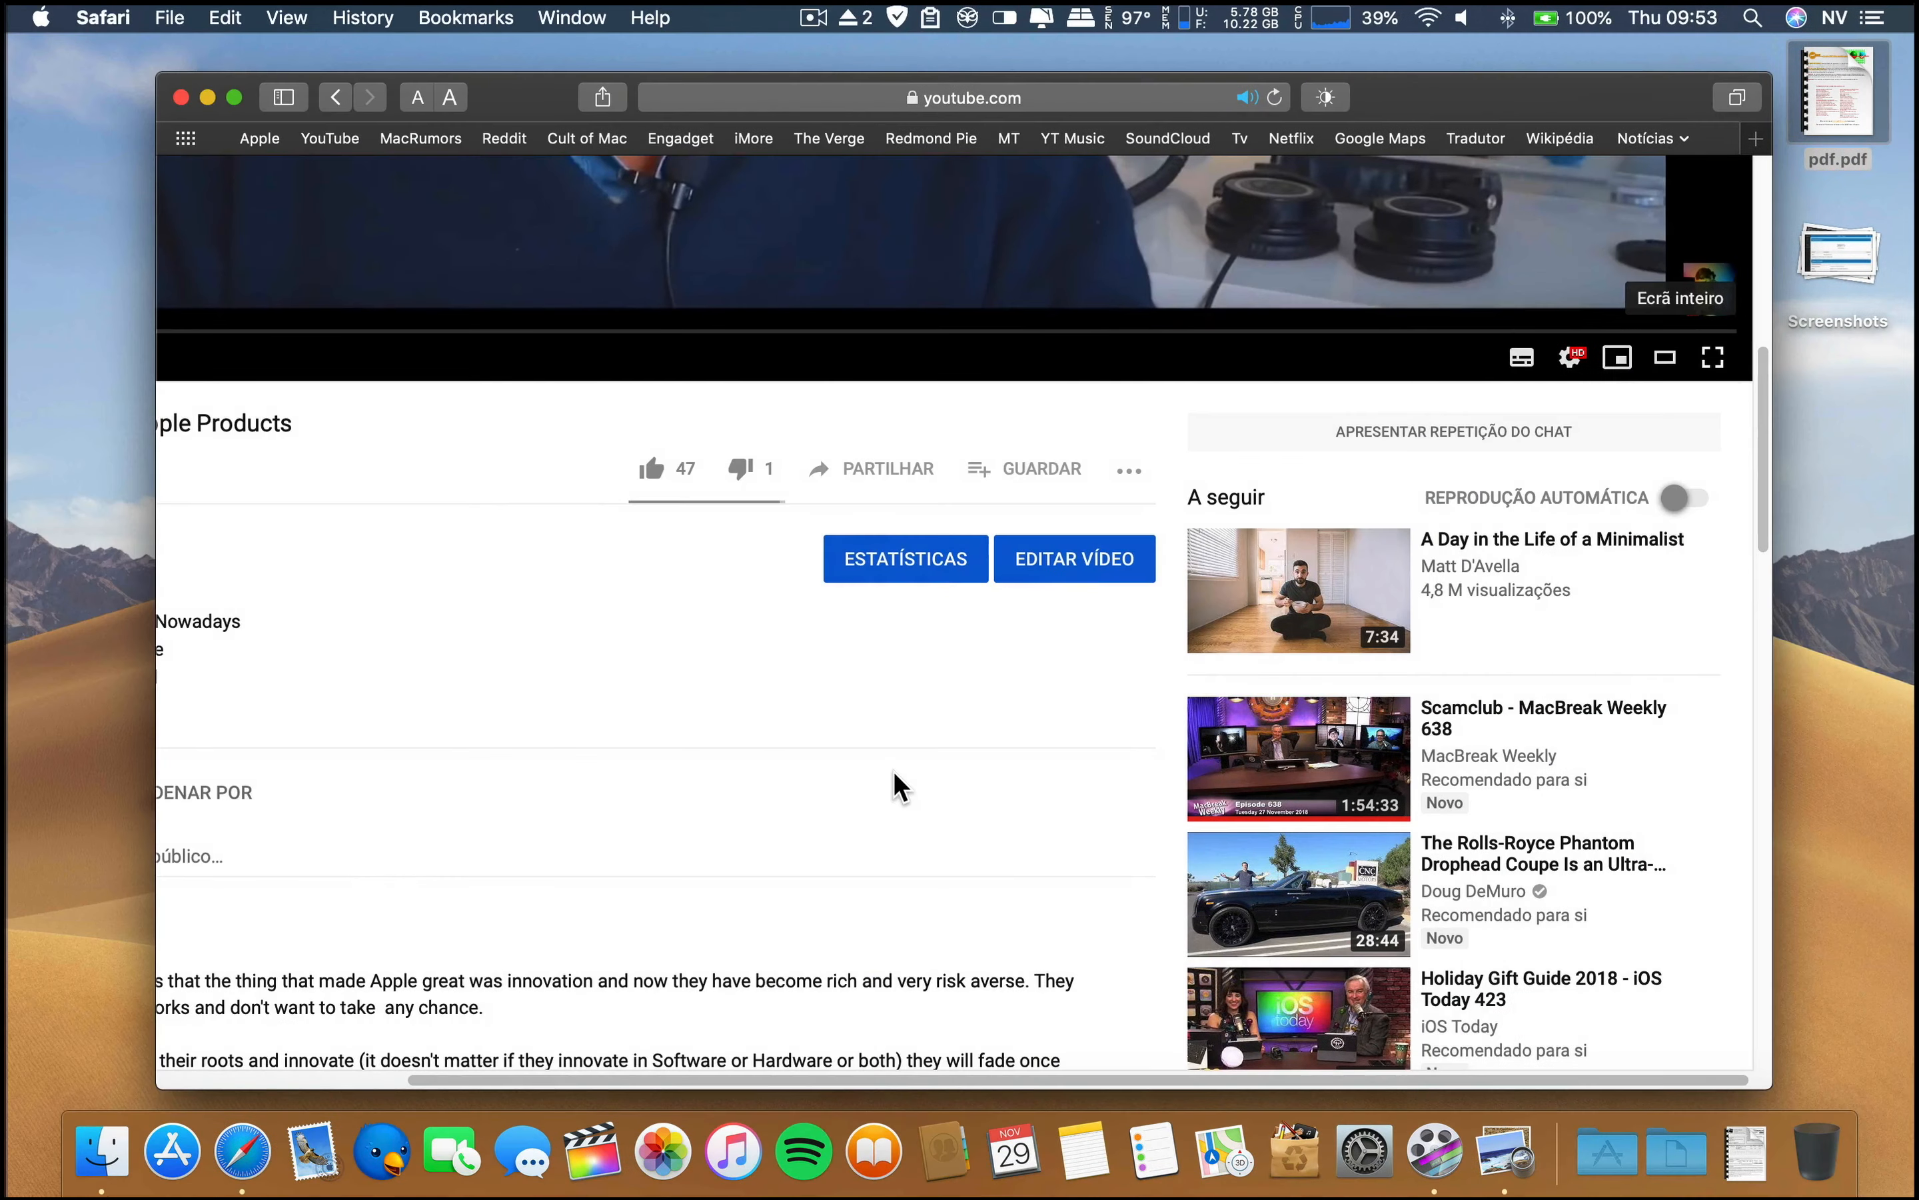
{"action": "scroll", "scroll_direction": "up", "scroll_amount": 3}
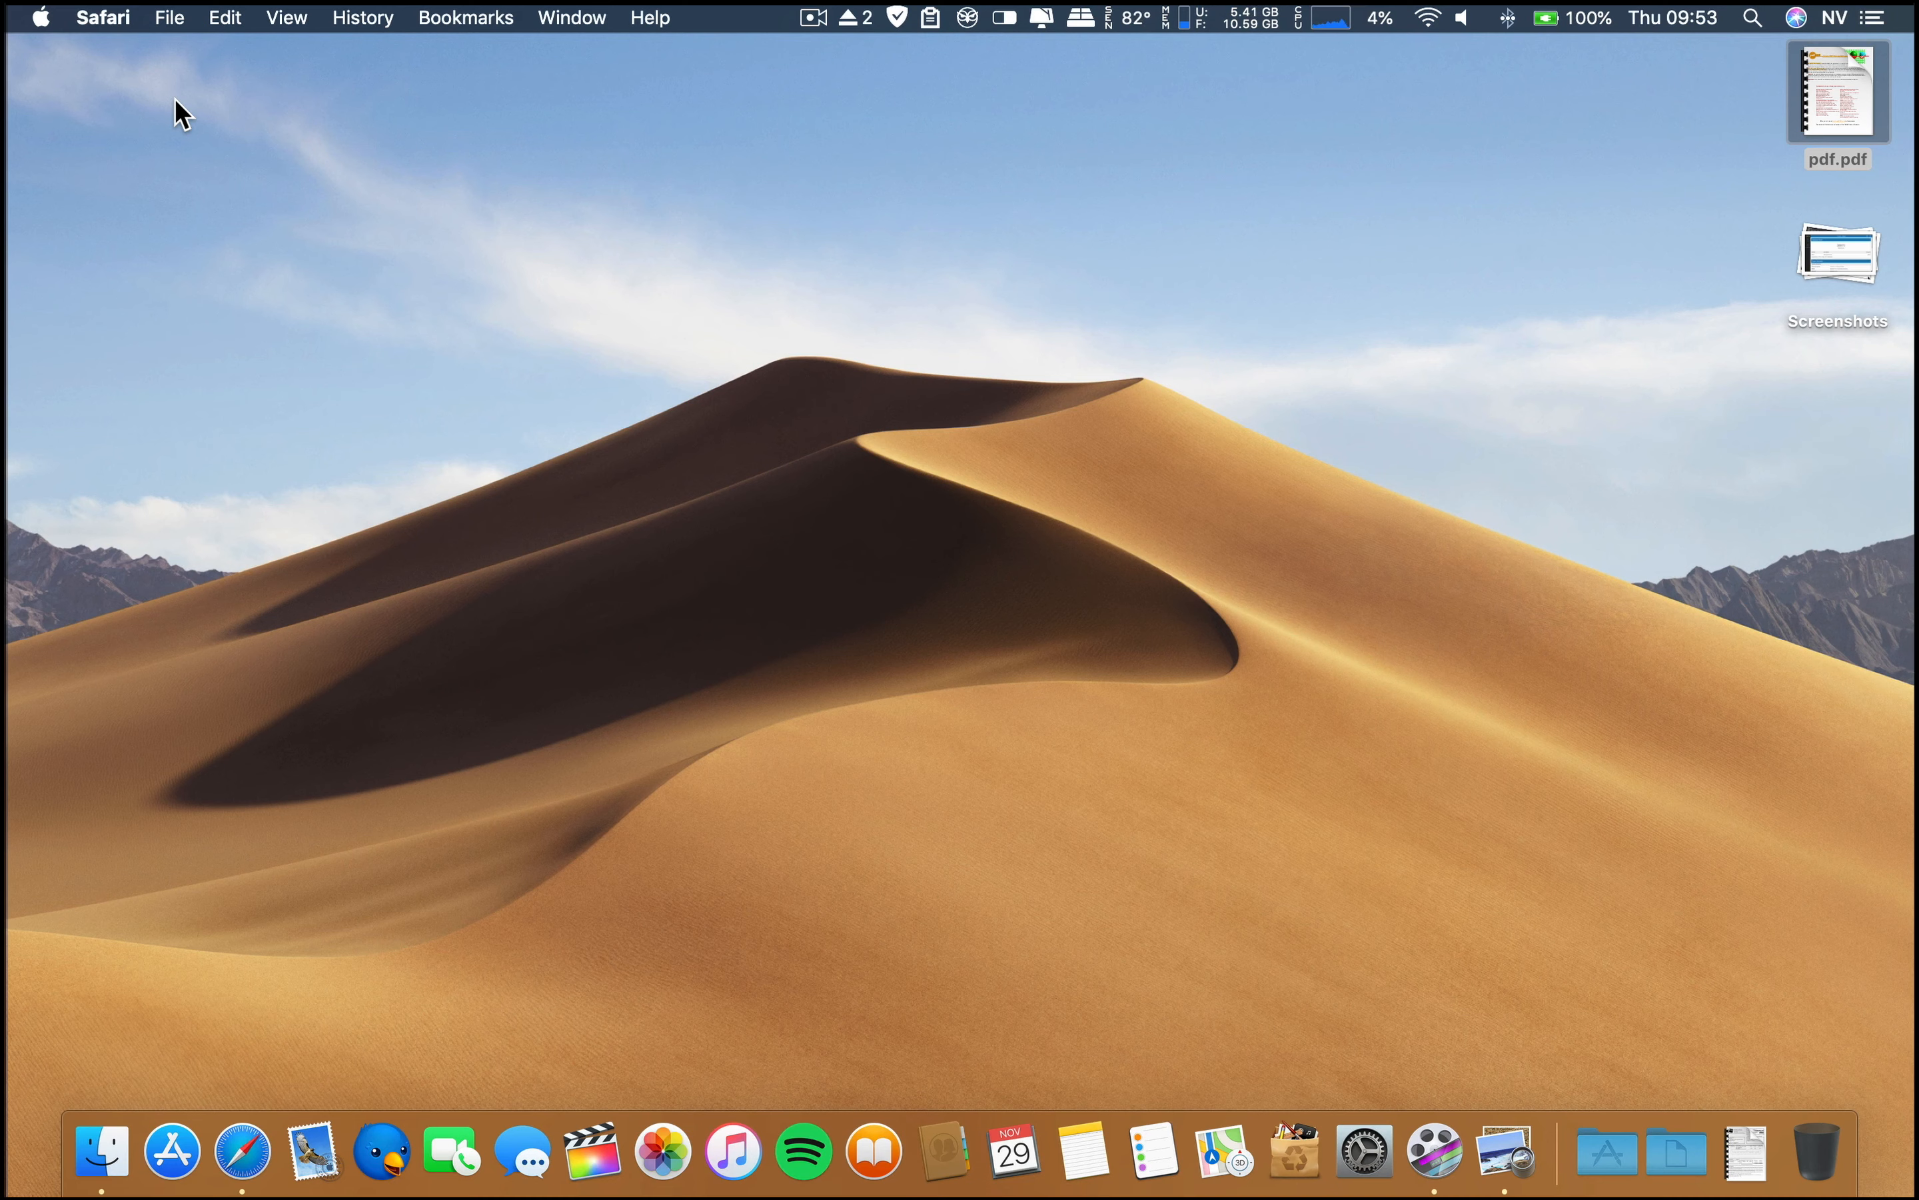
{"action": "mouse_move", "coordinate": [1402, 947]}
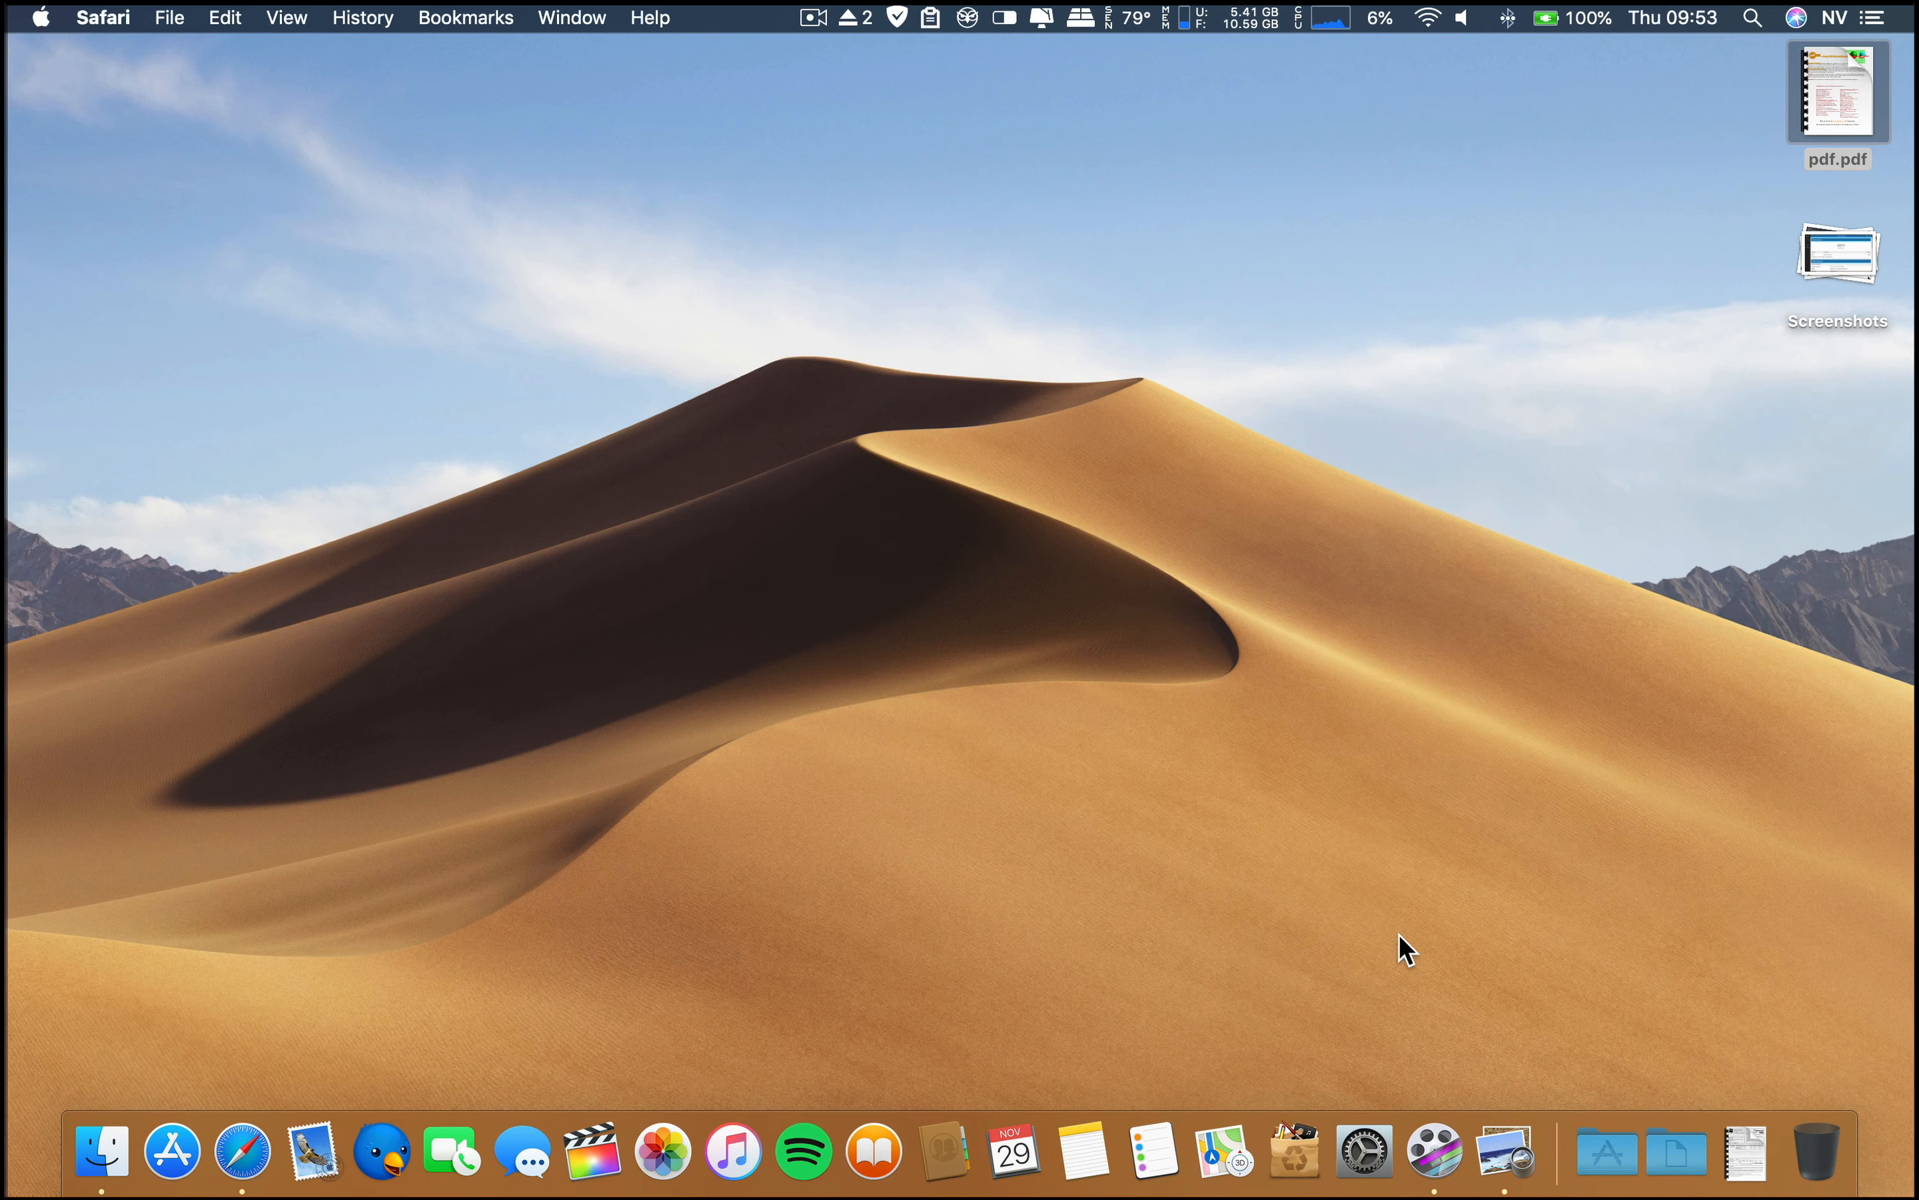
{"action": "mouse_move", "coordinate": [1605, 1160]}
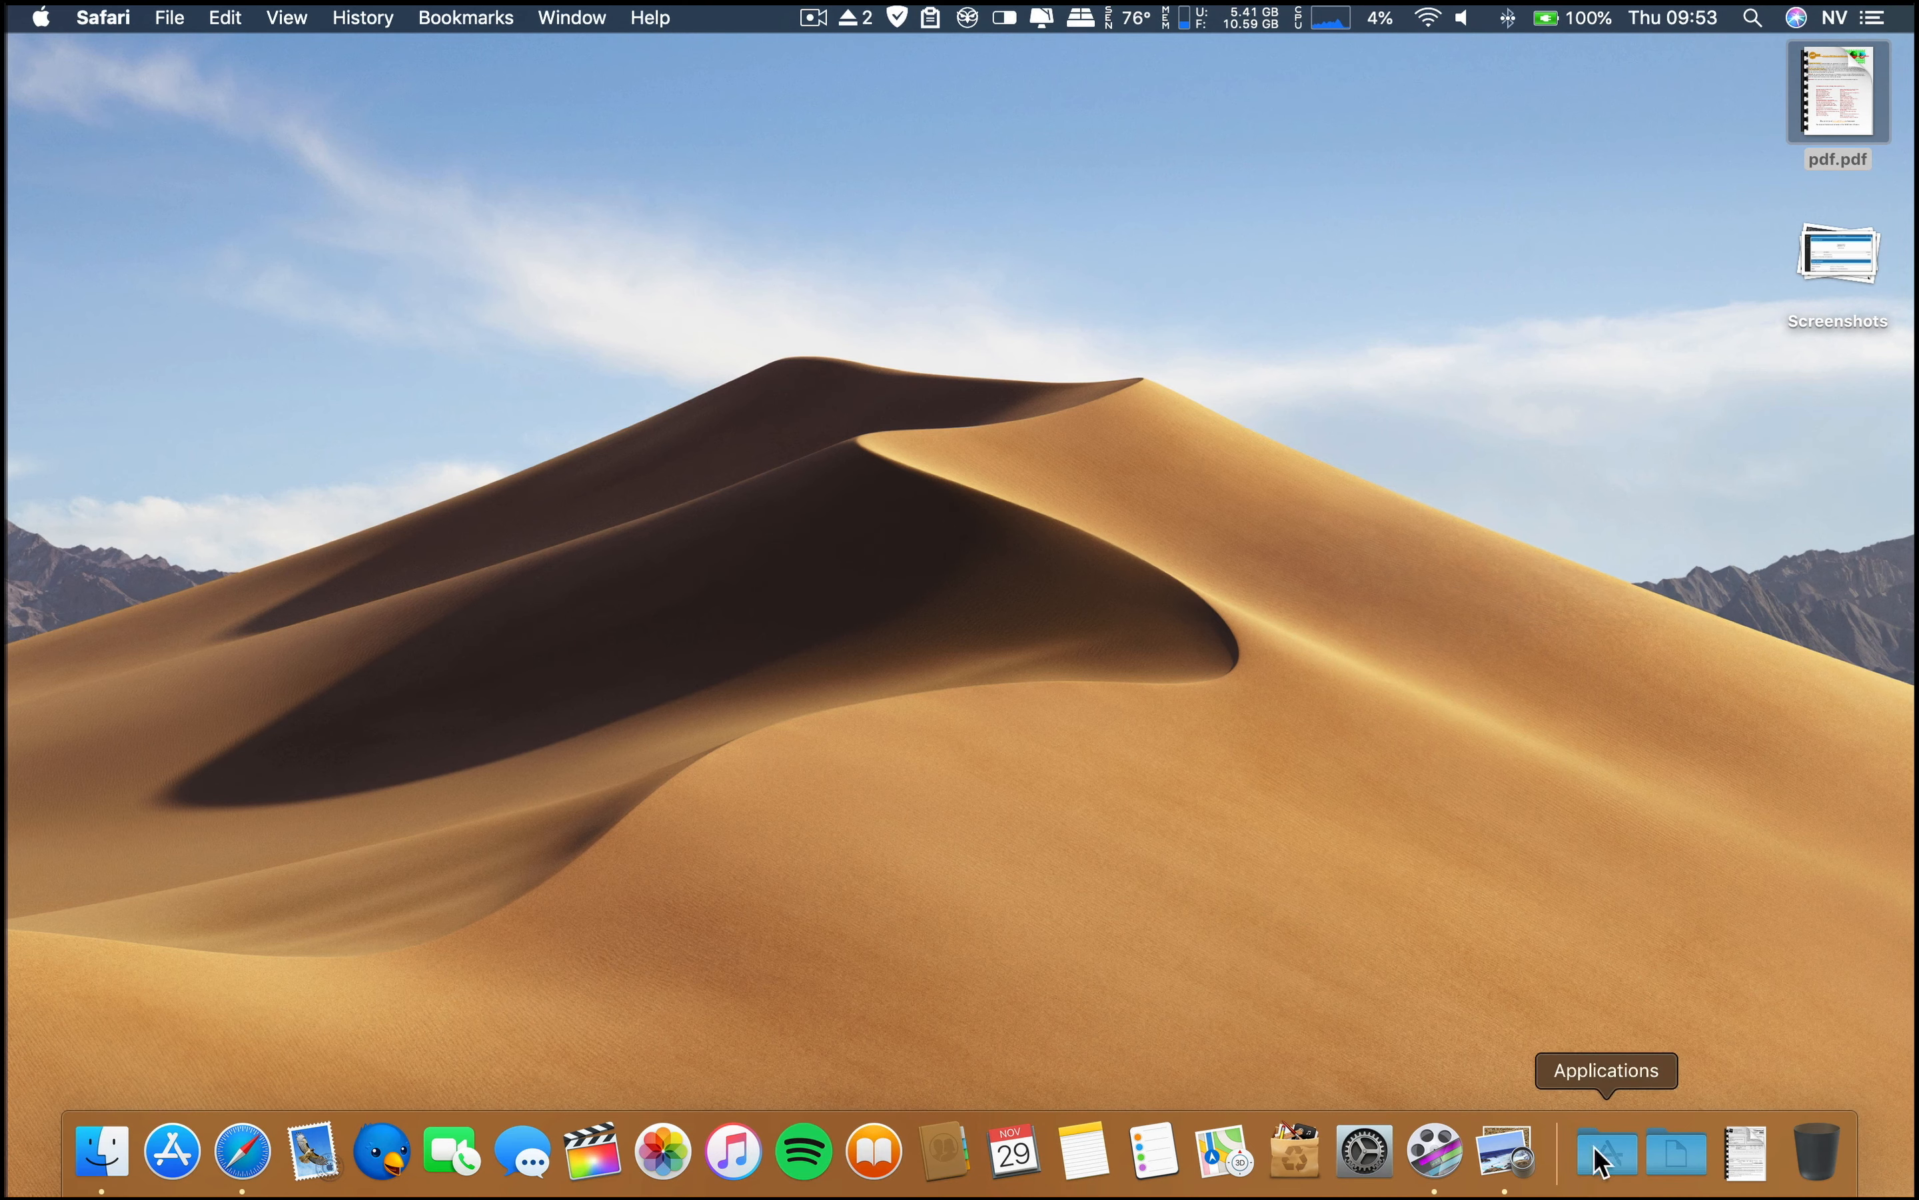
Launch System Preferences from the Dock
{"action": "left_click", "coordinate": [1365, 1153]}
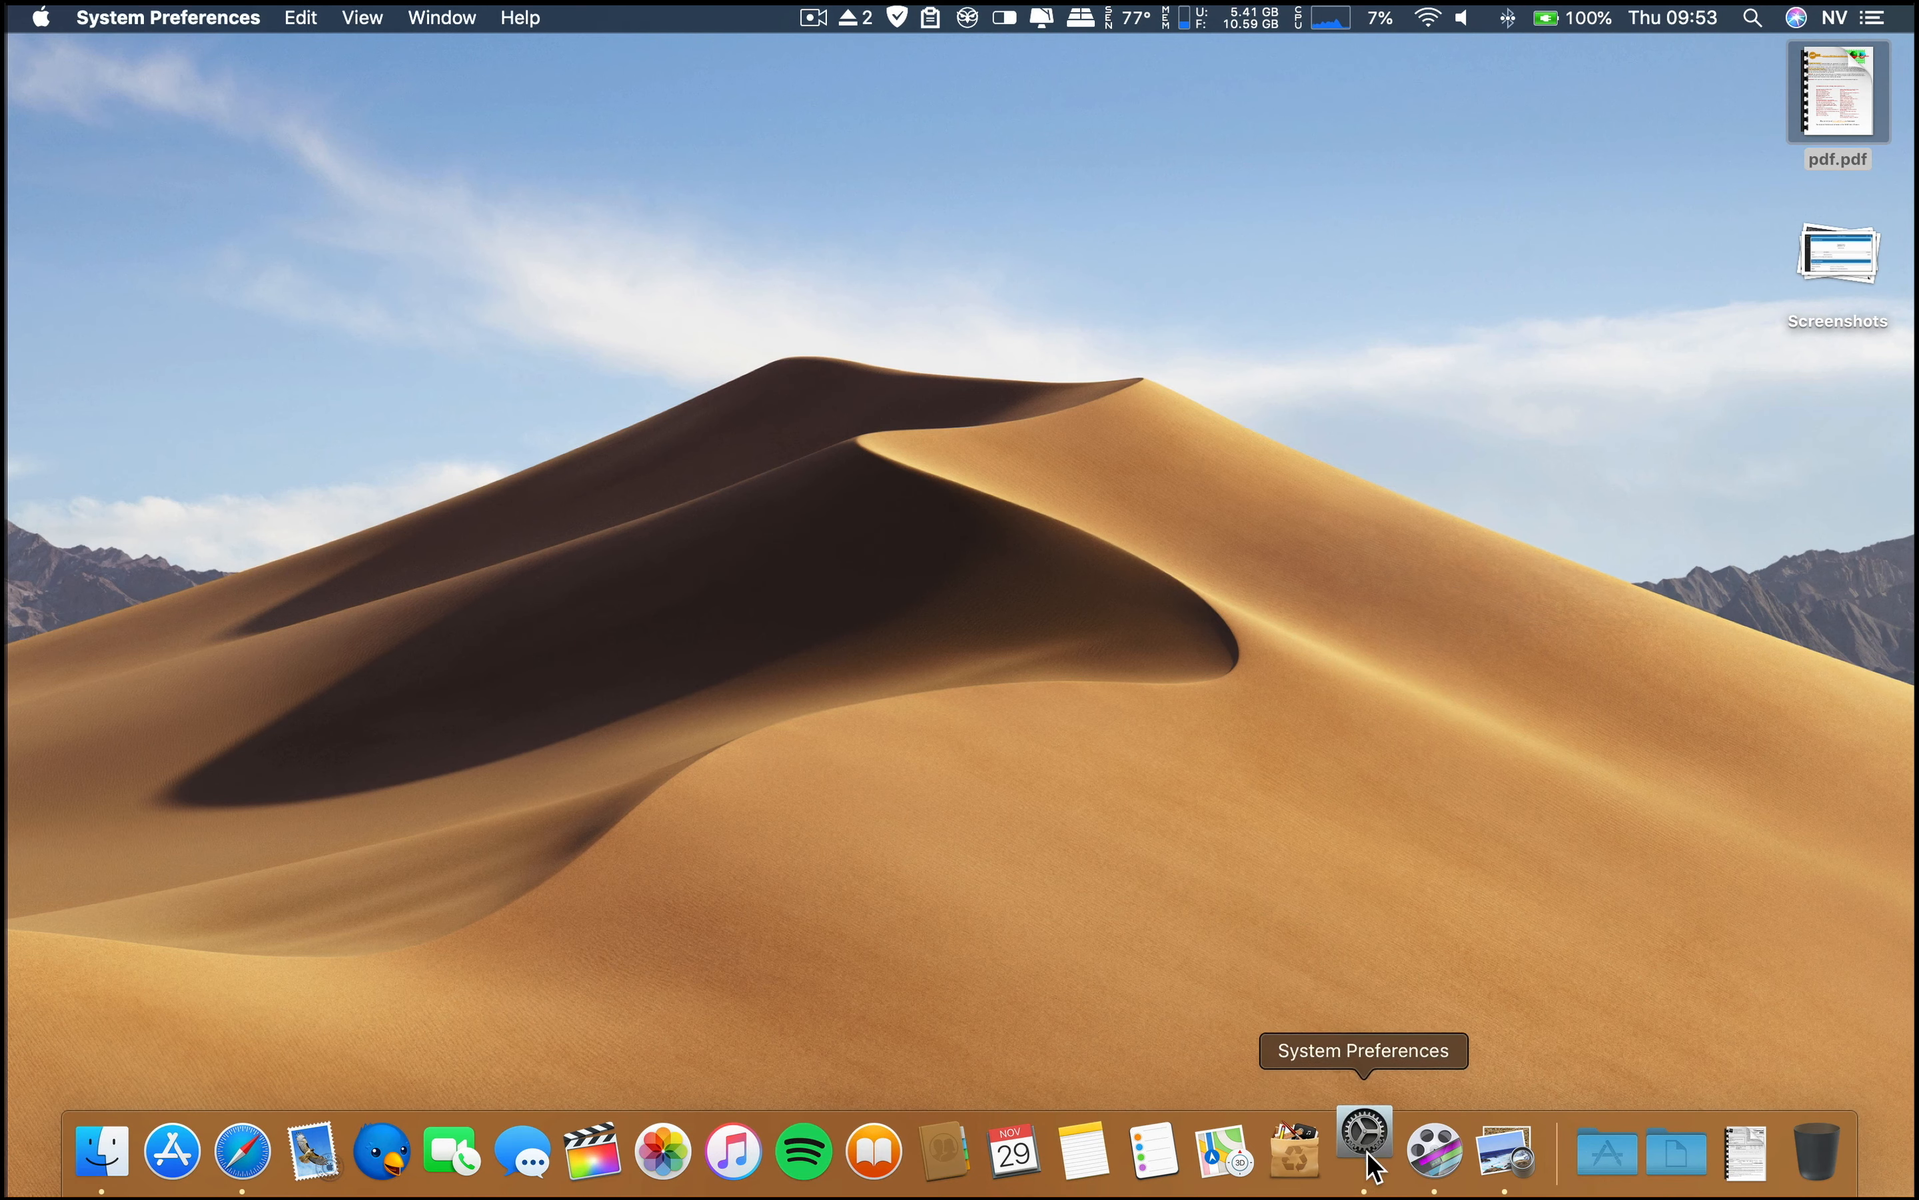
Look over the System Preferences pane grid and close the window back to the desktop
{"action": "left_click", "coordinate": [1363, 1132]}
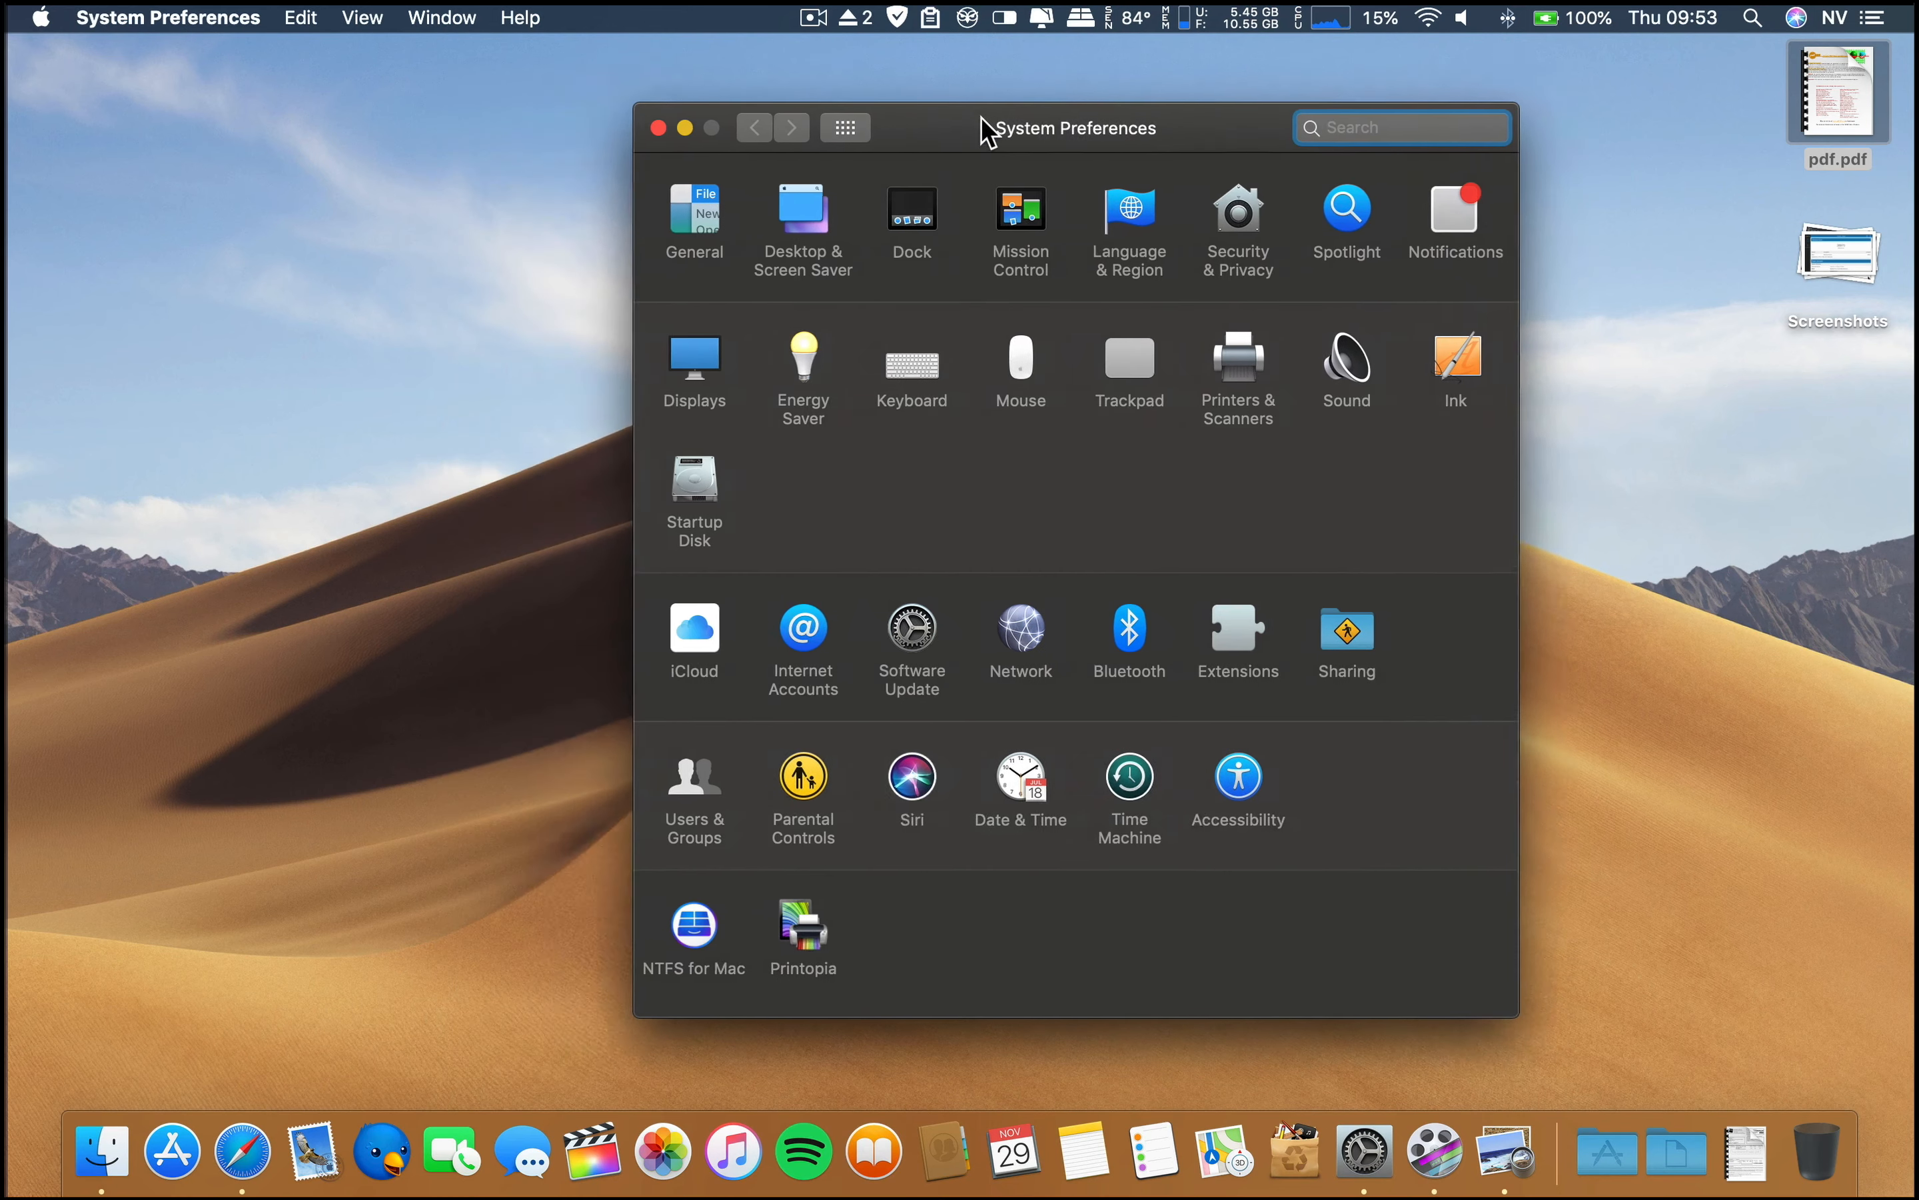
{"action": "left_click", "coordinate": [802, 208]}
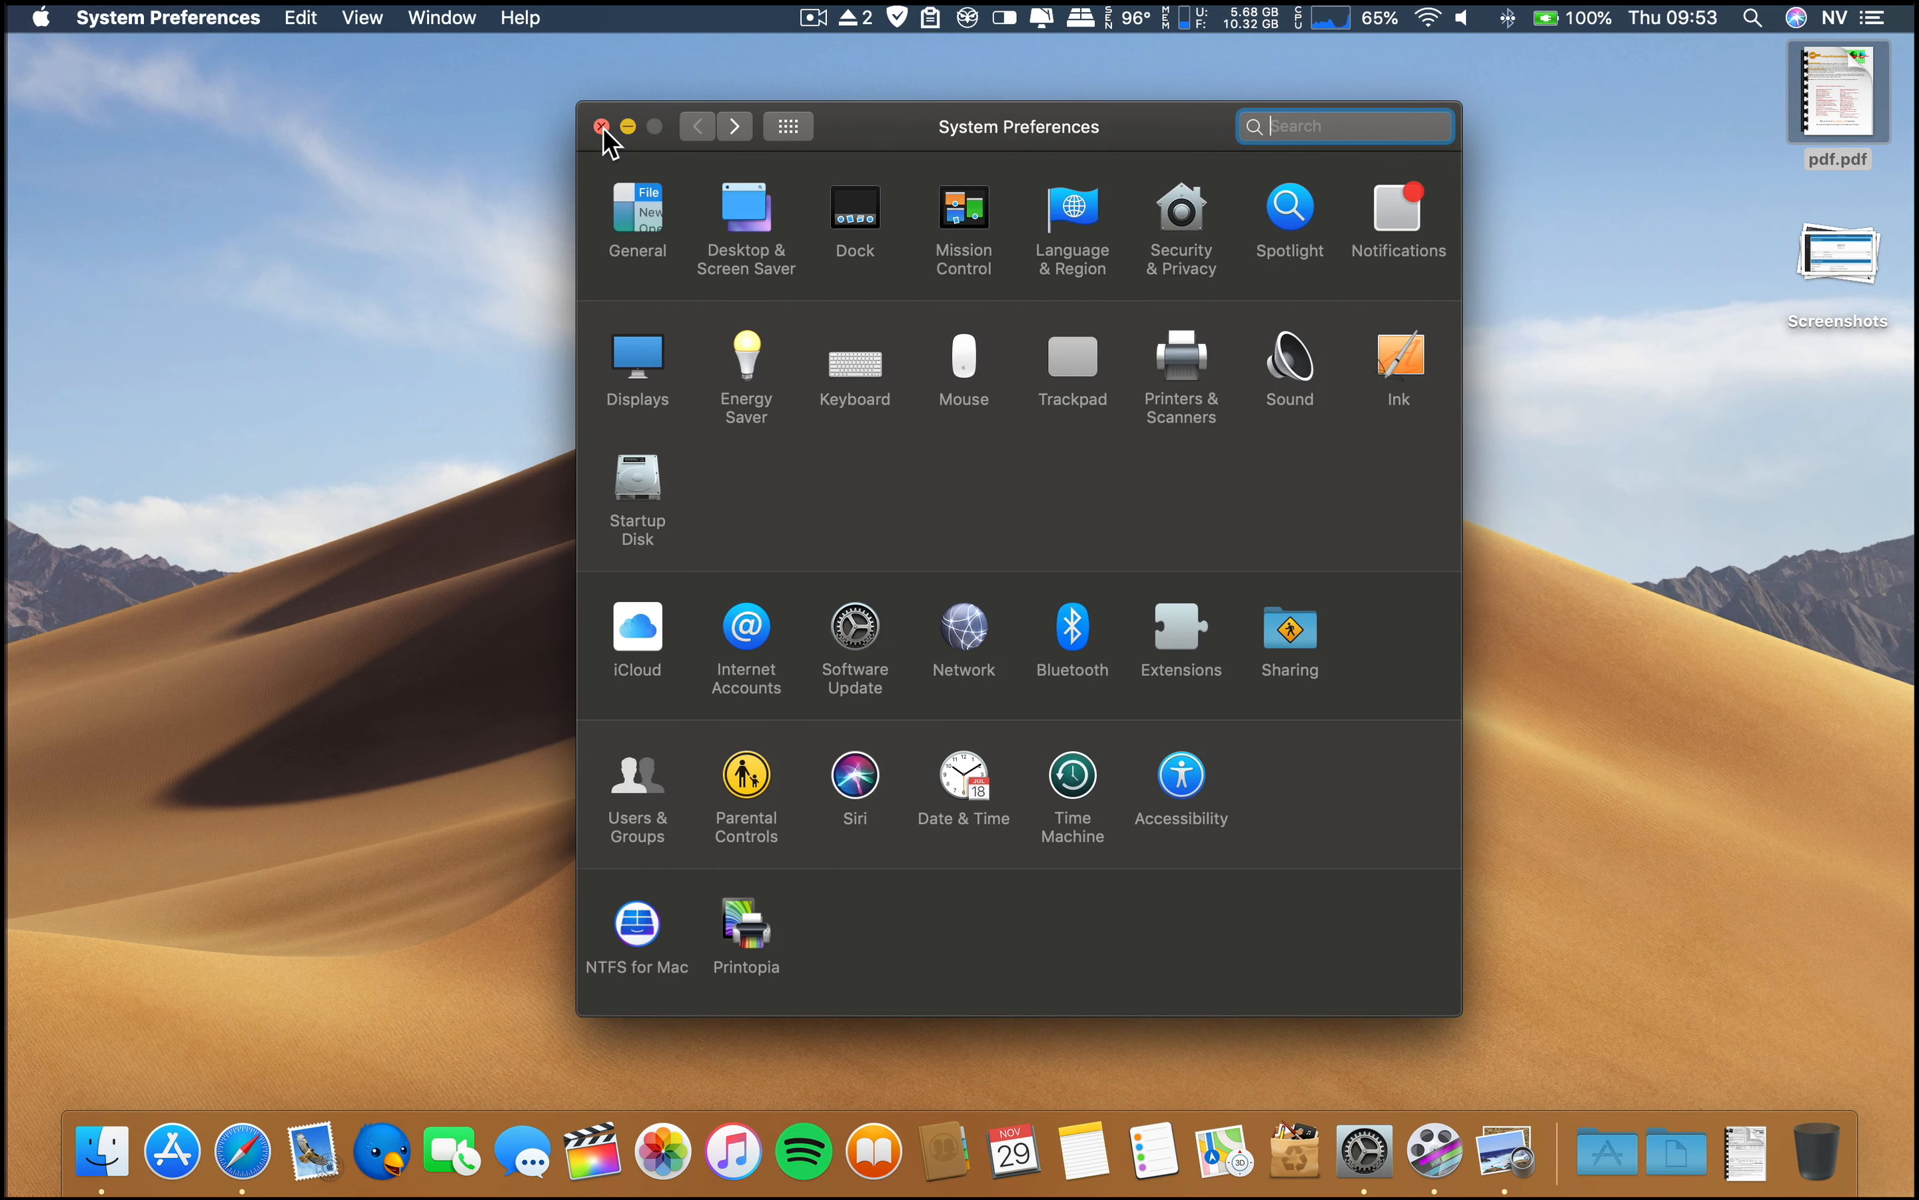
{"action": "left_click", "coordinate": [600, 127]}
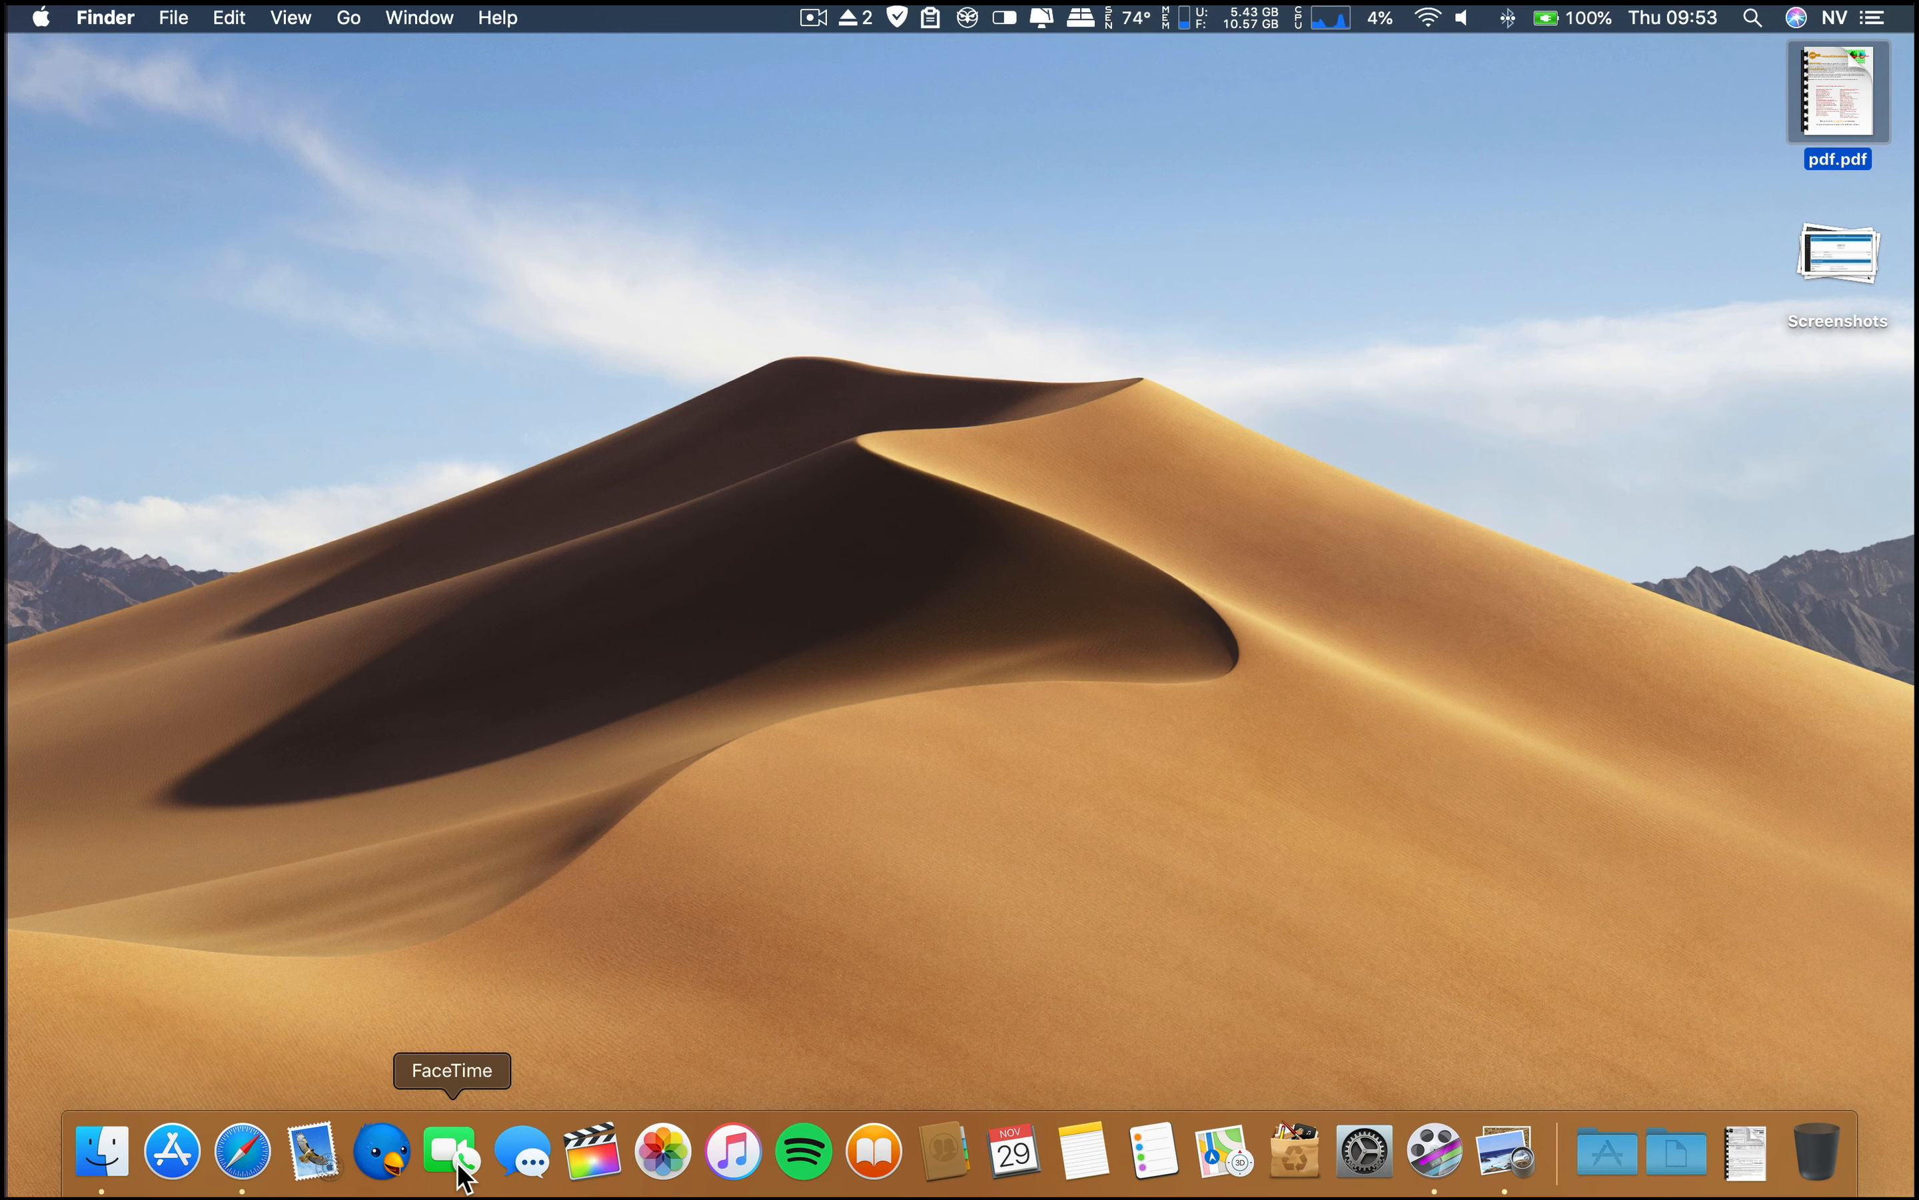
{"action": "mouse_move", "coordinate": [766, 839]}
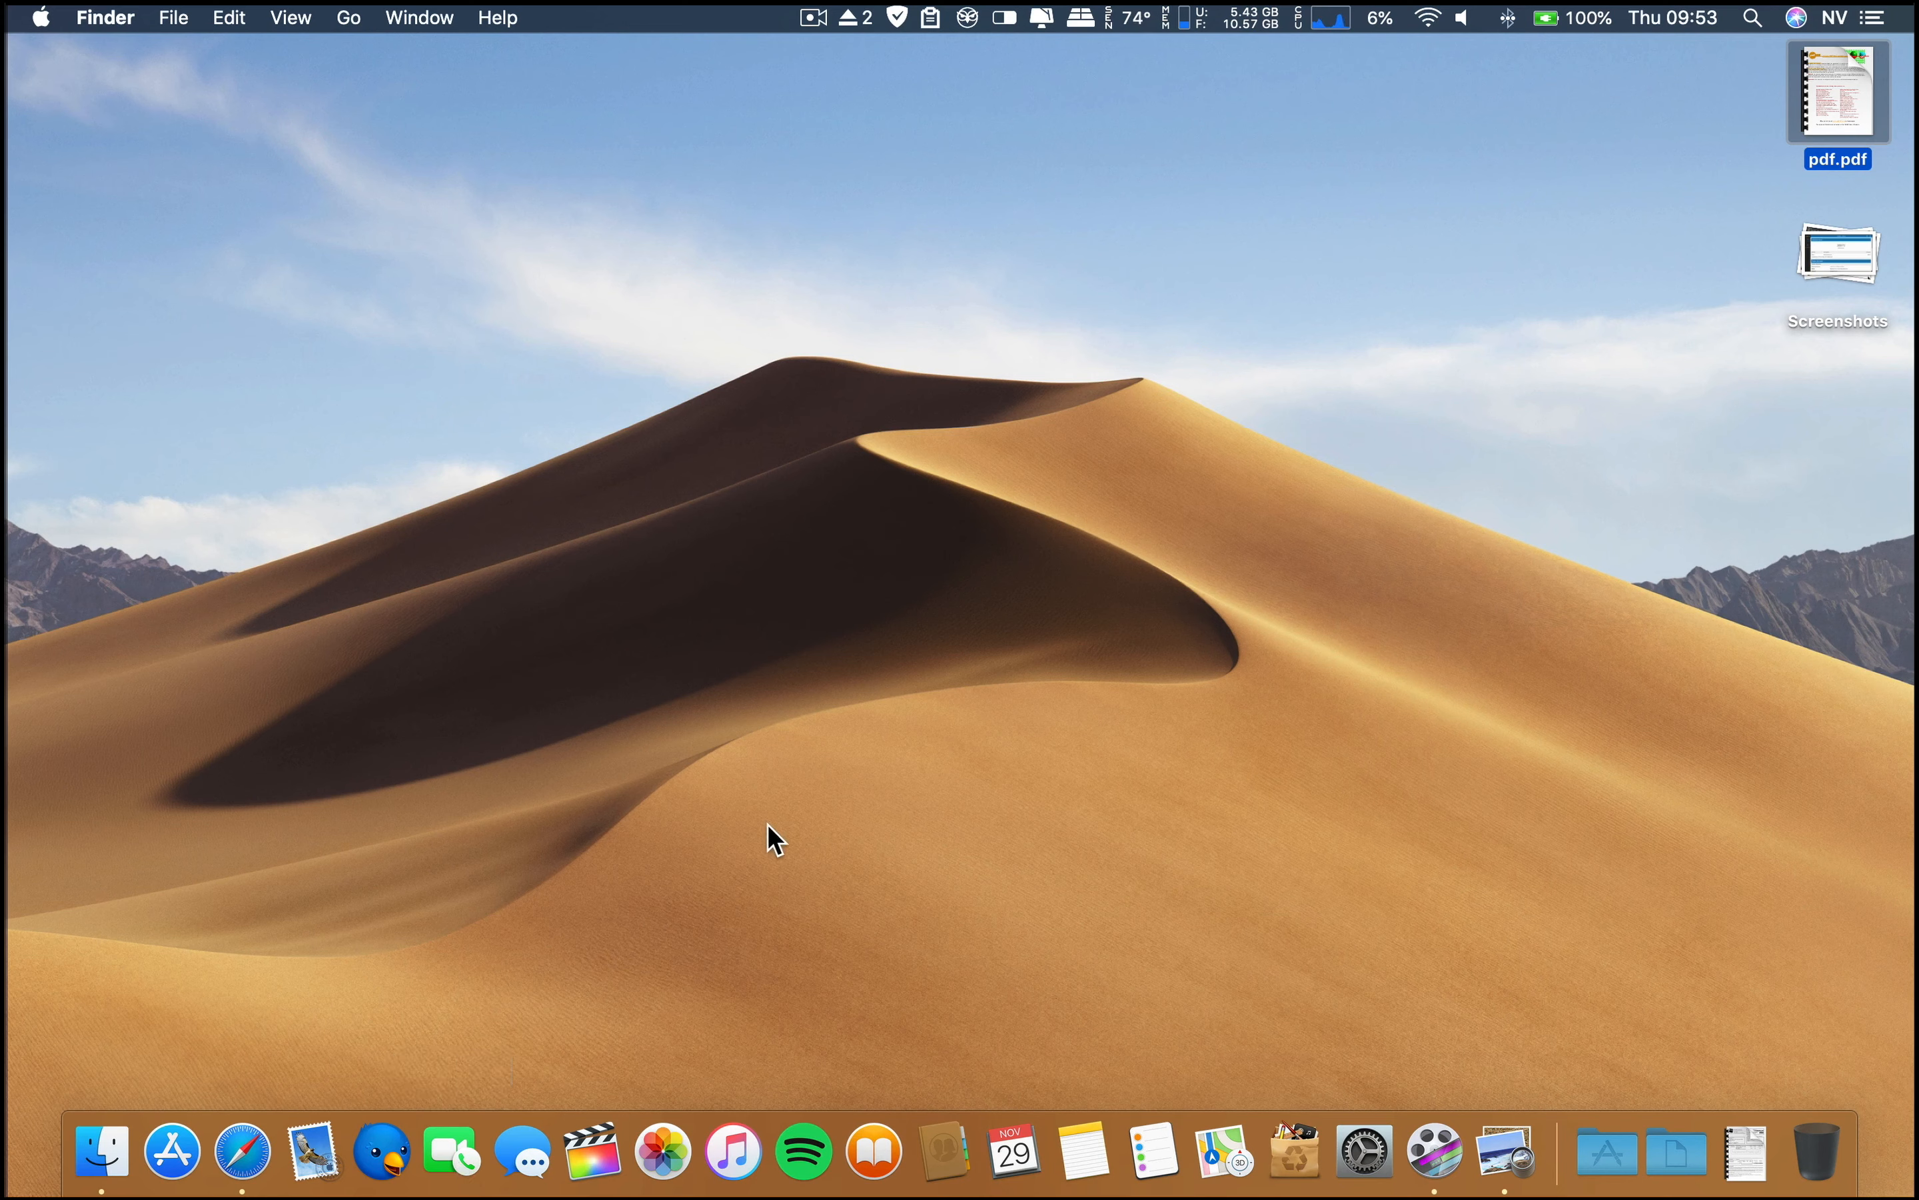
{"action": "mouse_move", "coordinate": [380, 1156]}
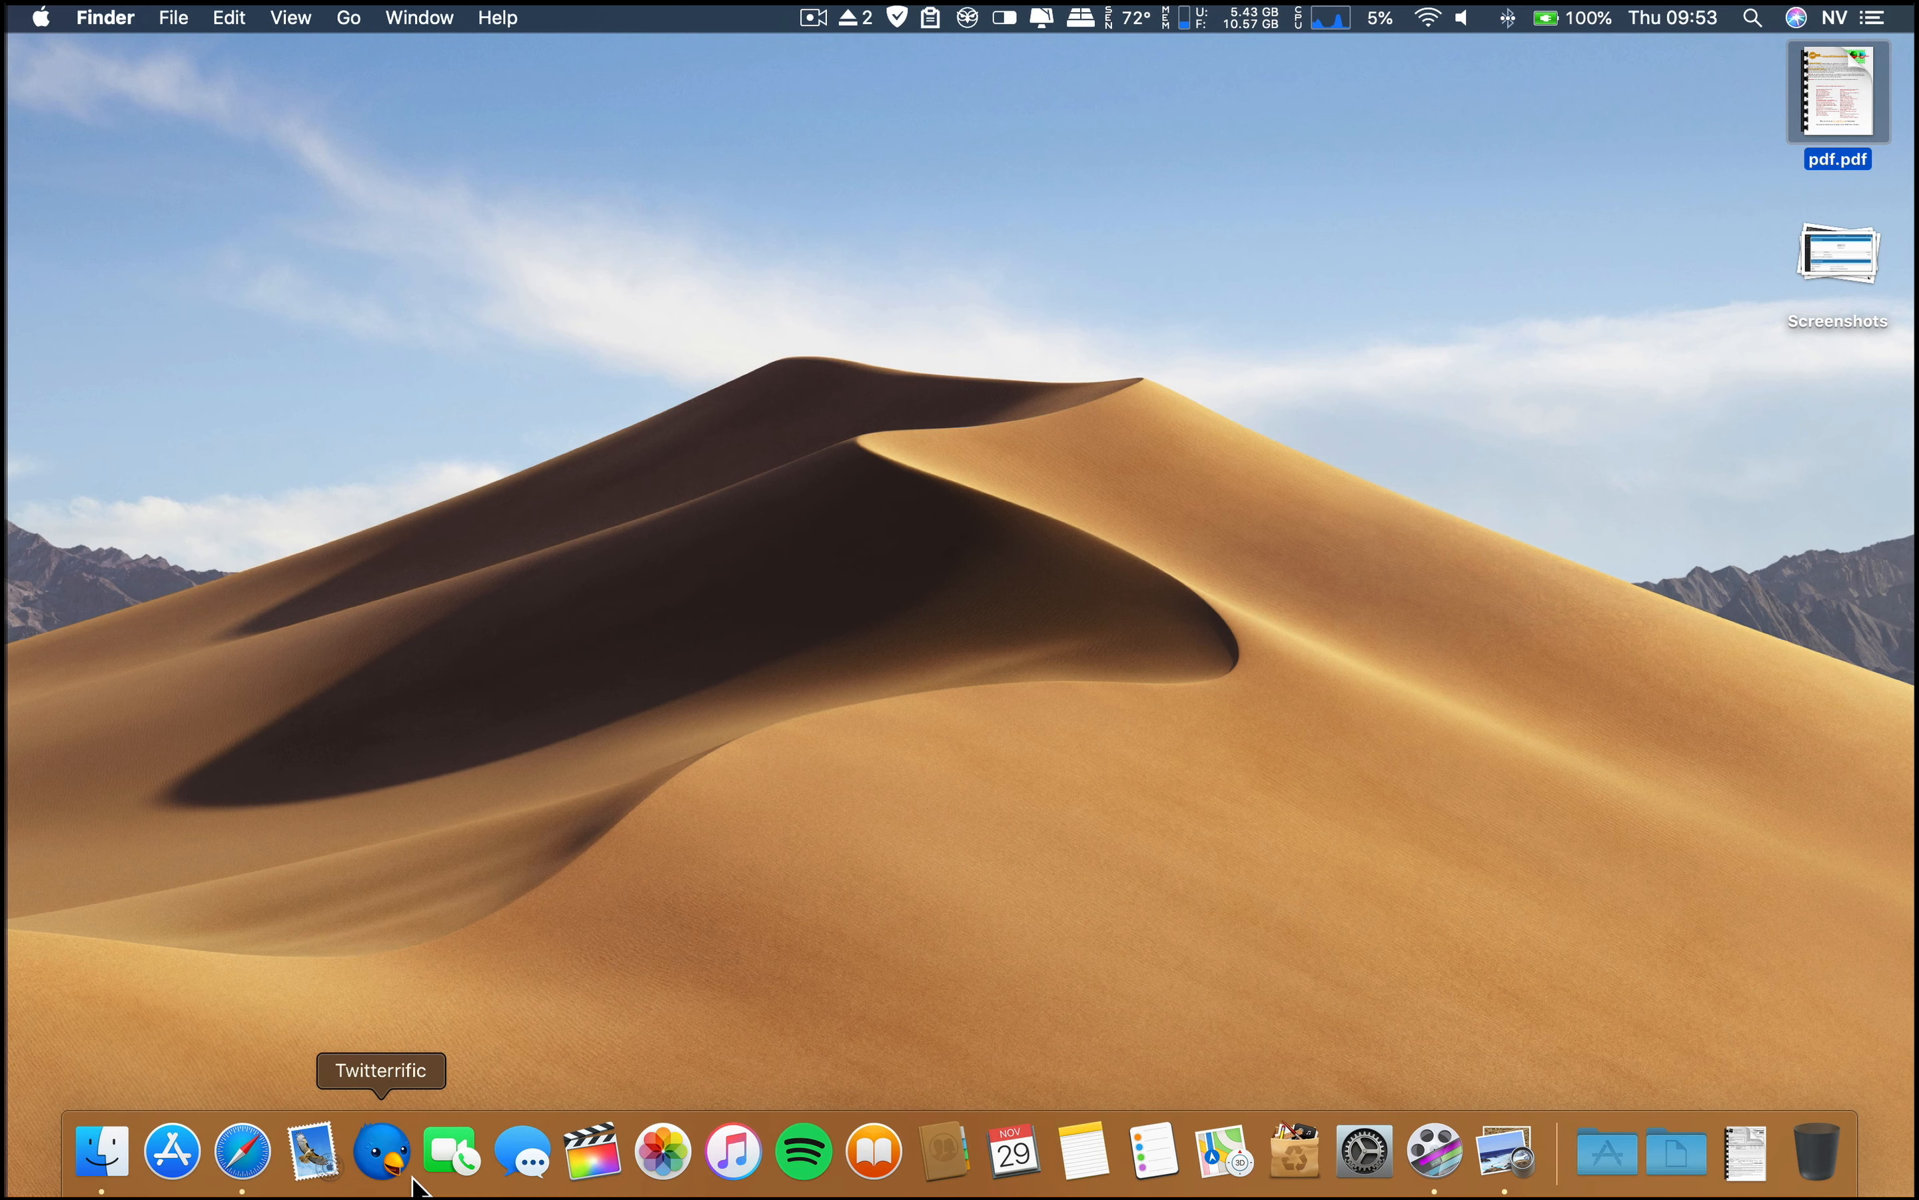
{"action": "mouse_move", "coordinate": [451, 1165]}
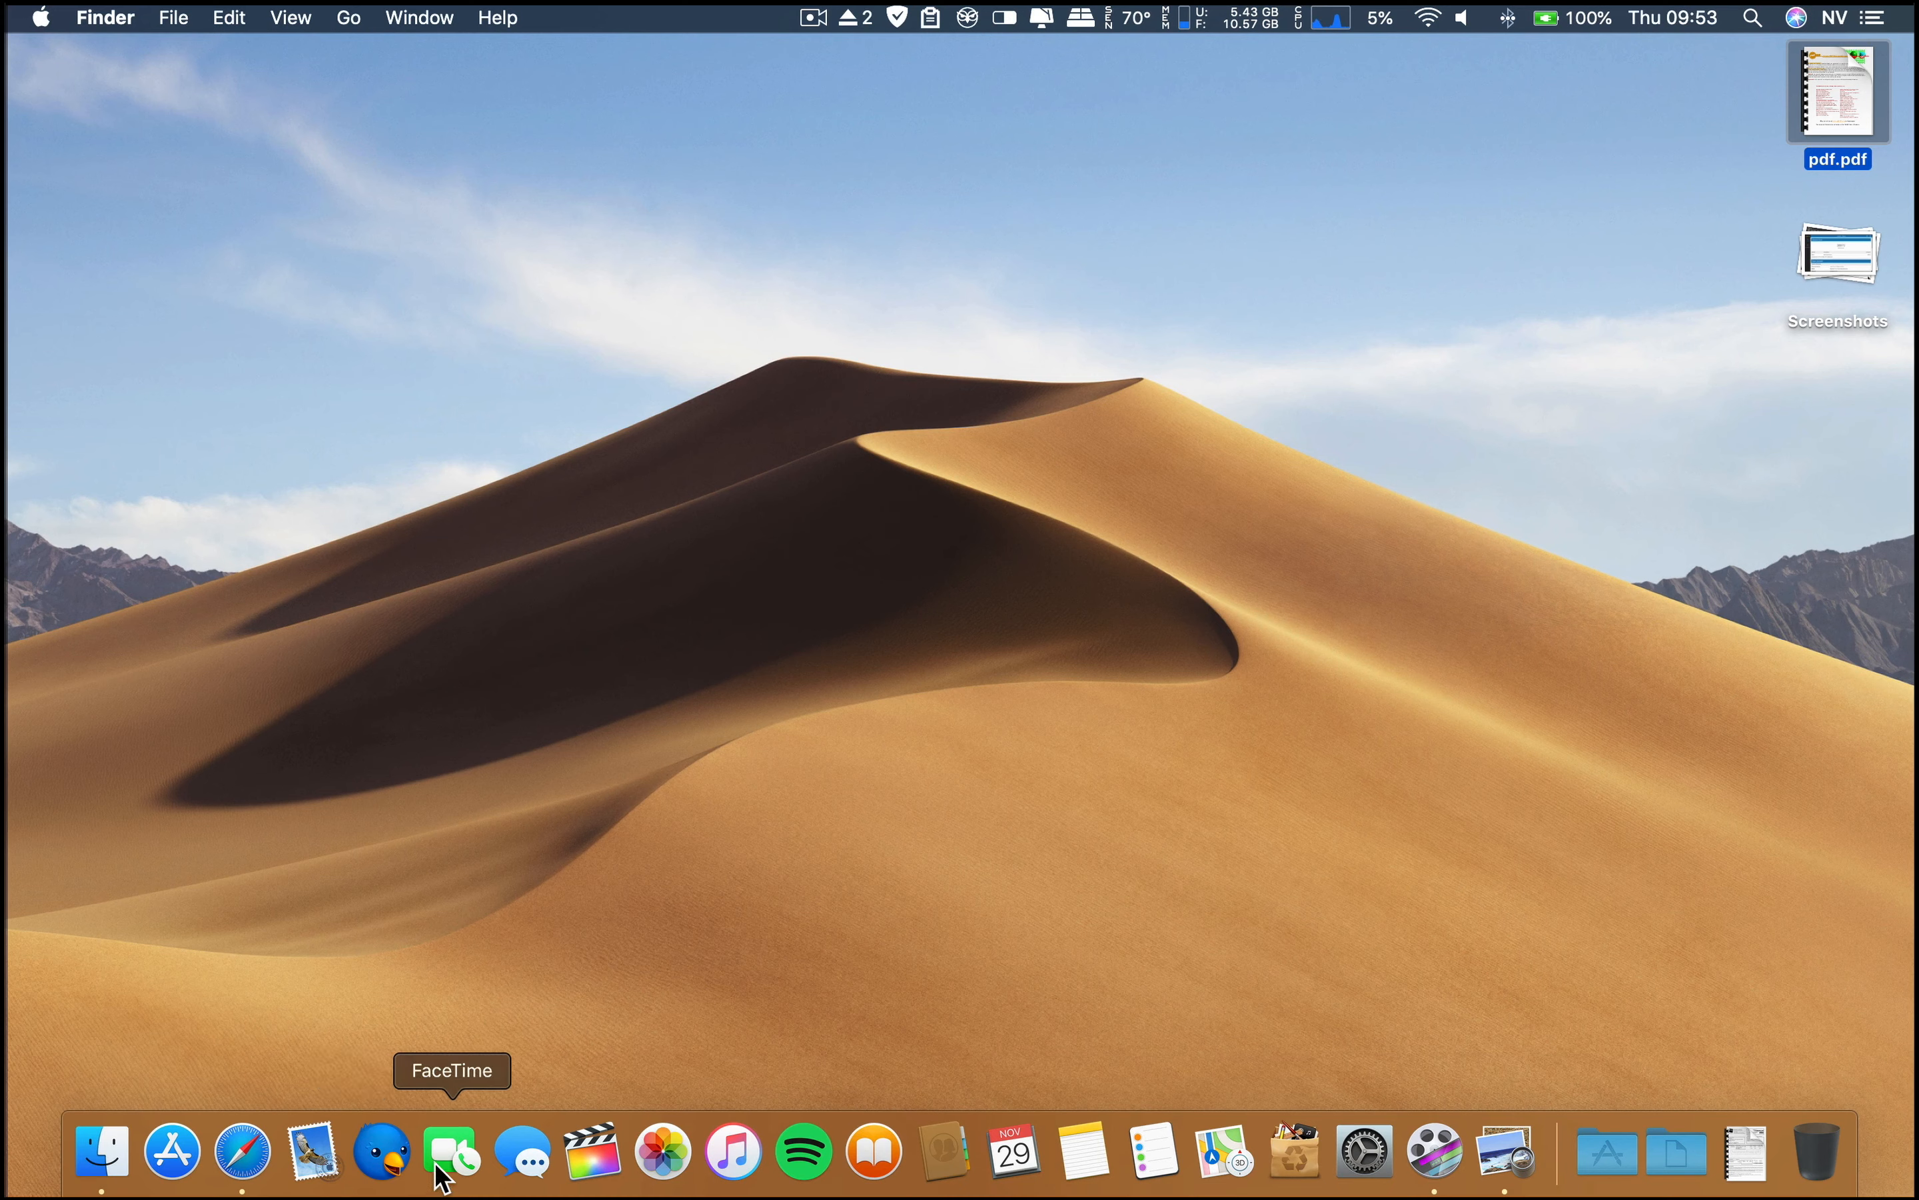
{"action": "mouse_move", "coordinate": [1127, 152]}
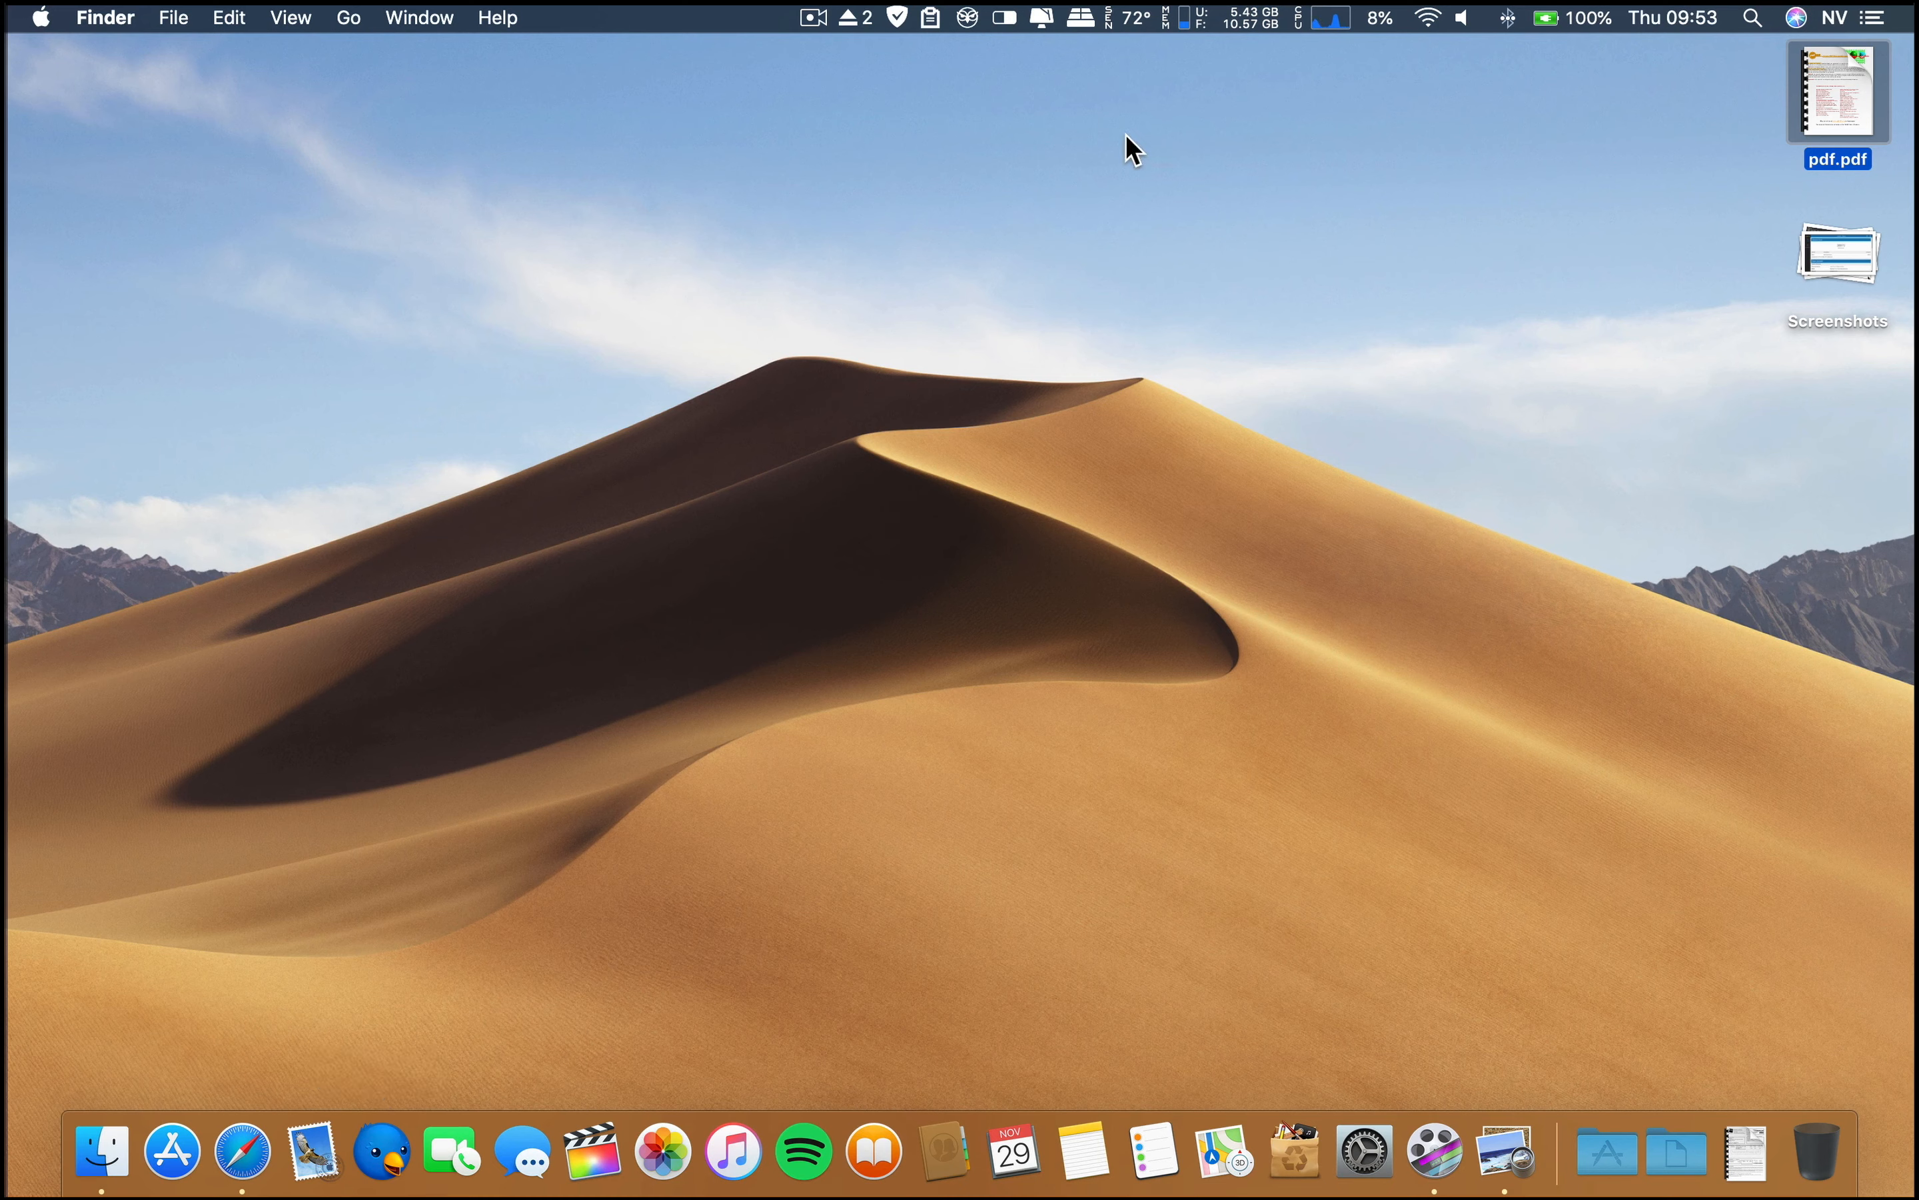
{"action": "mouse_move", "coordinate": [1317, 86]}
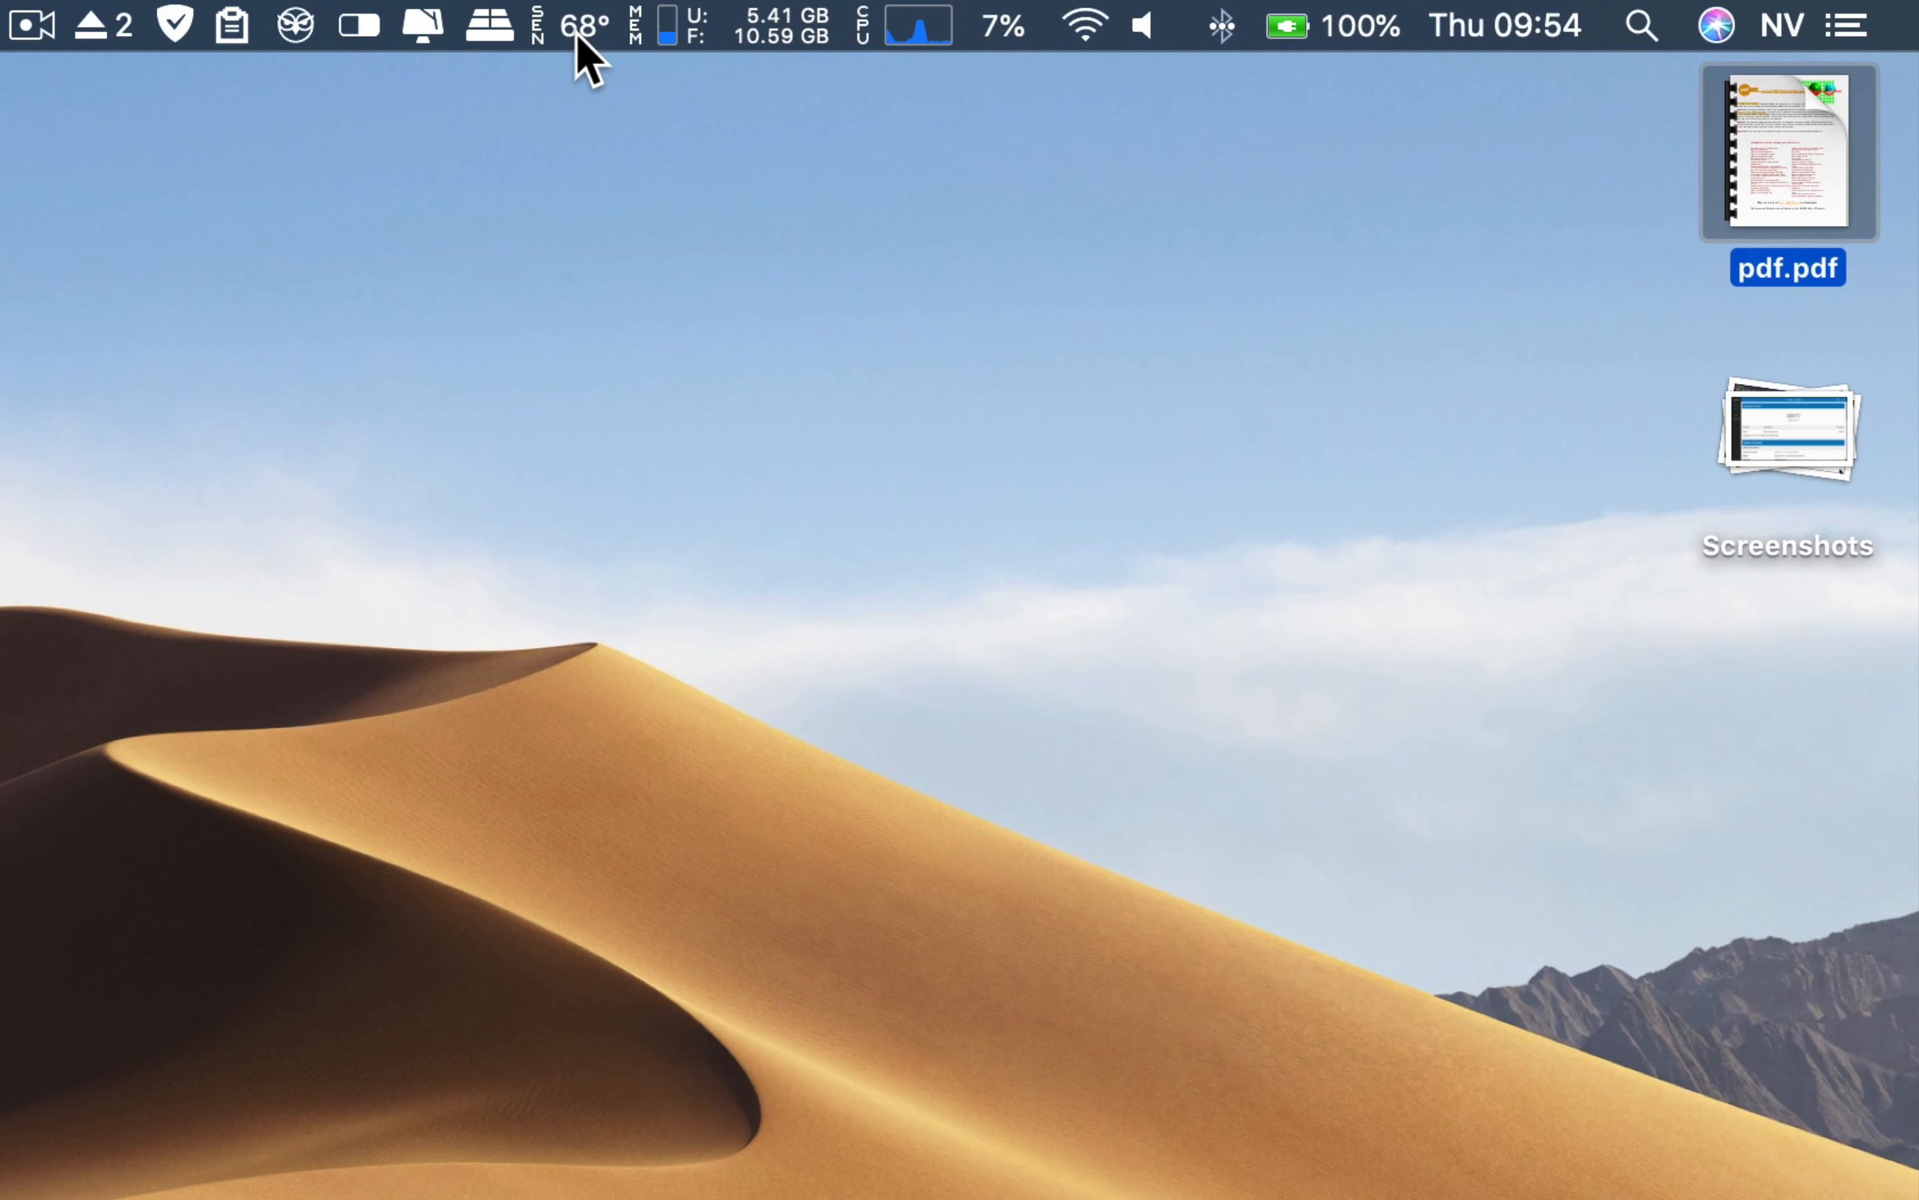
{"action": "left_click", "coordinate": [573, 22]}
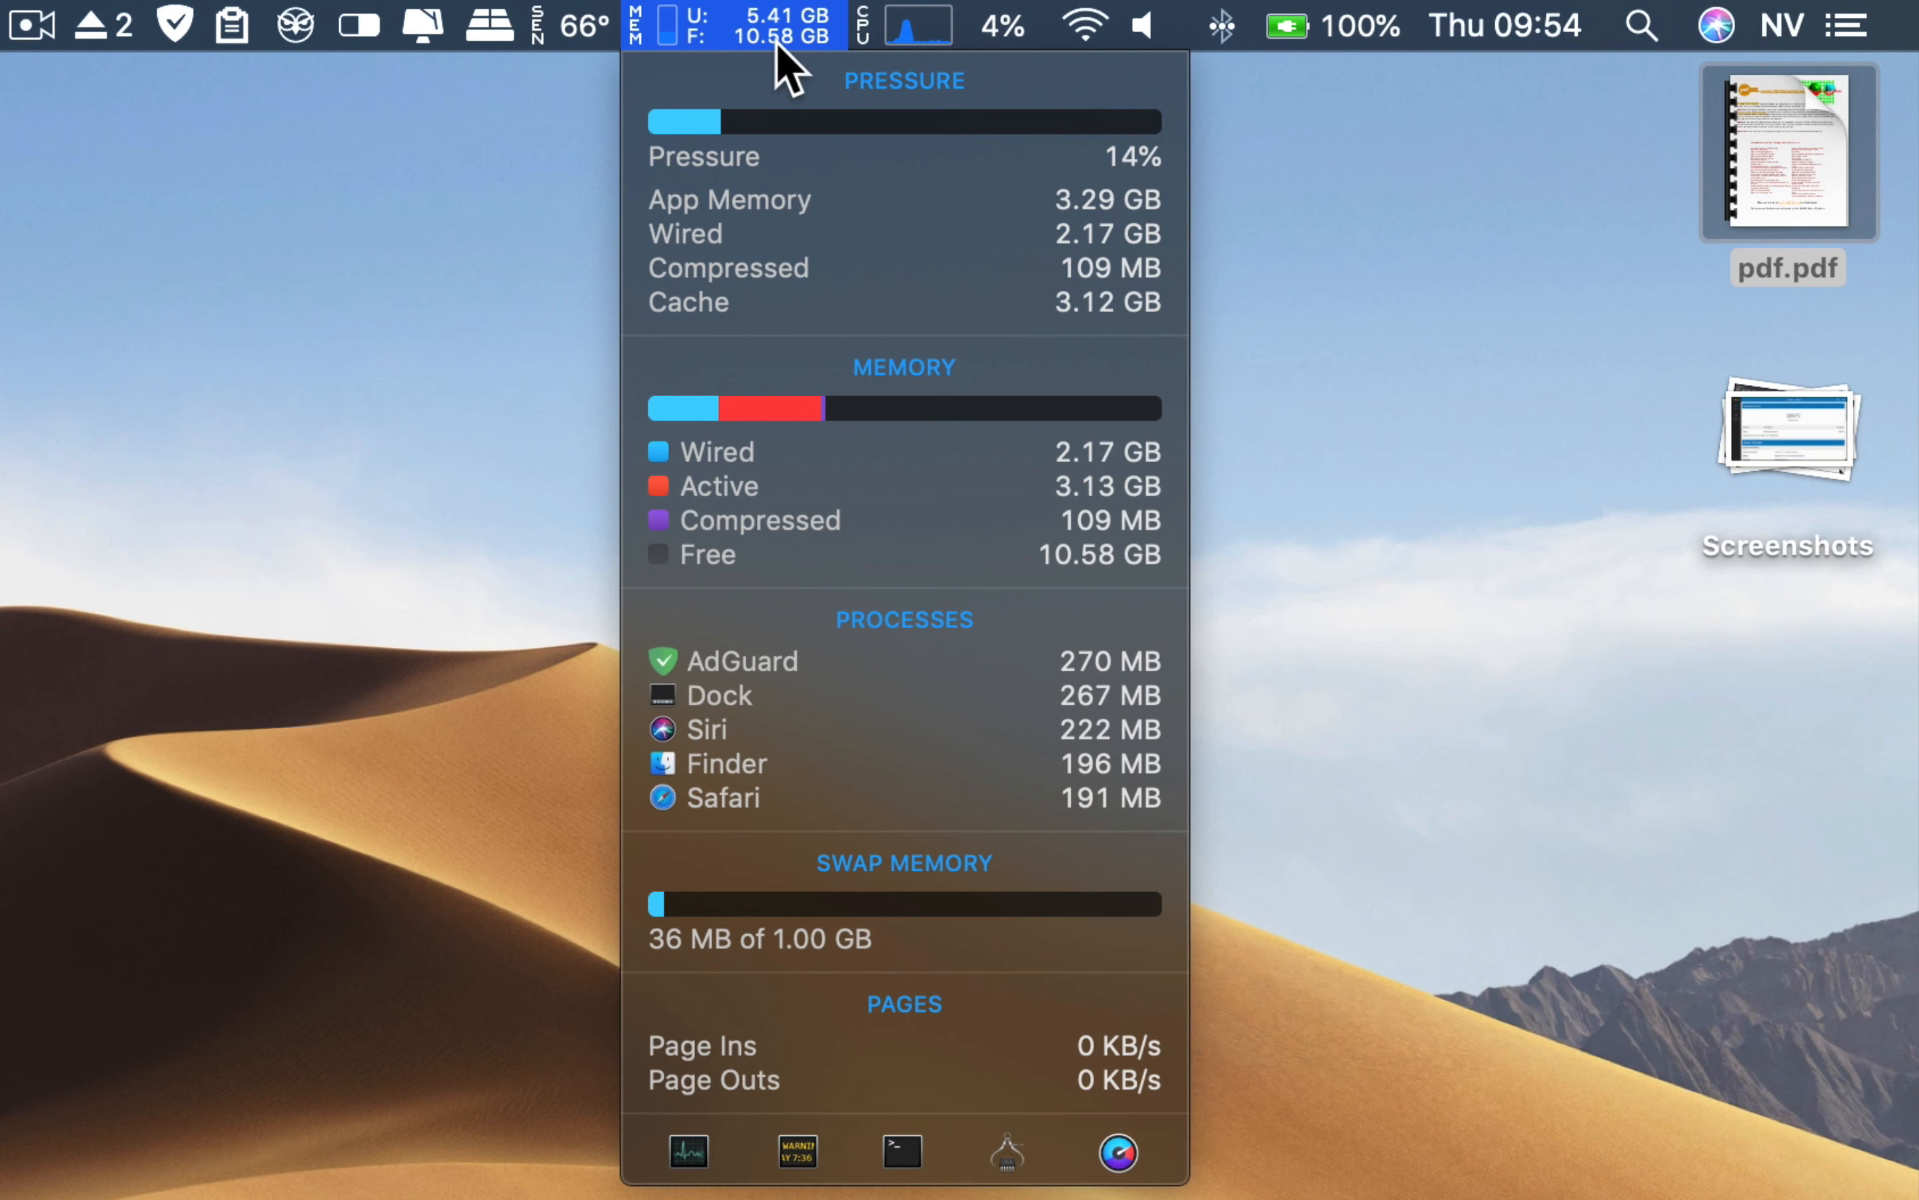
{"action": "left_click", "coordinate": [917, 25]}
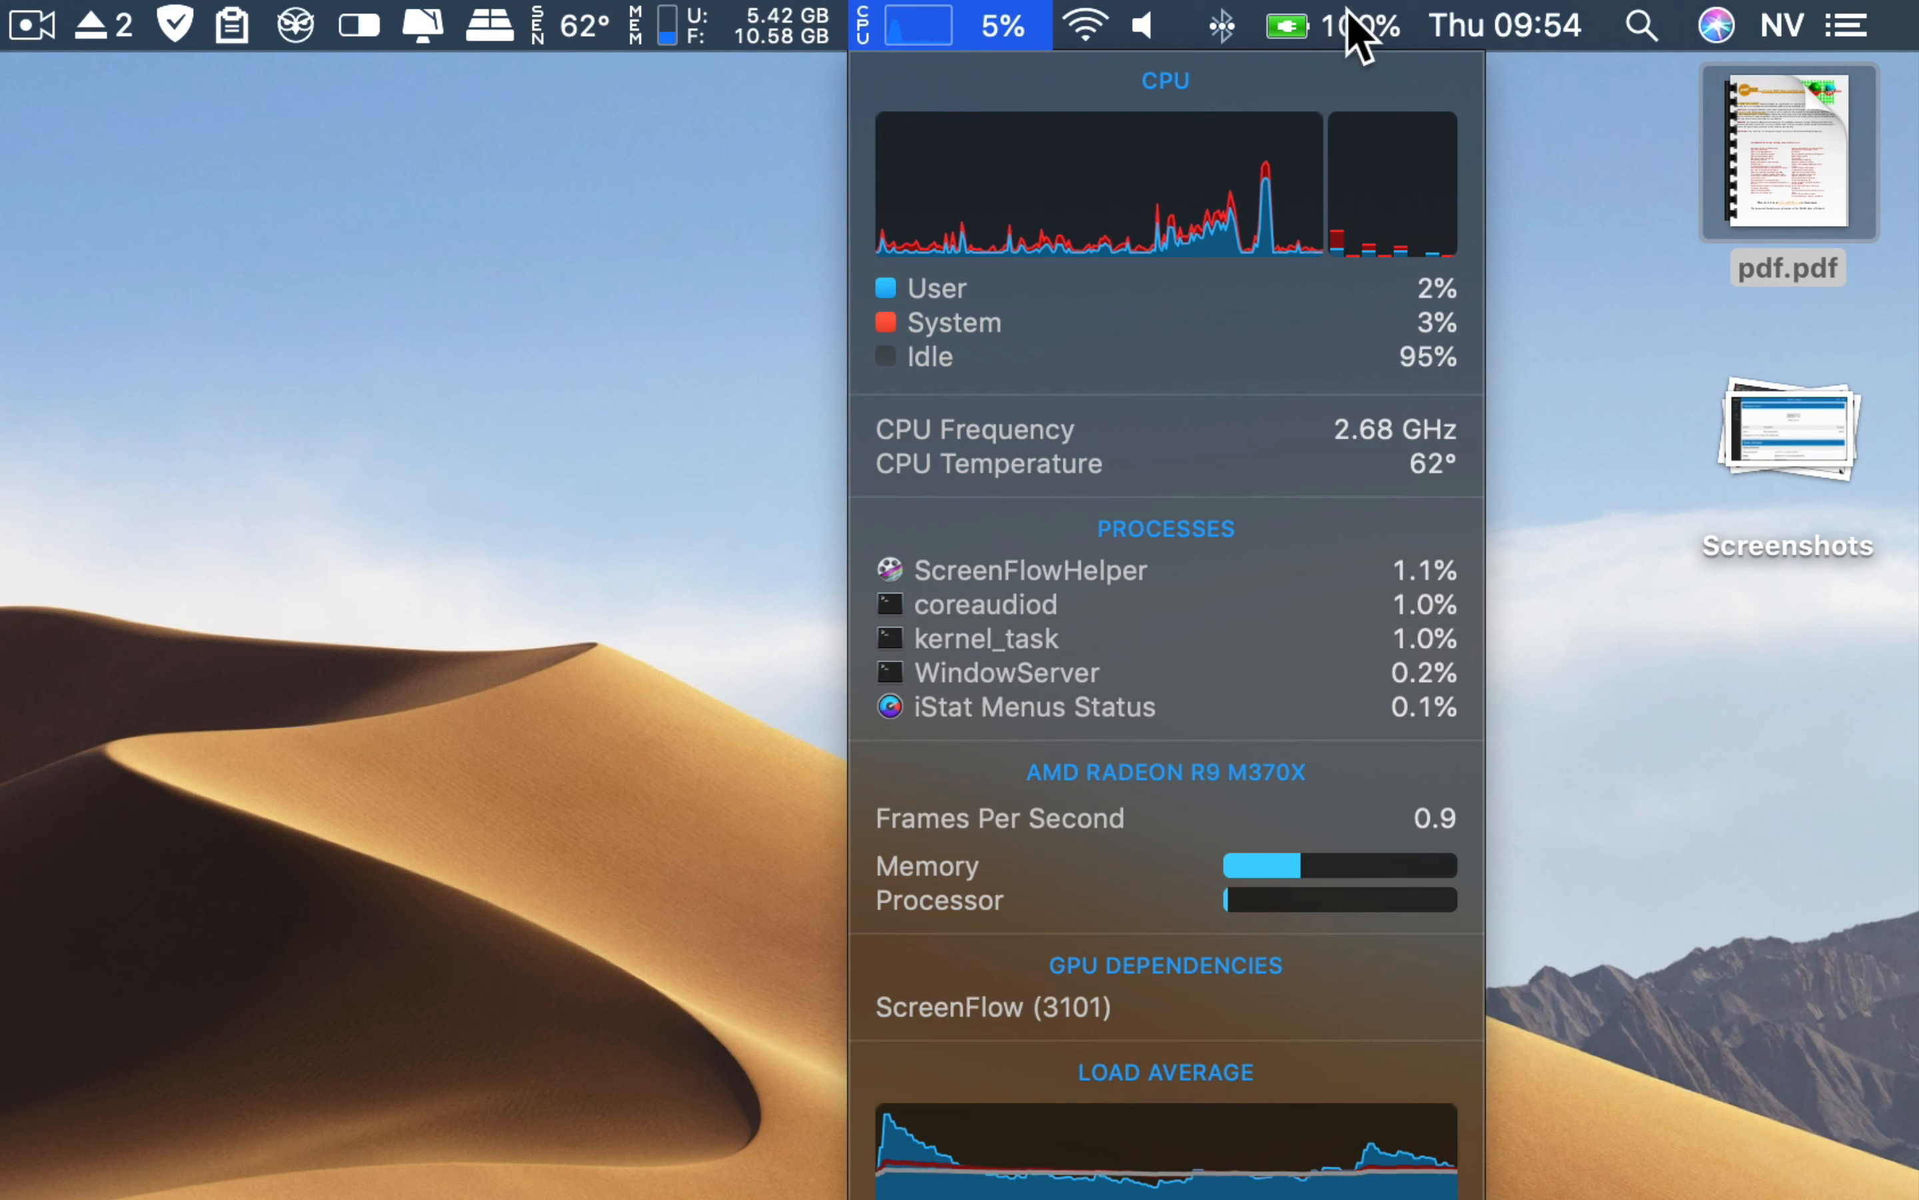
{"action": "left_click", "coordinate": [1318, 26]}
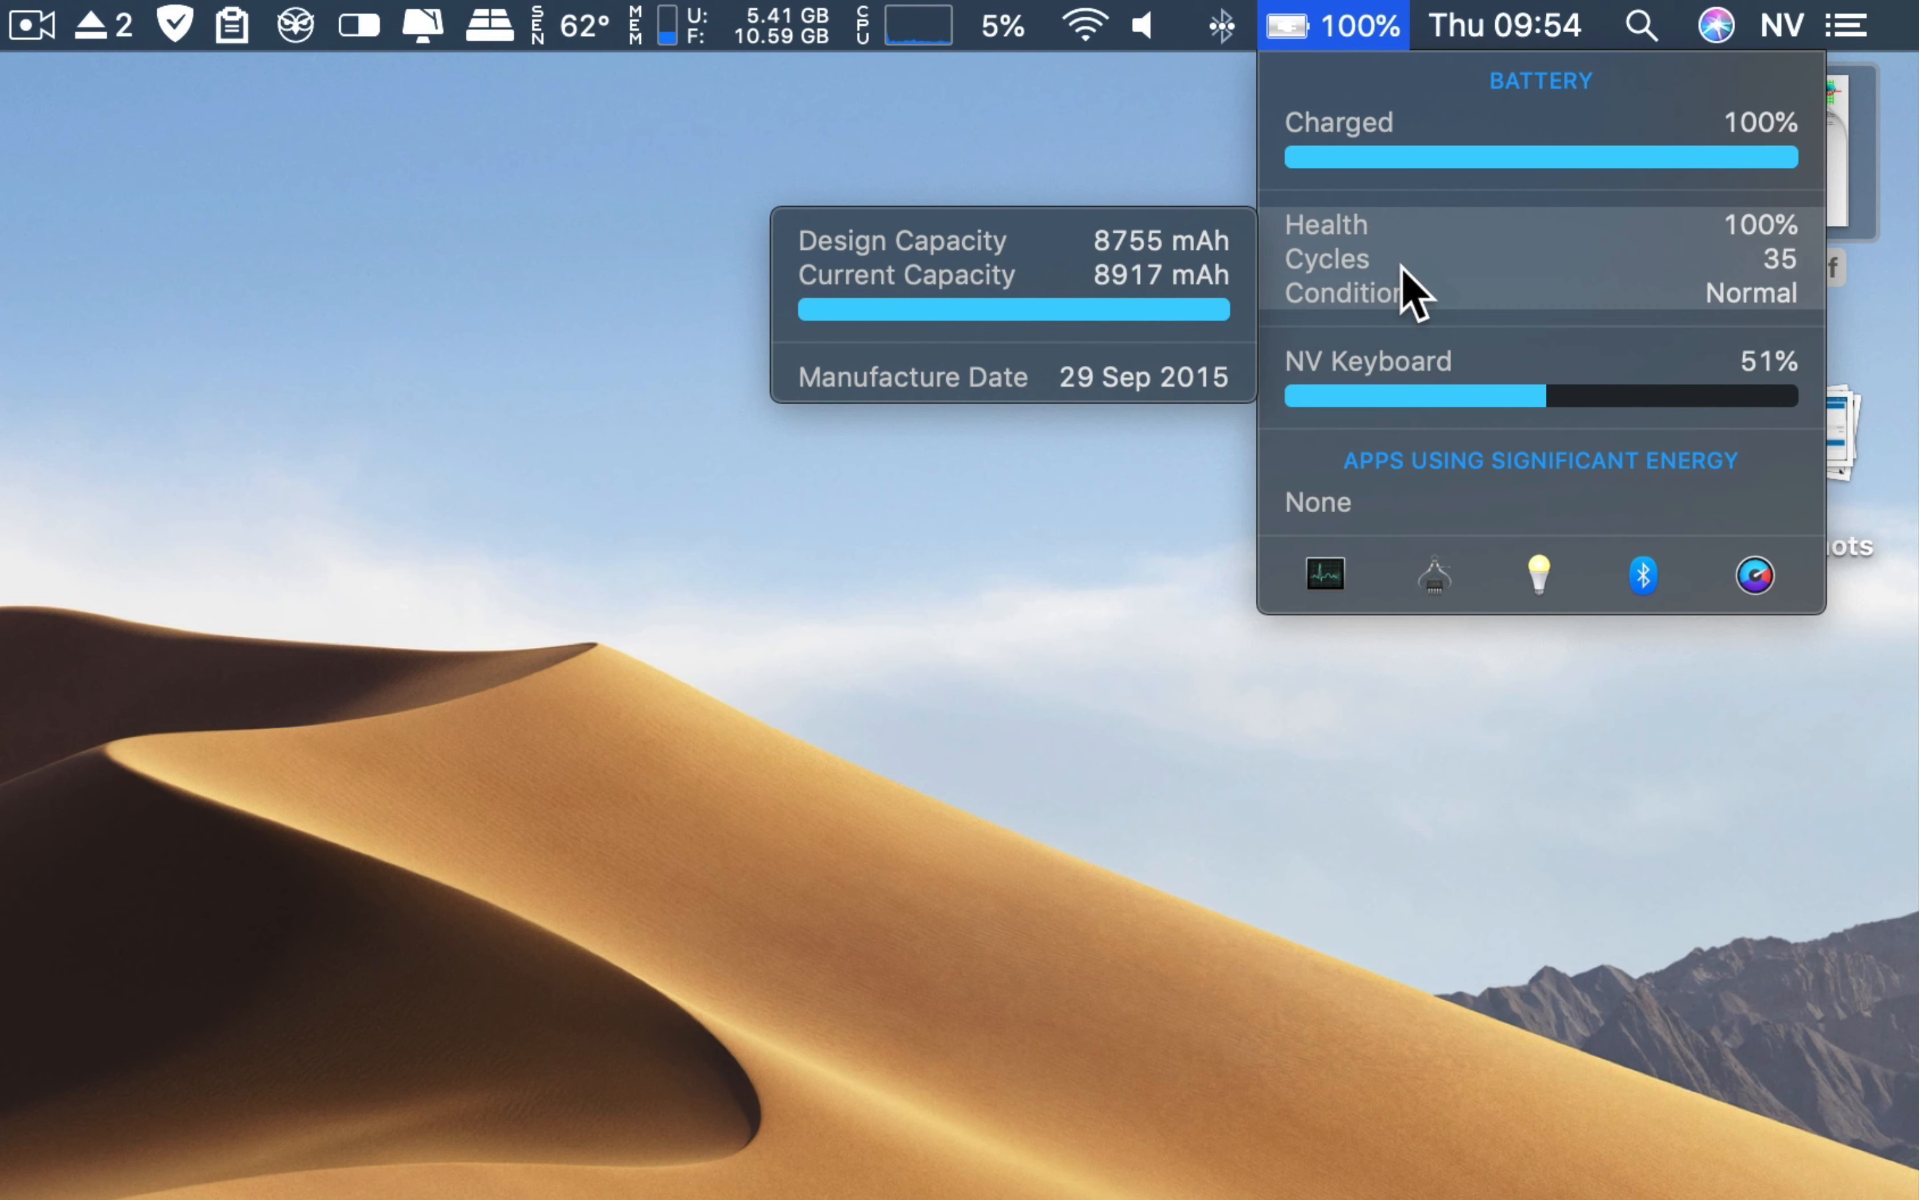
{"action": "mouse_move", "coordinate": [1549, 293]}
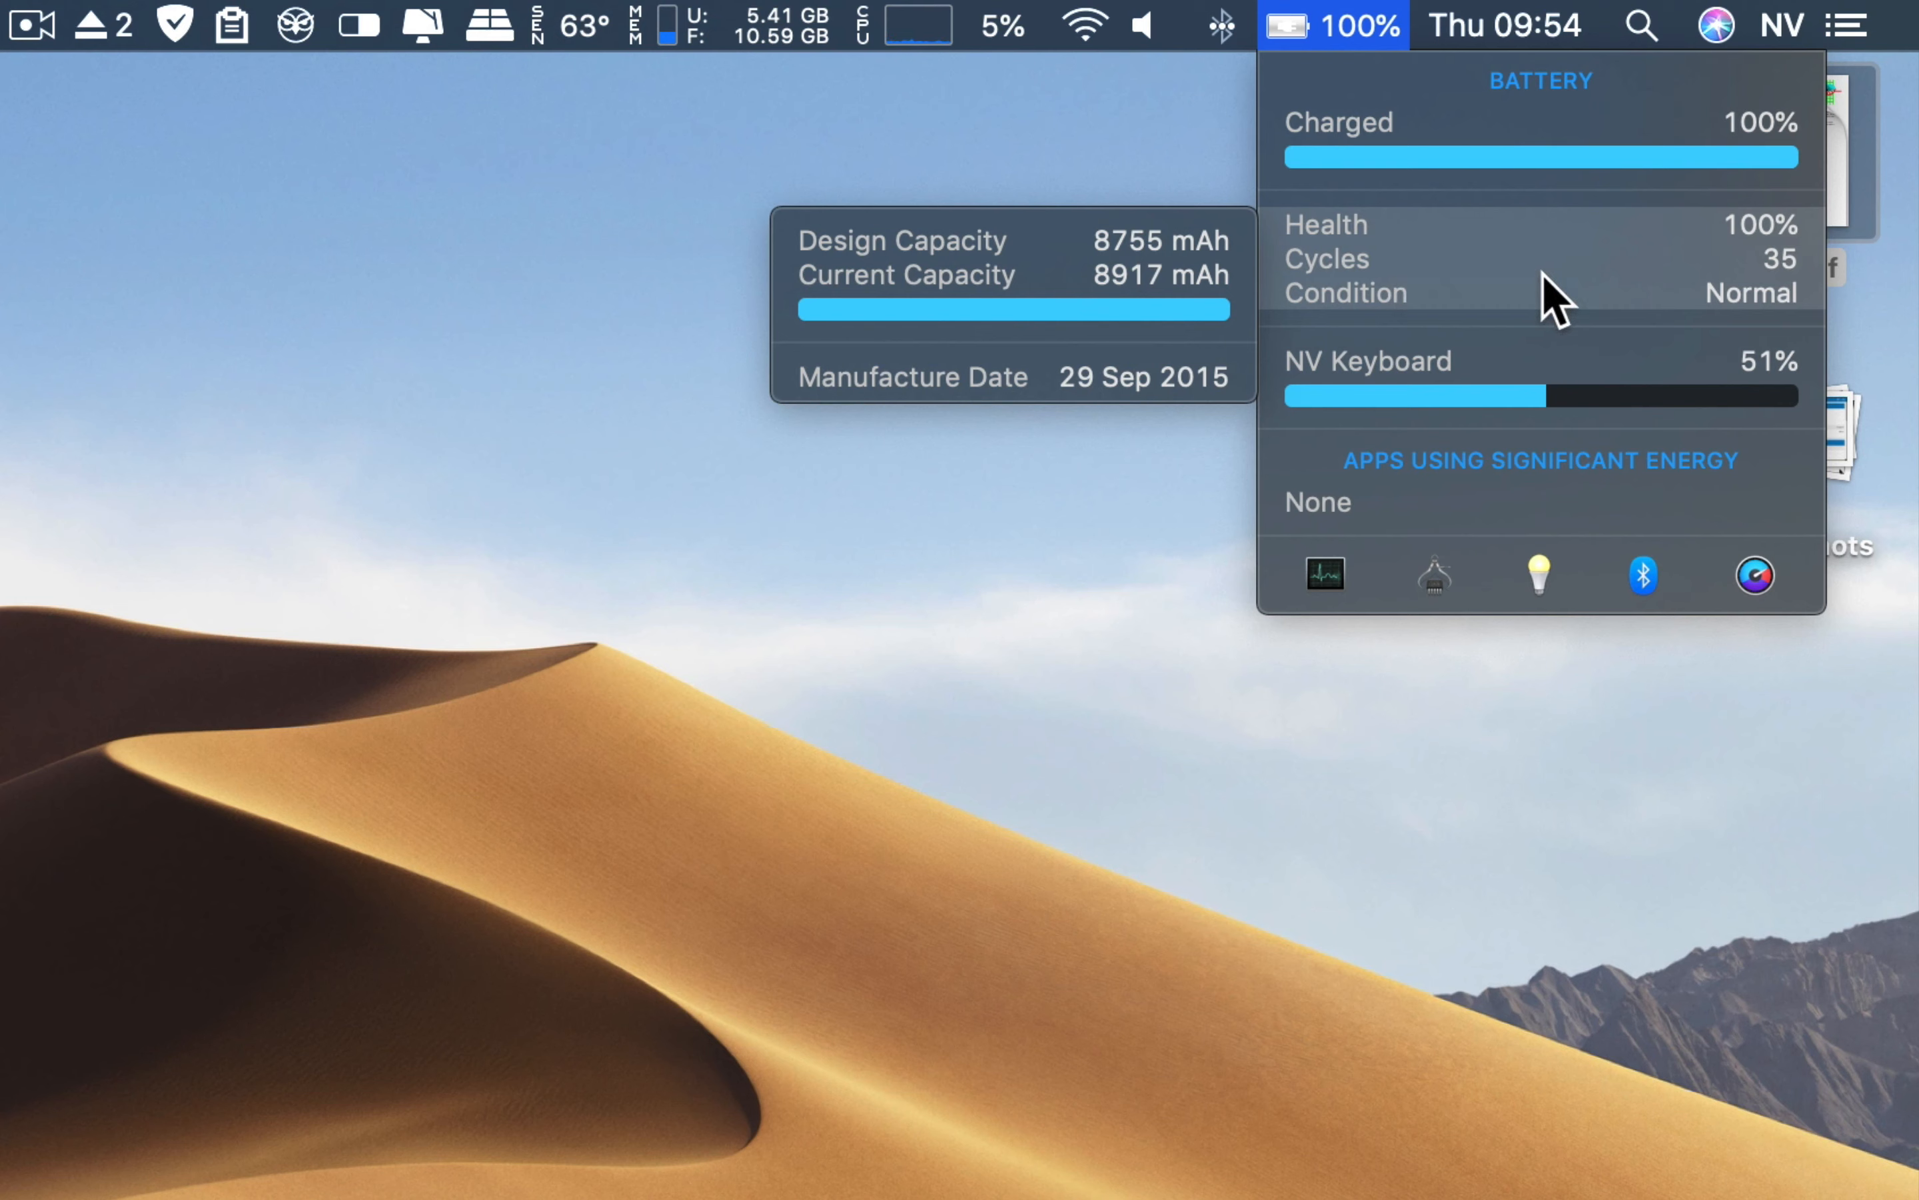
{"action": "mouse_move", "coordinate": [1765, 300]}
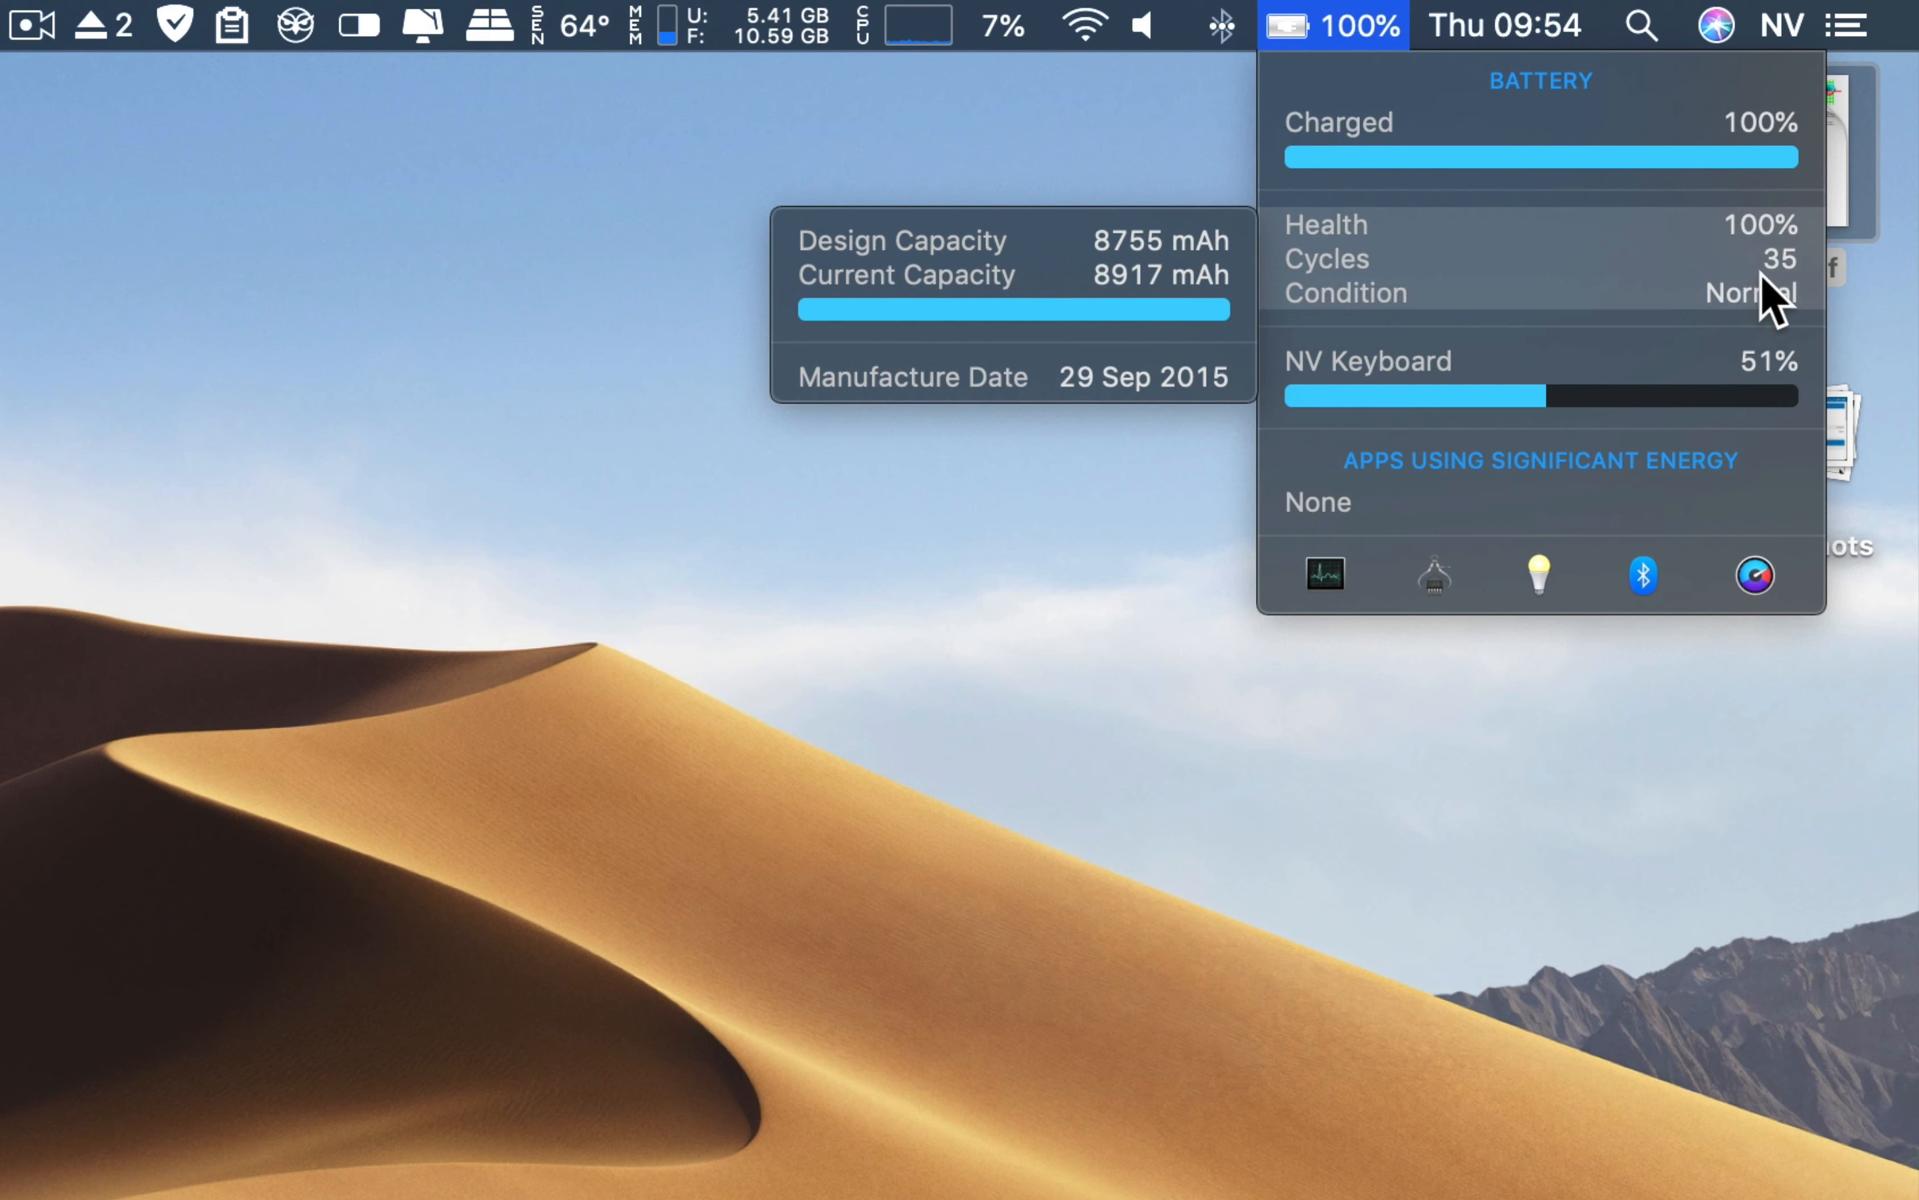
{"action": "mouse_move", "coordinate": [1658, 314]}
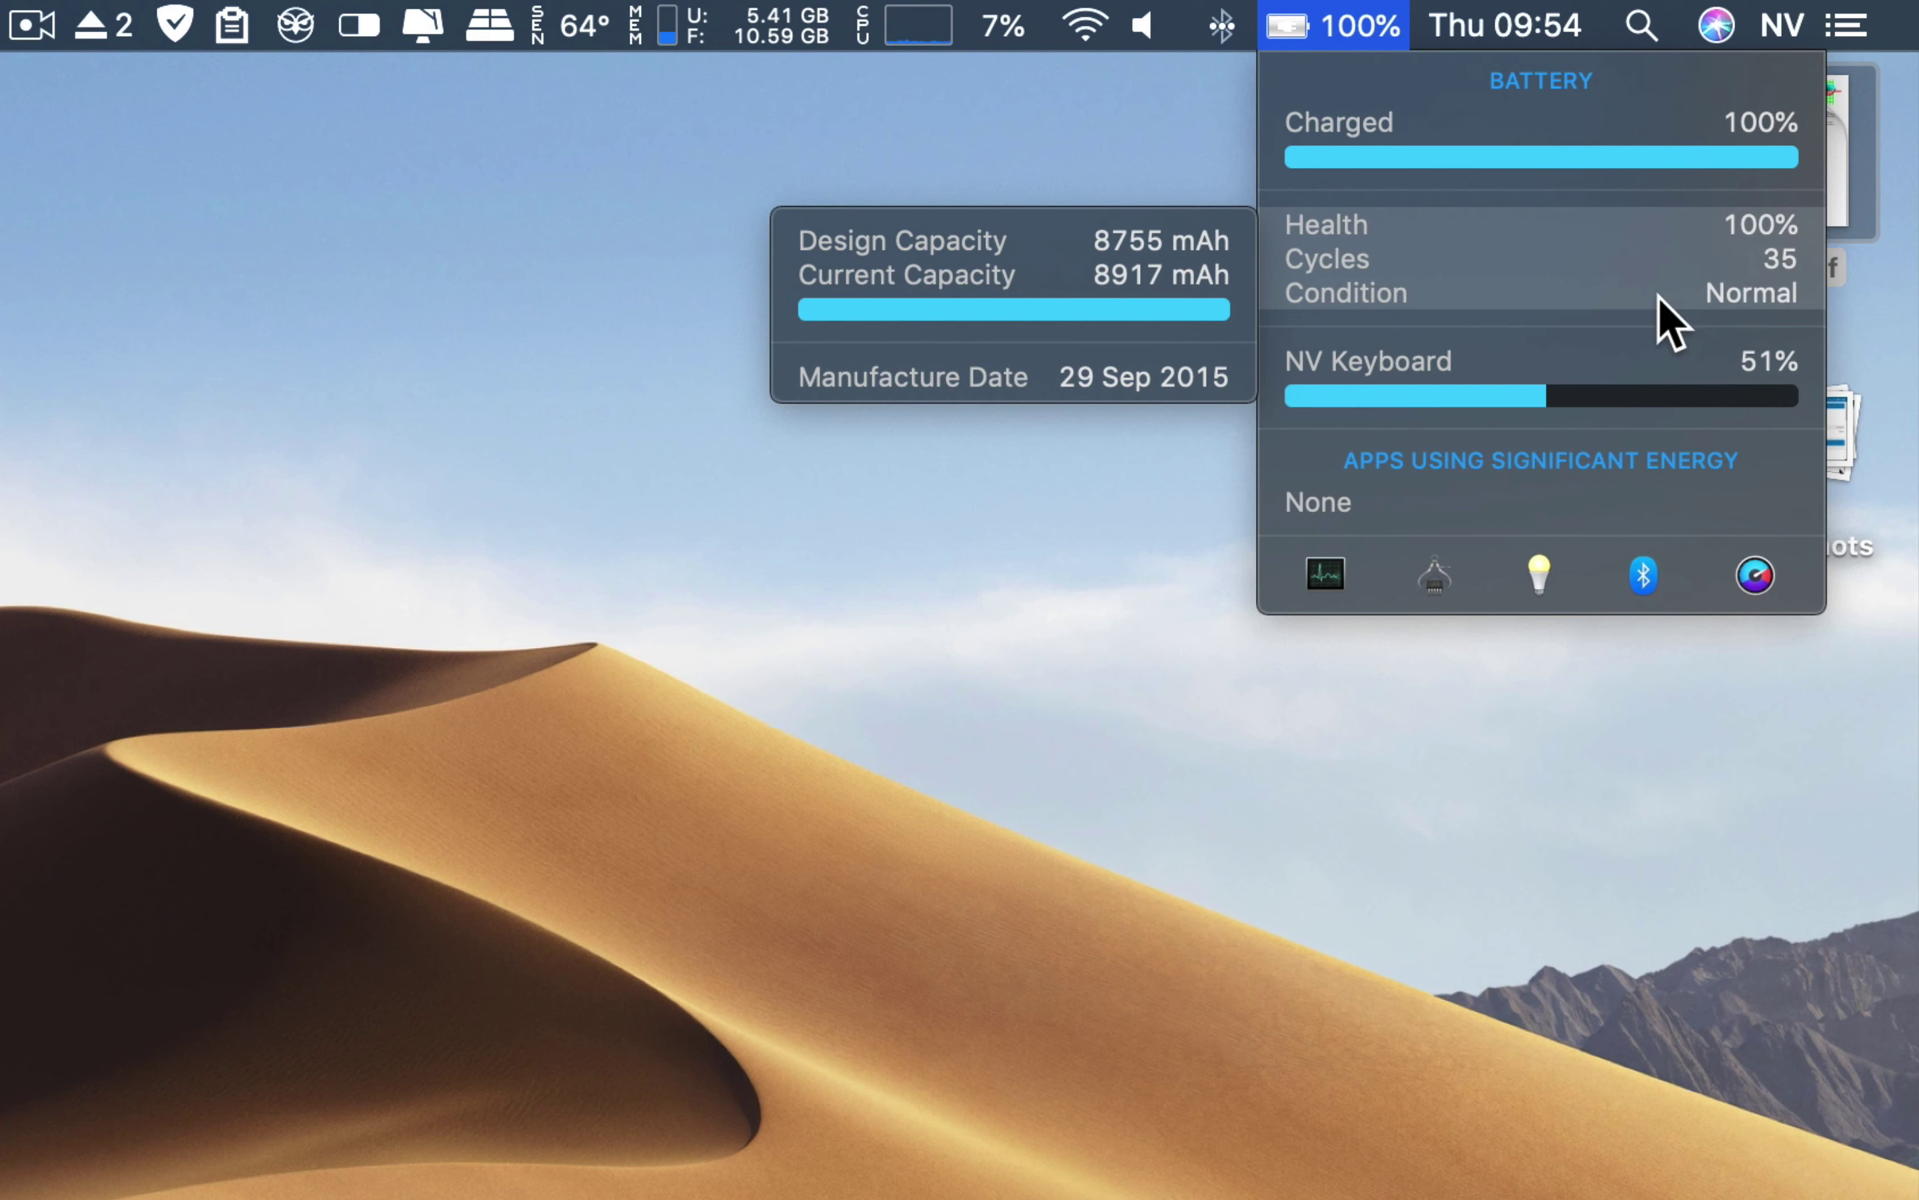
{"action": "mouse_move", "coordinate": [1030, 289]}
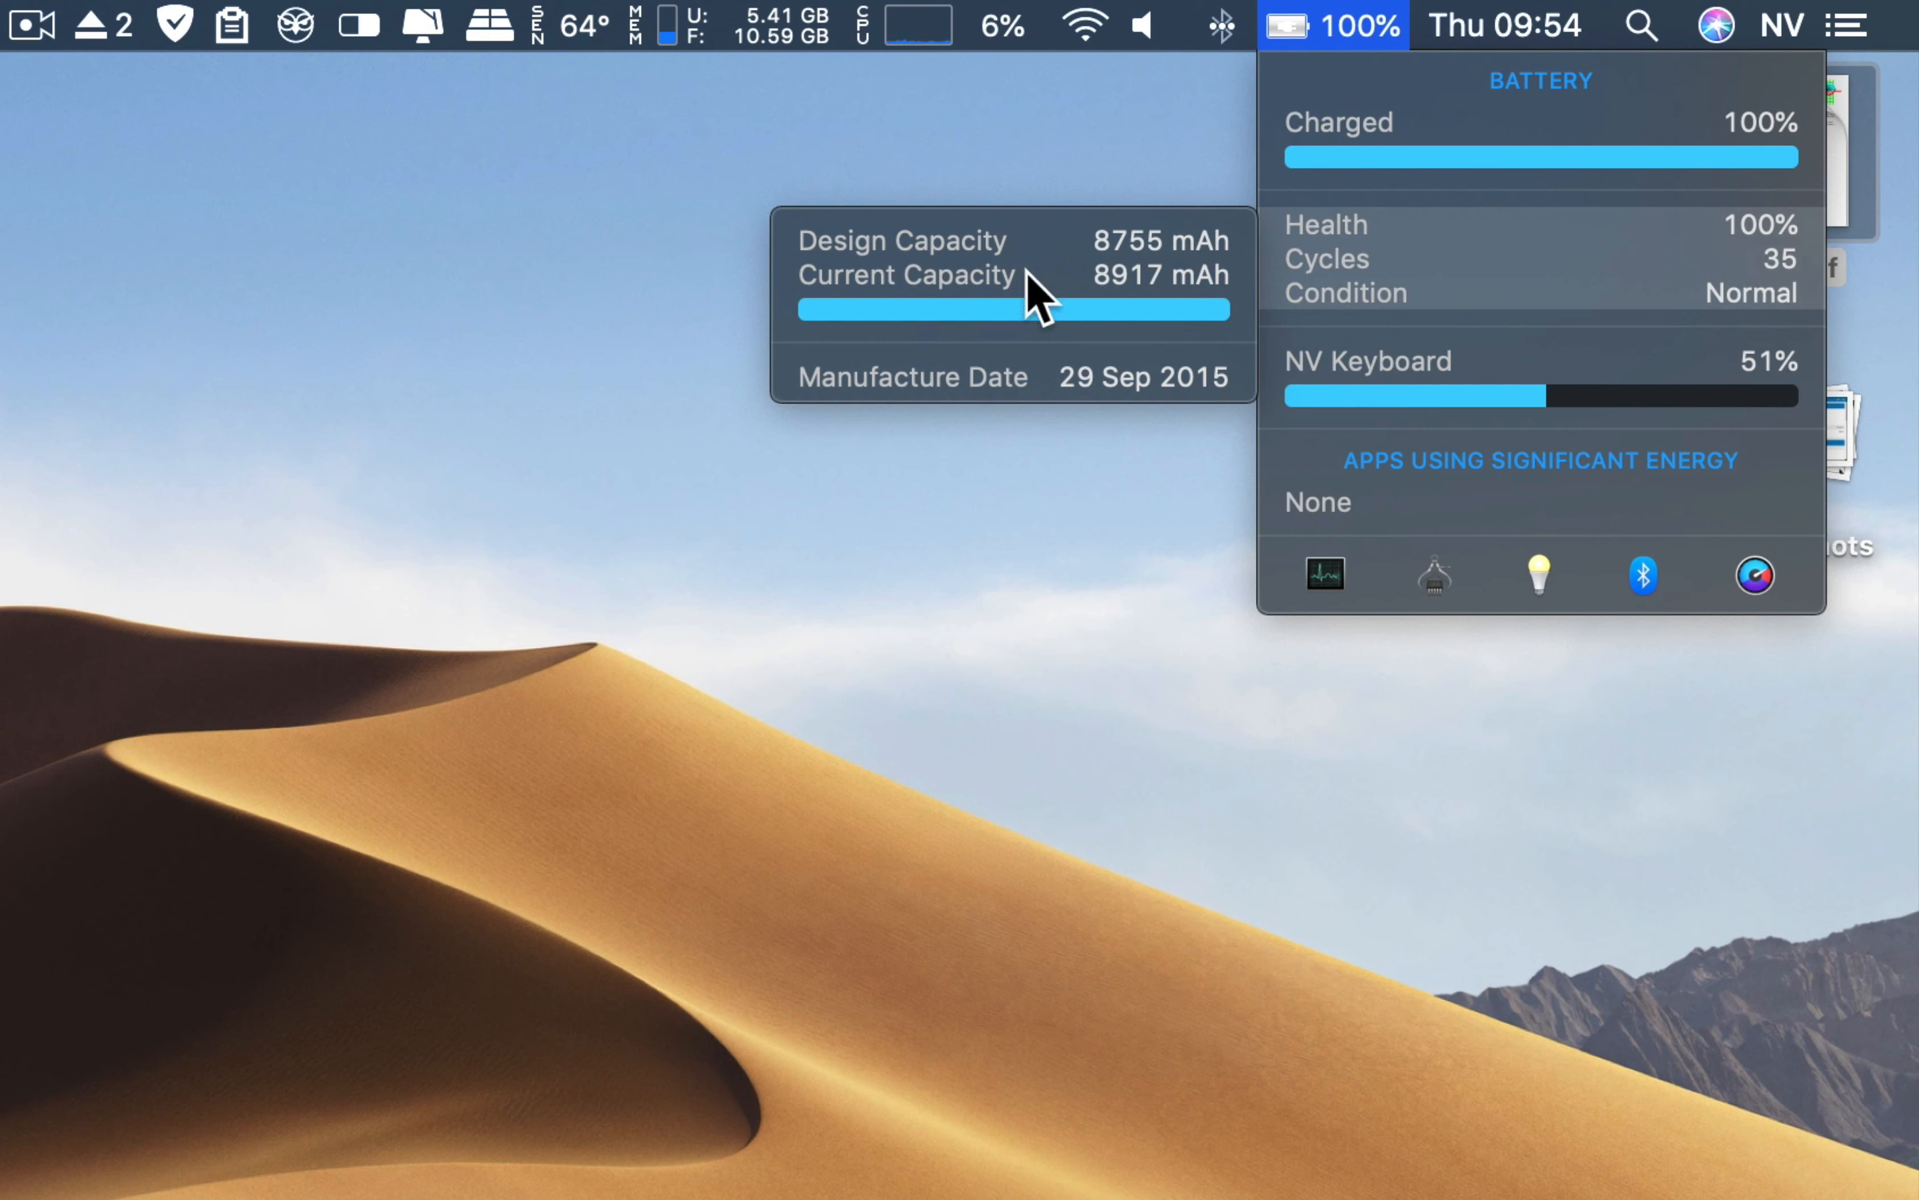
{"action": "mouse_move", "coordinate": [1145, 322]}
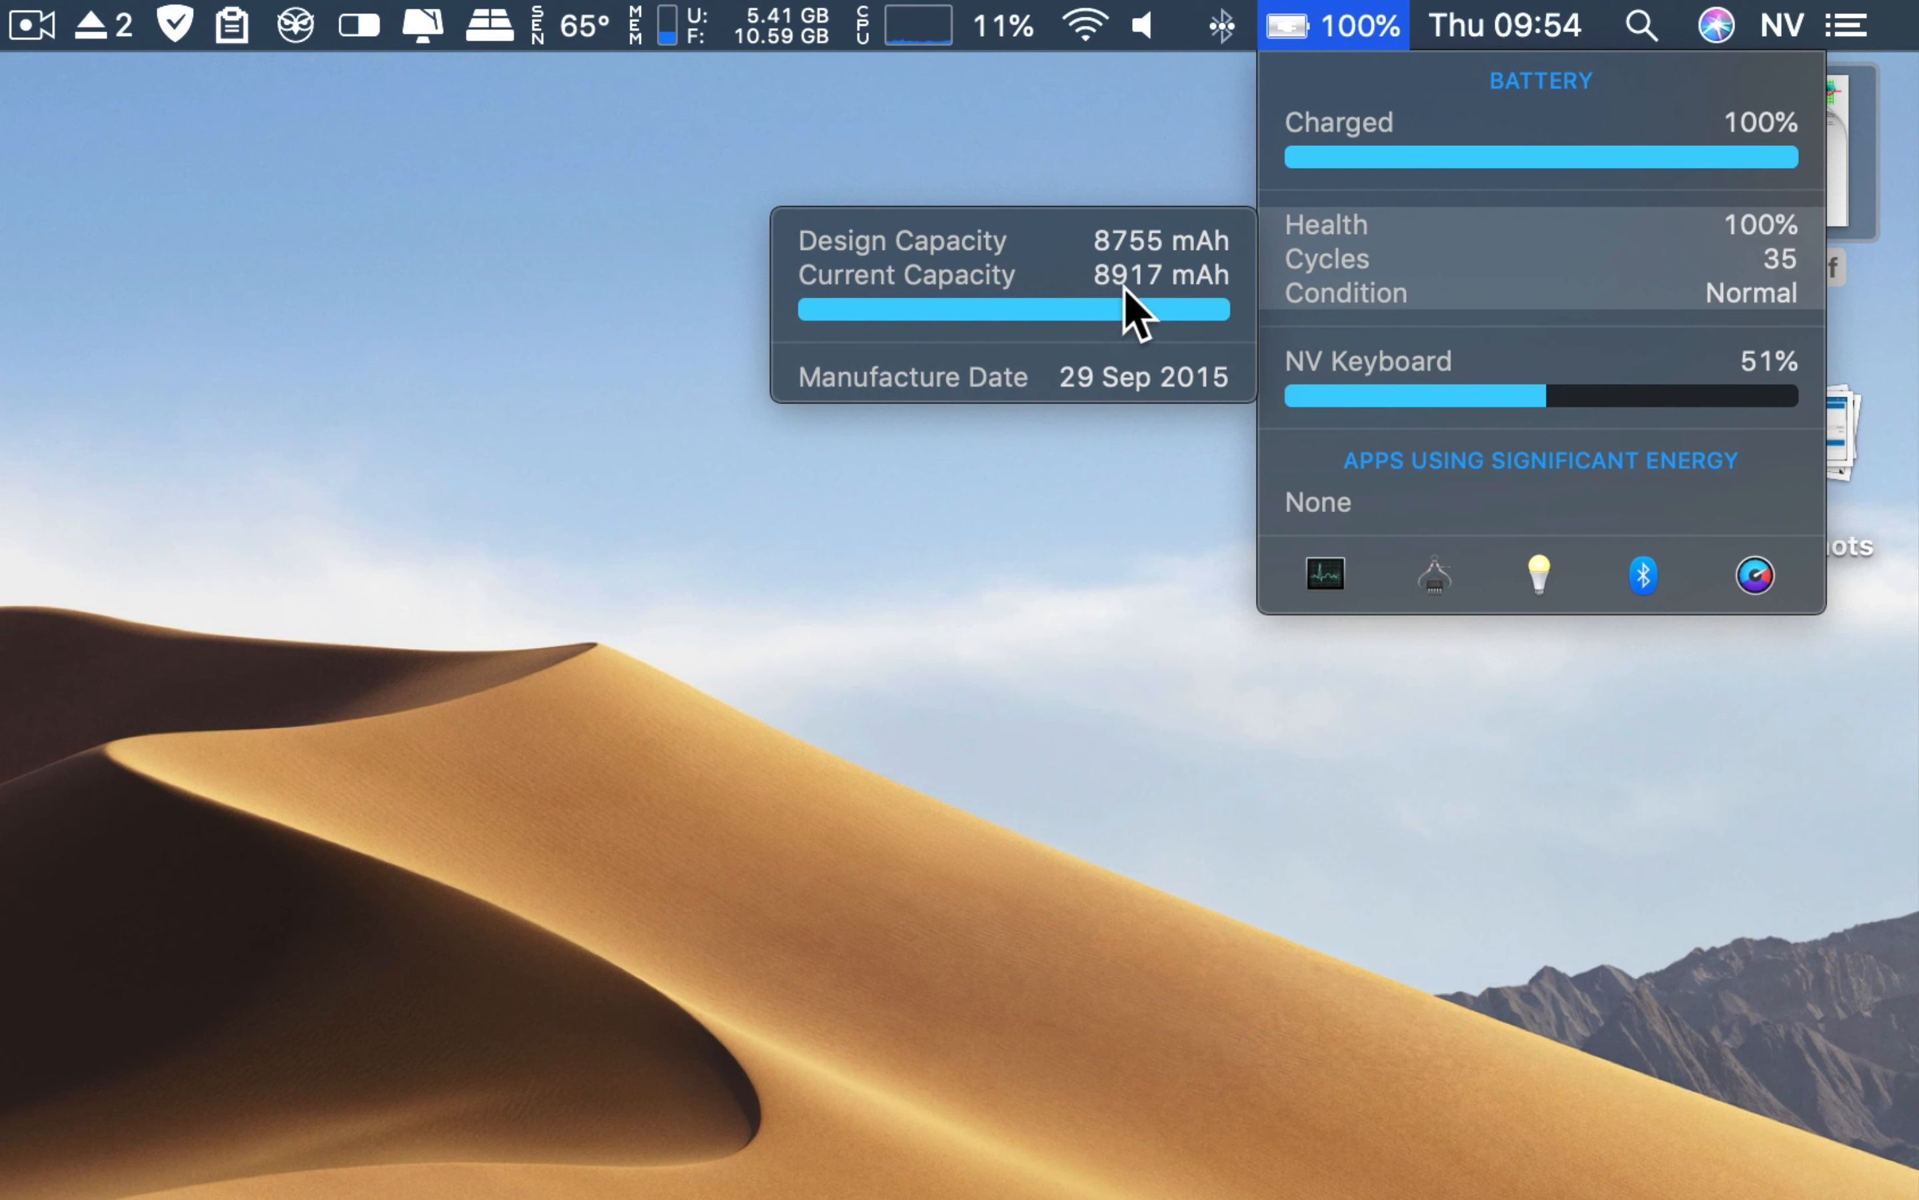
{"action": "mouse_move", "coordinate": [1175, 269]}
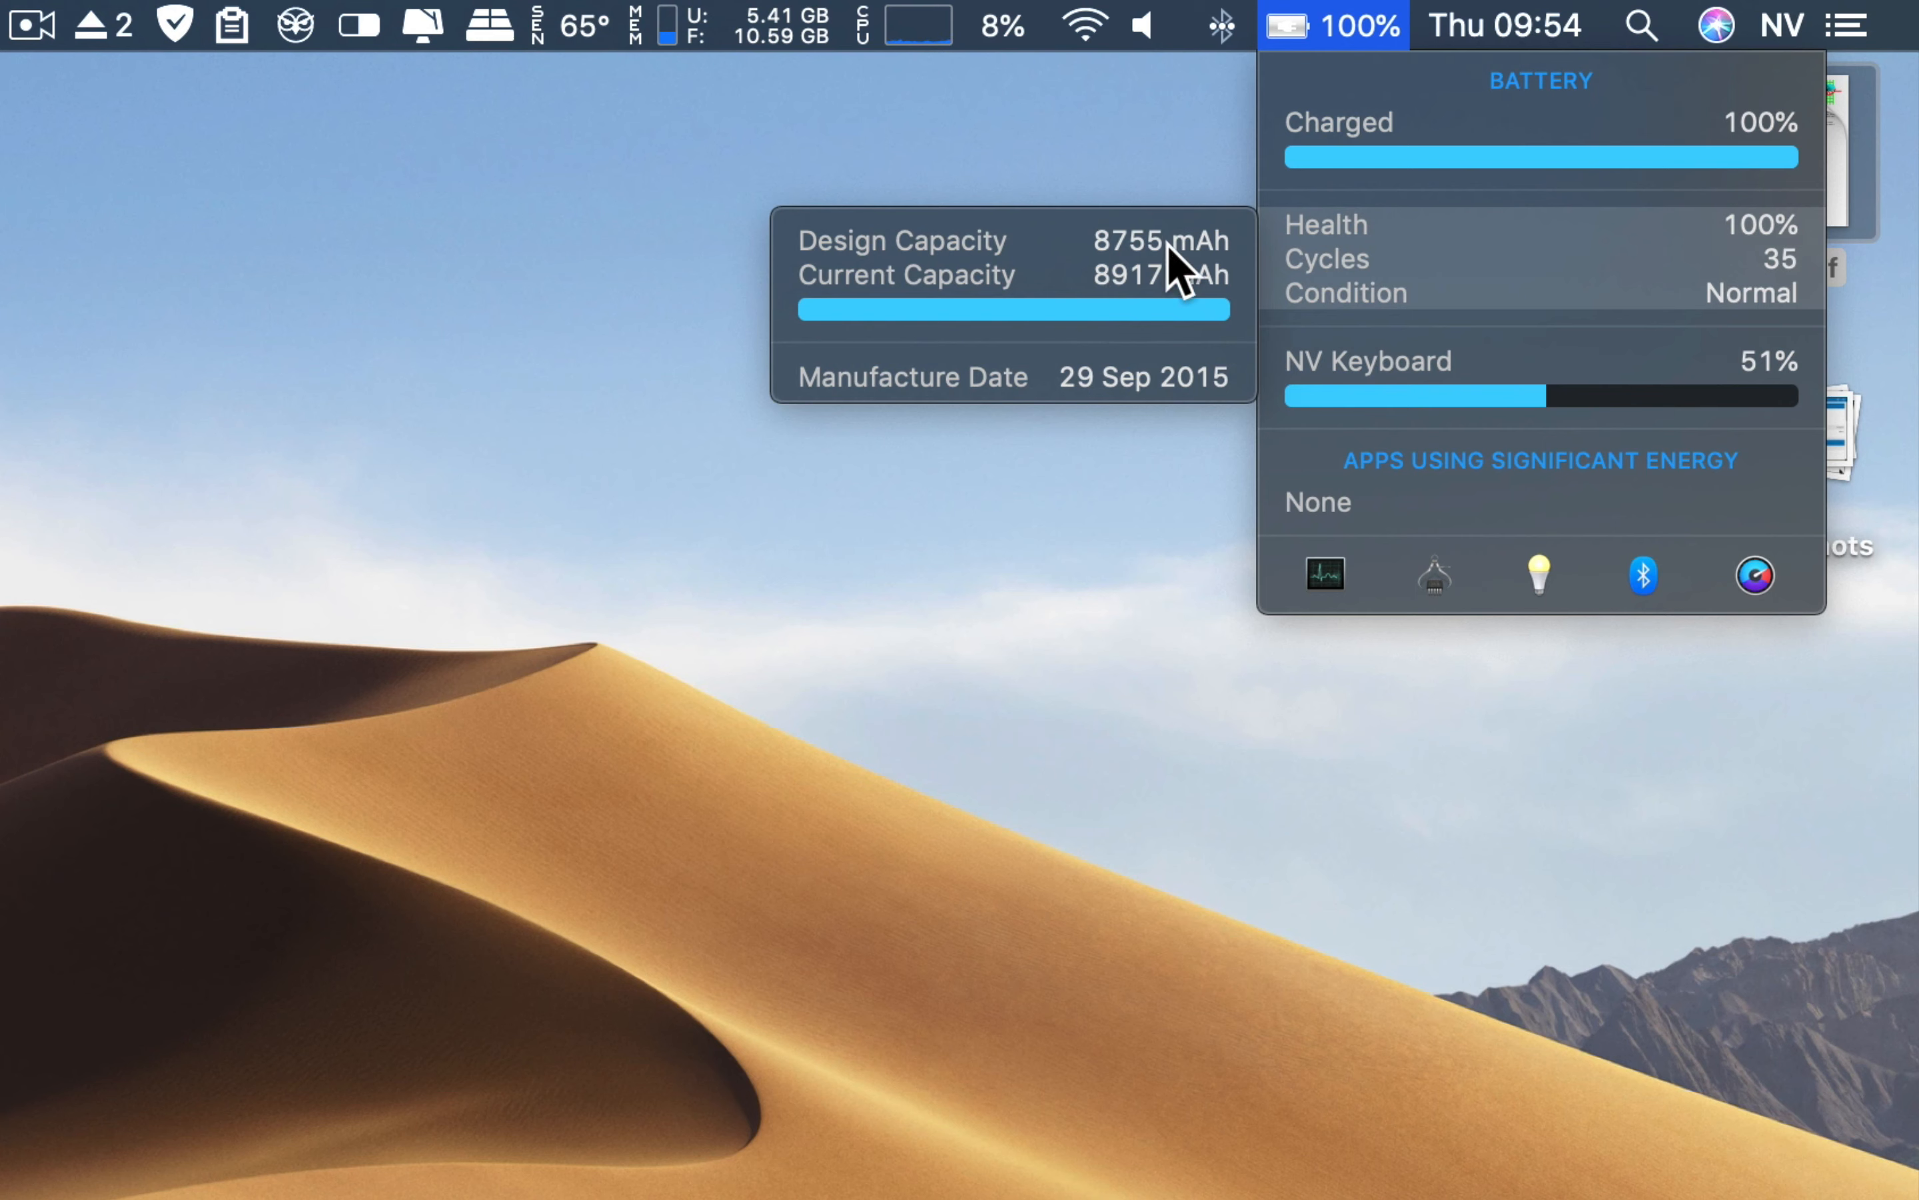
{"action": "mouse_move", "coordinate": [1108, 160]}
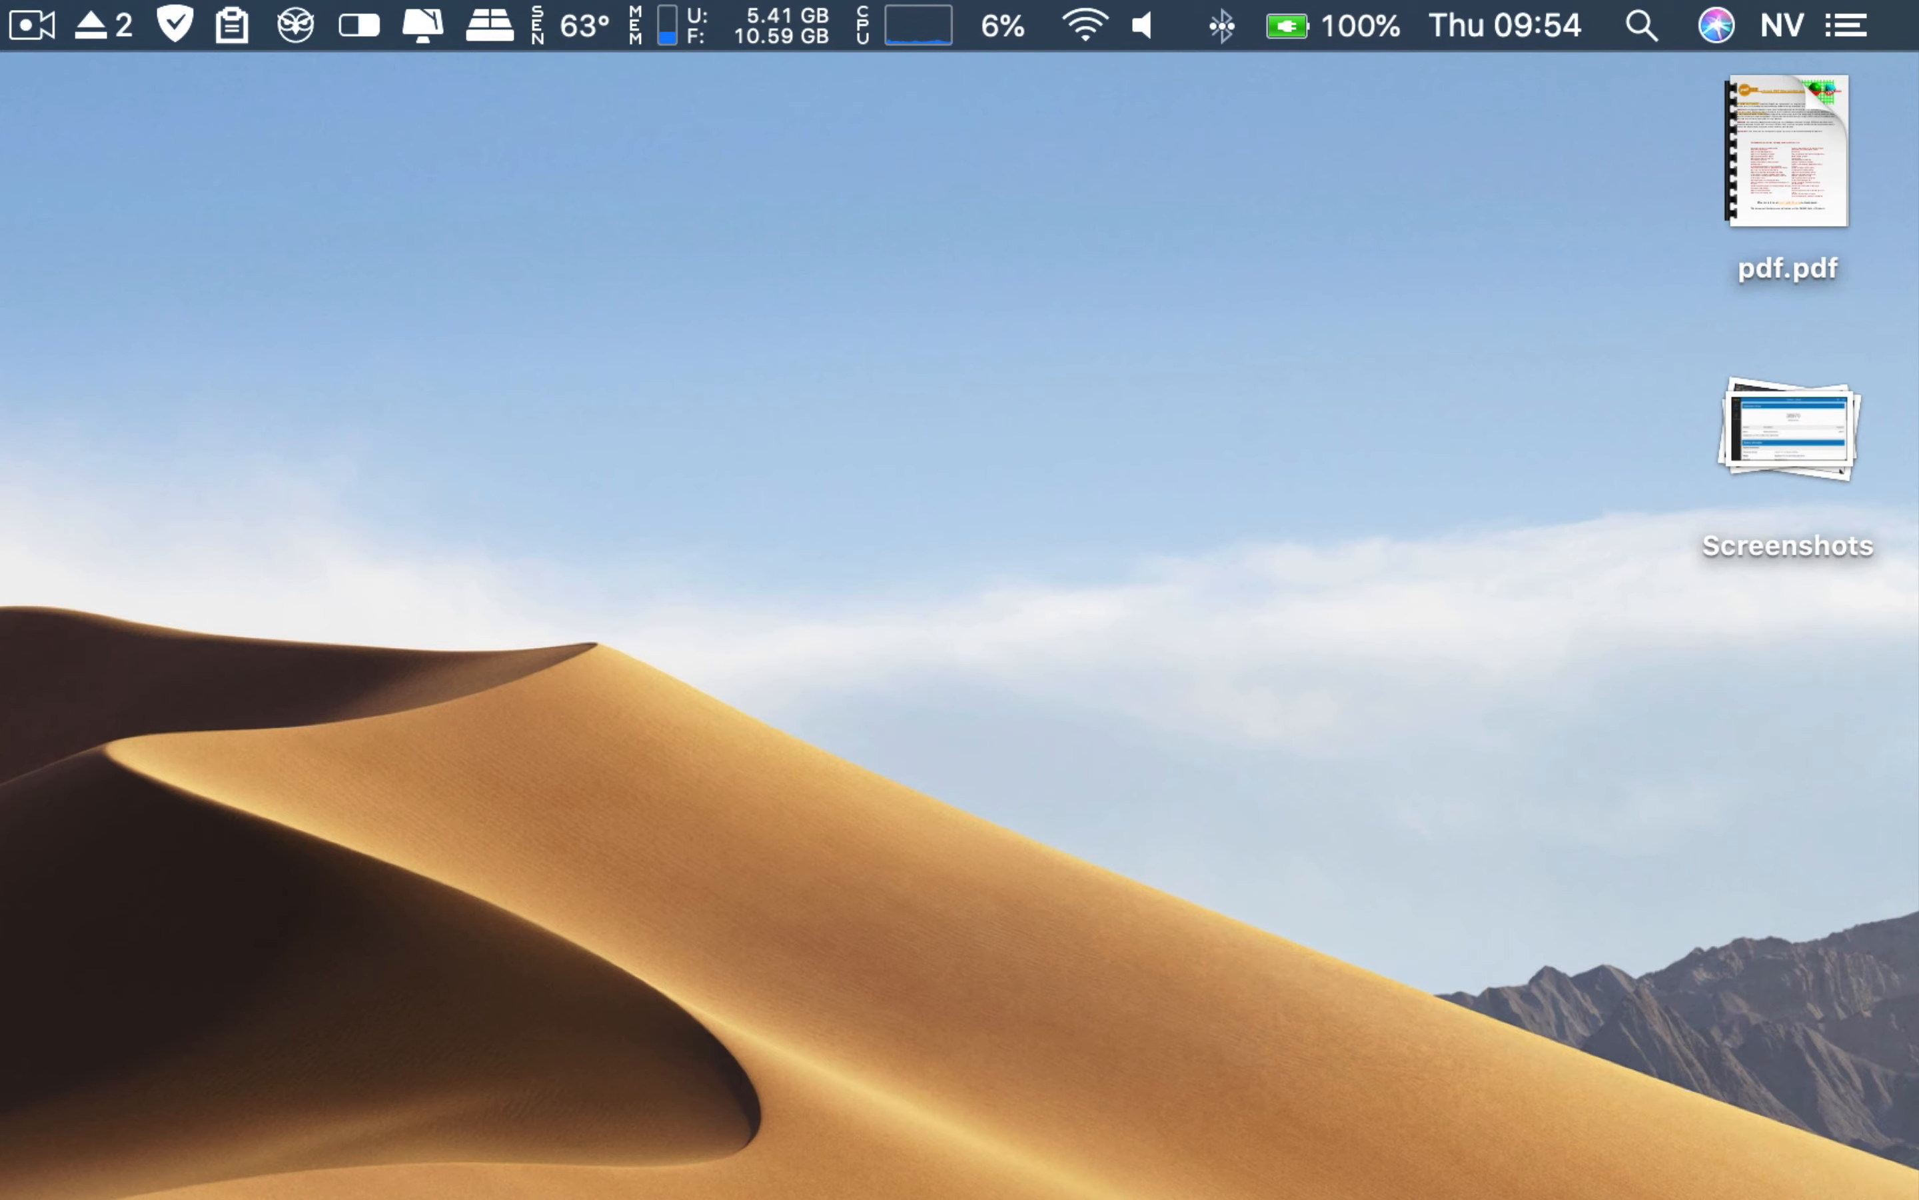
{"action": "left_click", "coordinate": [1609, 1155]}
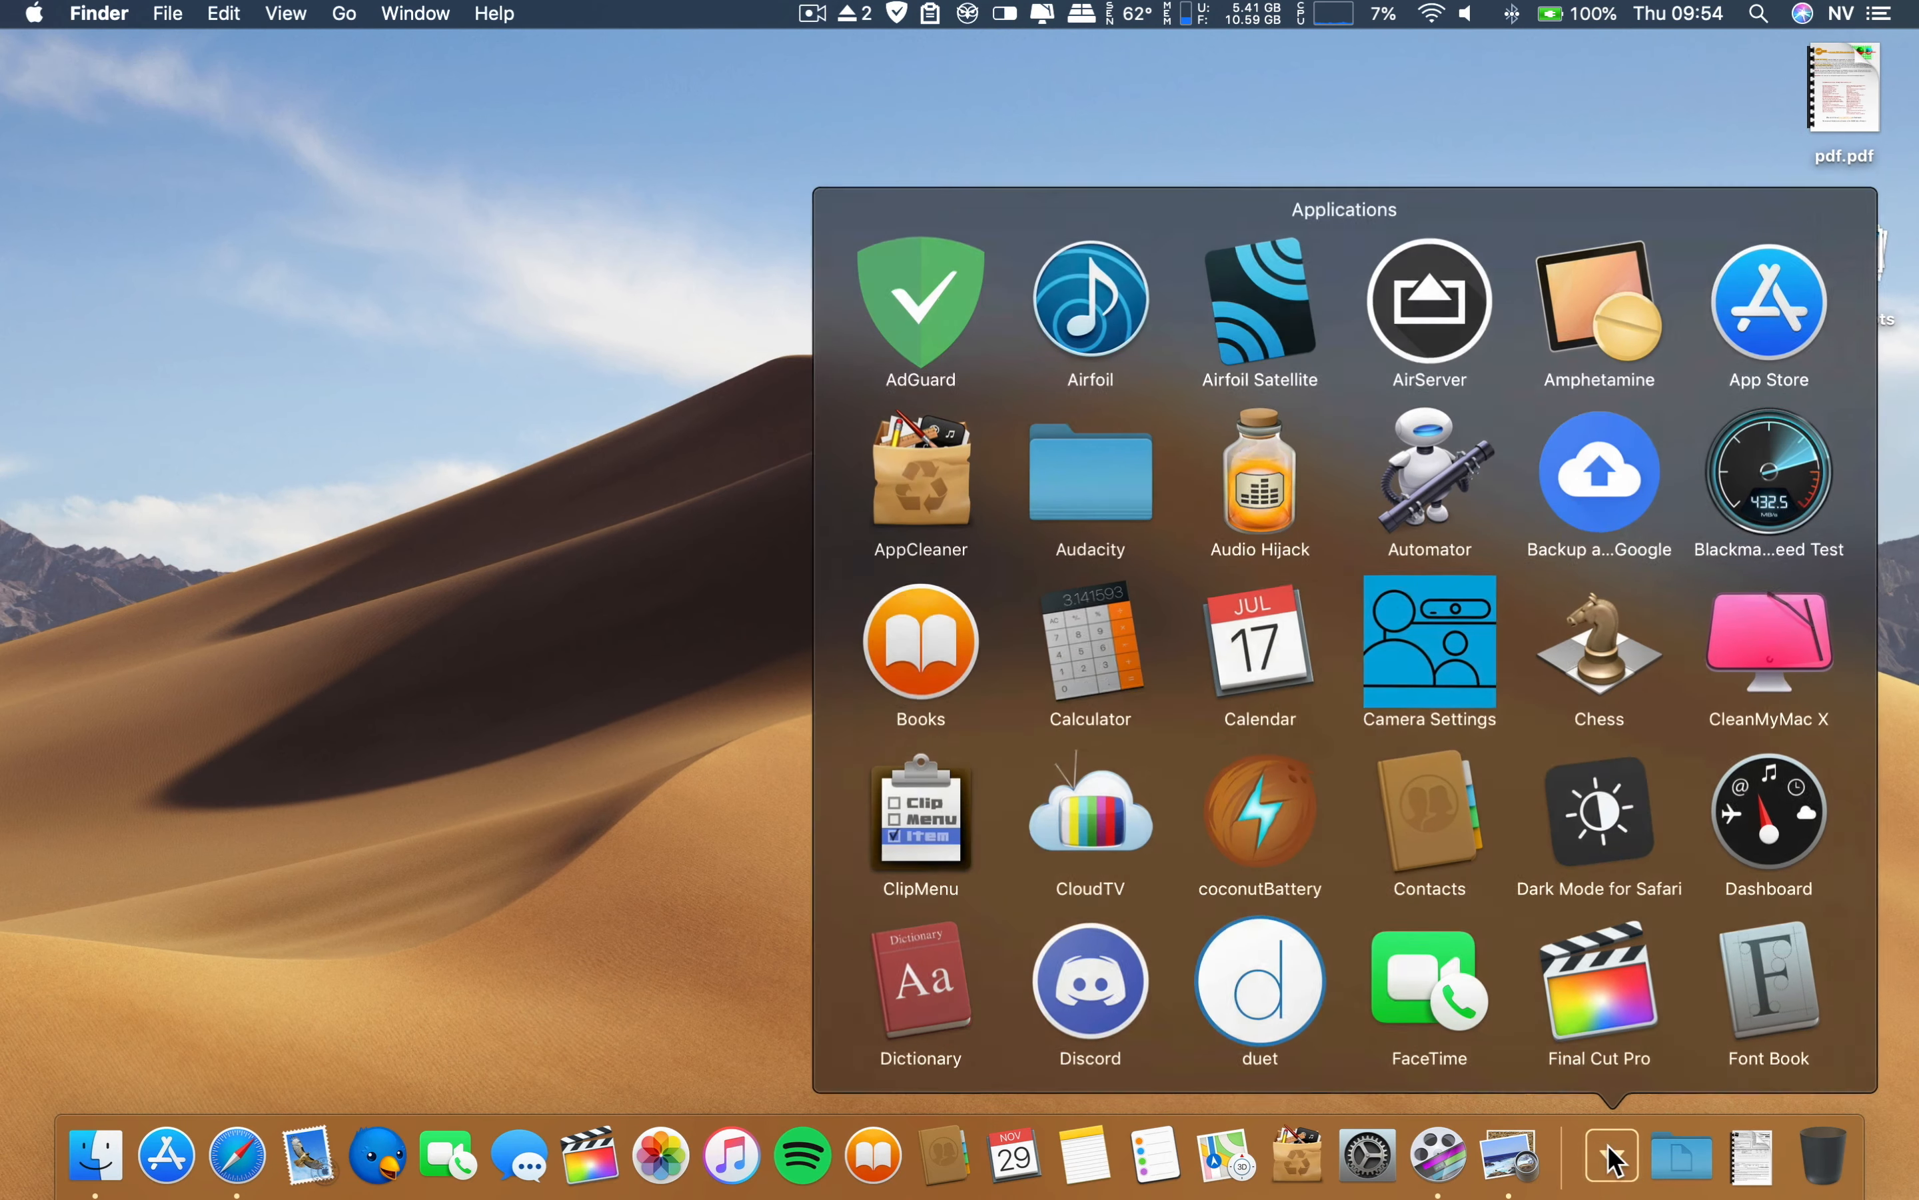
{"action": "scroll", "scroll_direction": "down", "scroll_amount": 3}
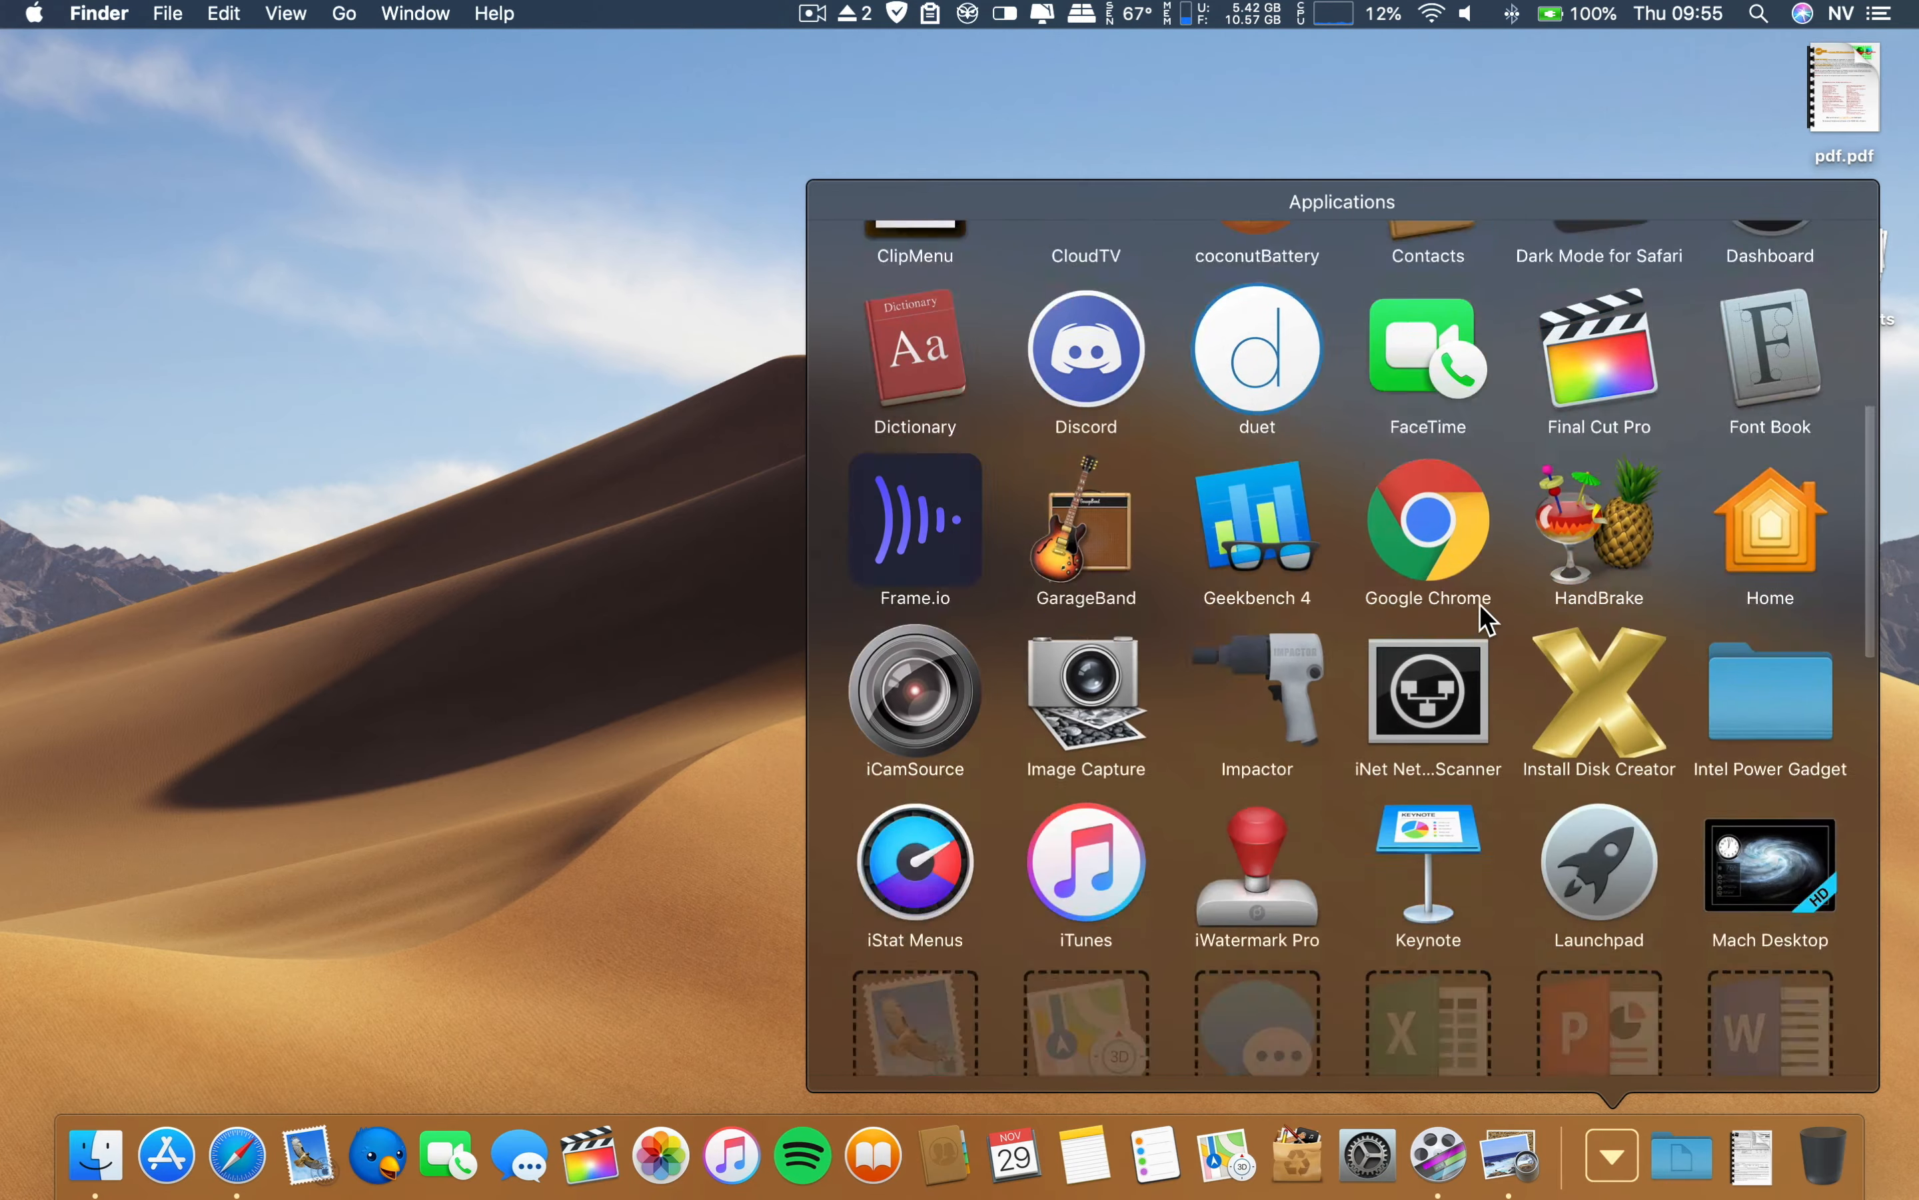
{"action": "scroll", "scroll_direction": "down", "scroll_amount": 3}
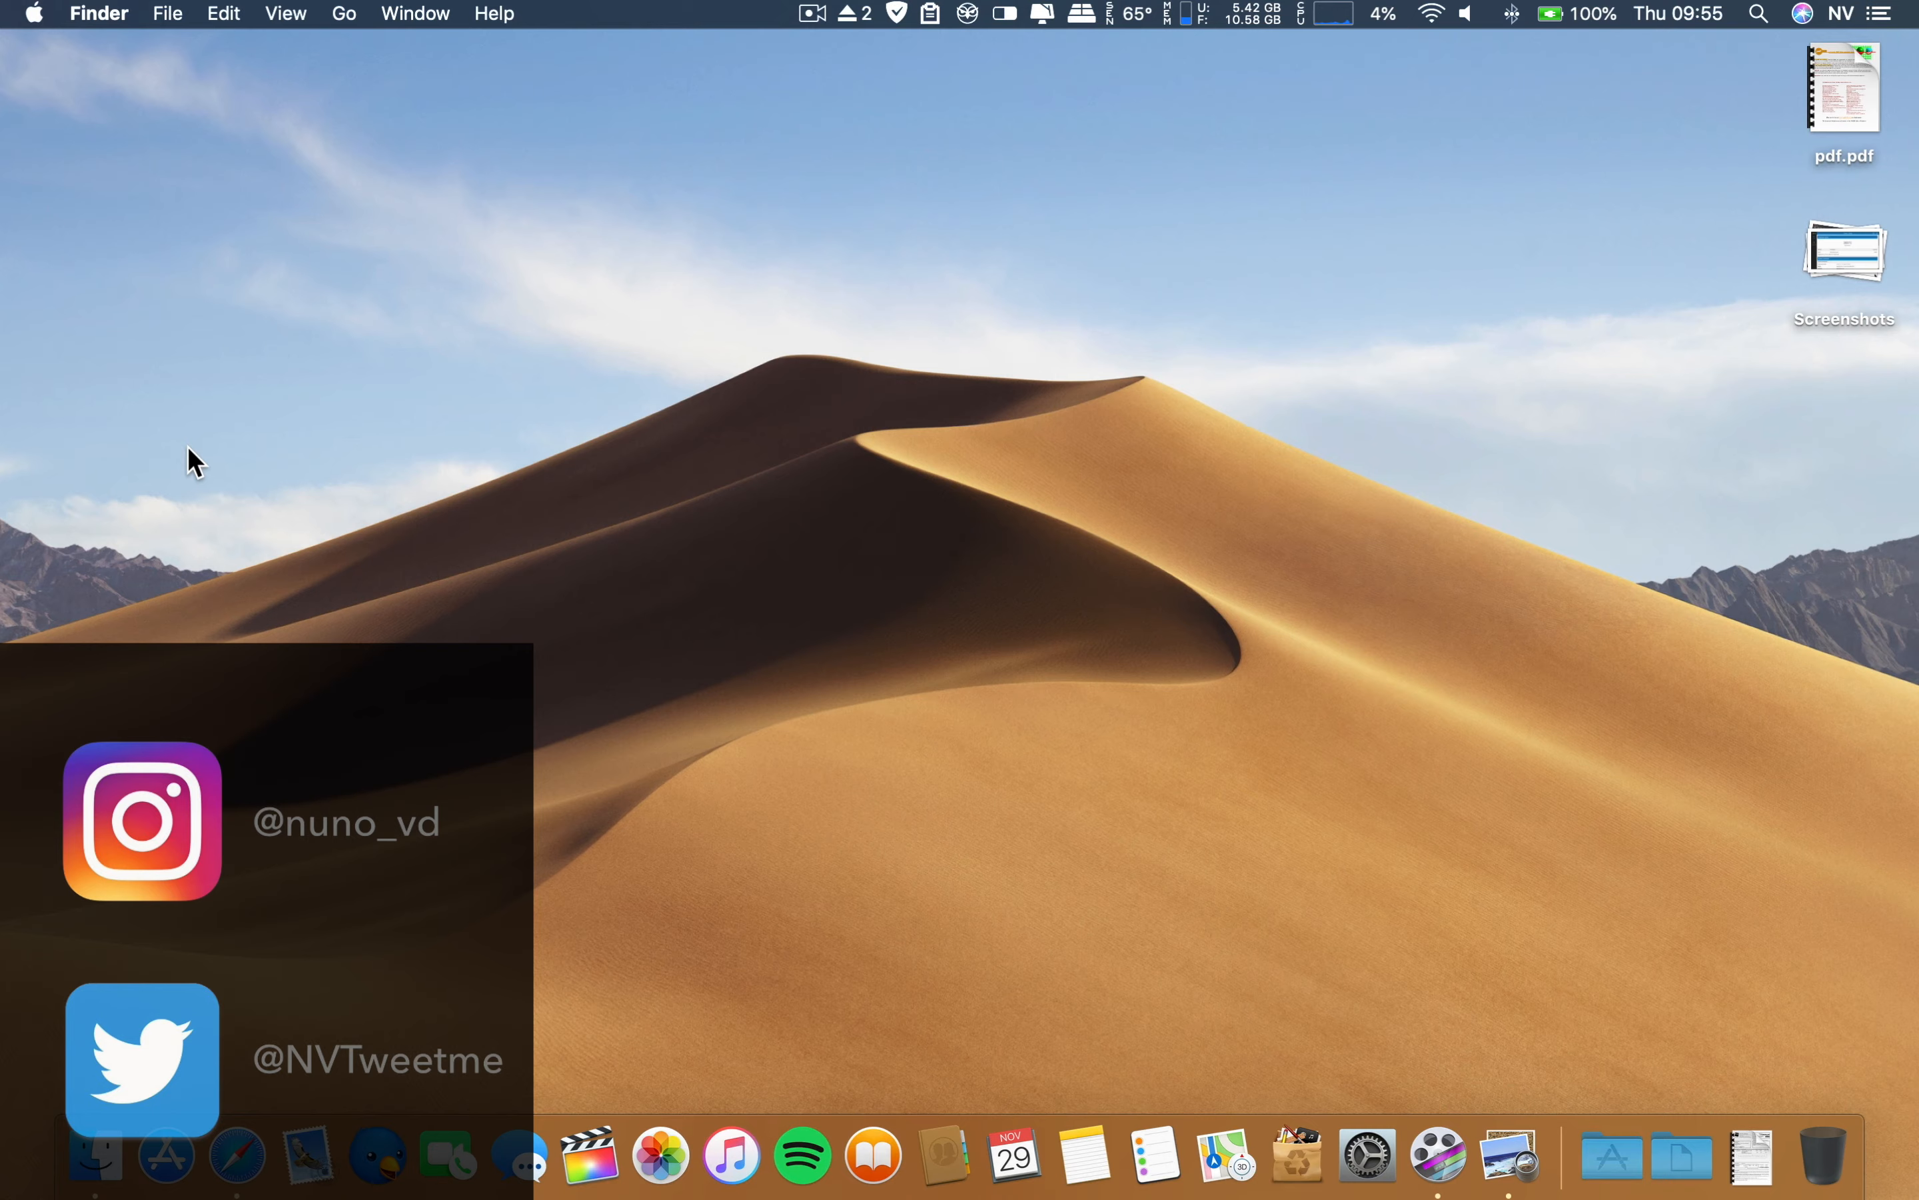
{"action": "mouse_move", "coordinate": [602, 543]}
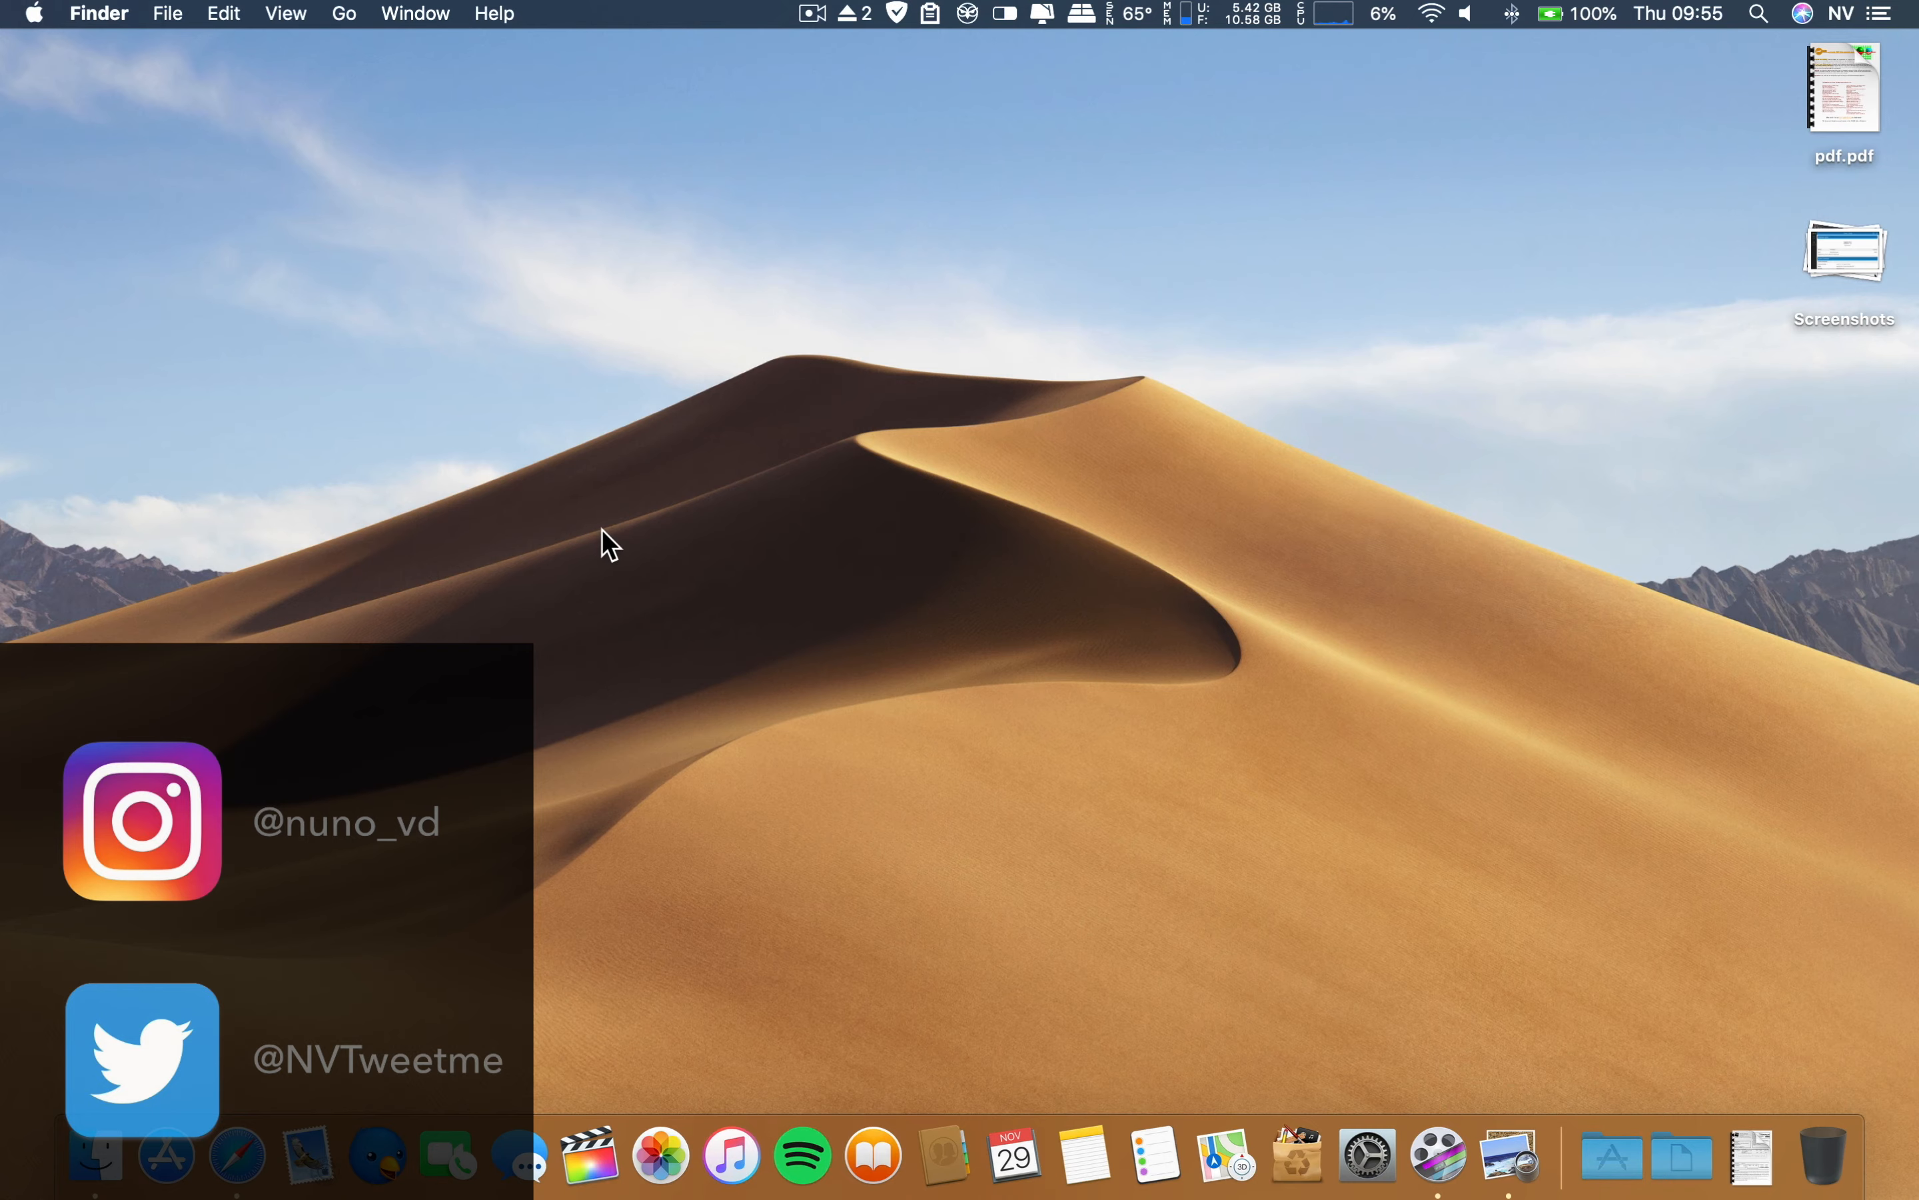